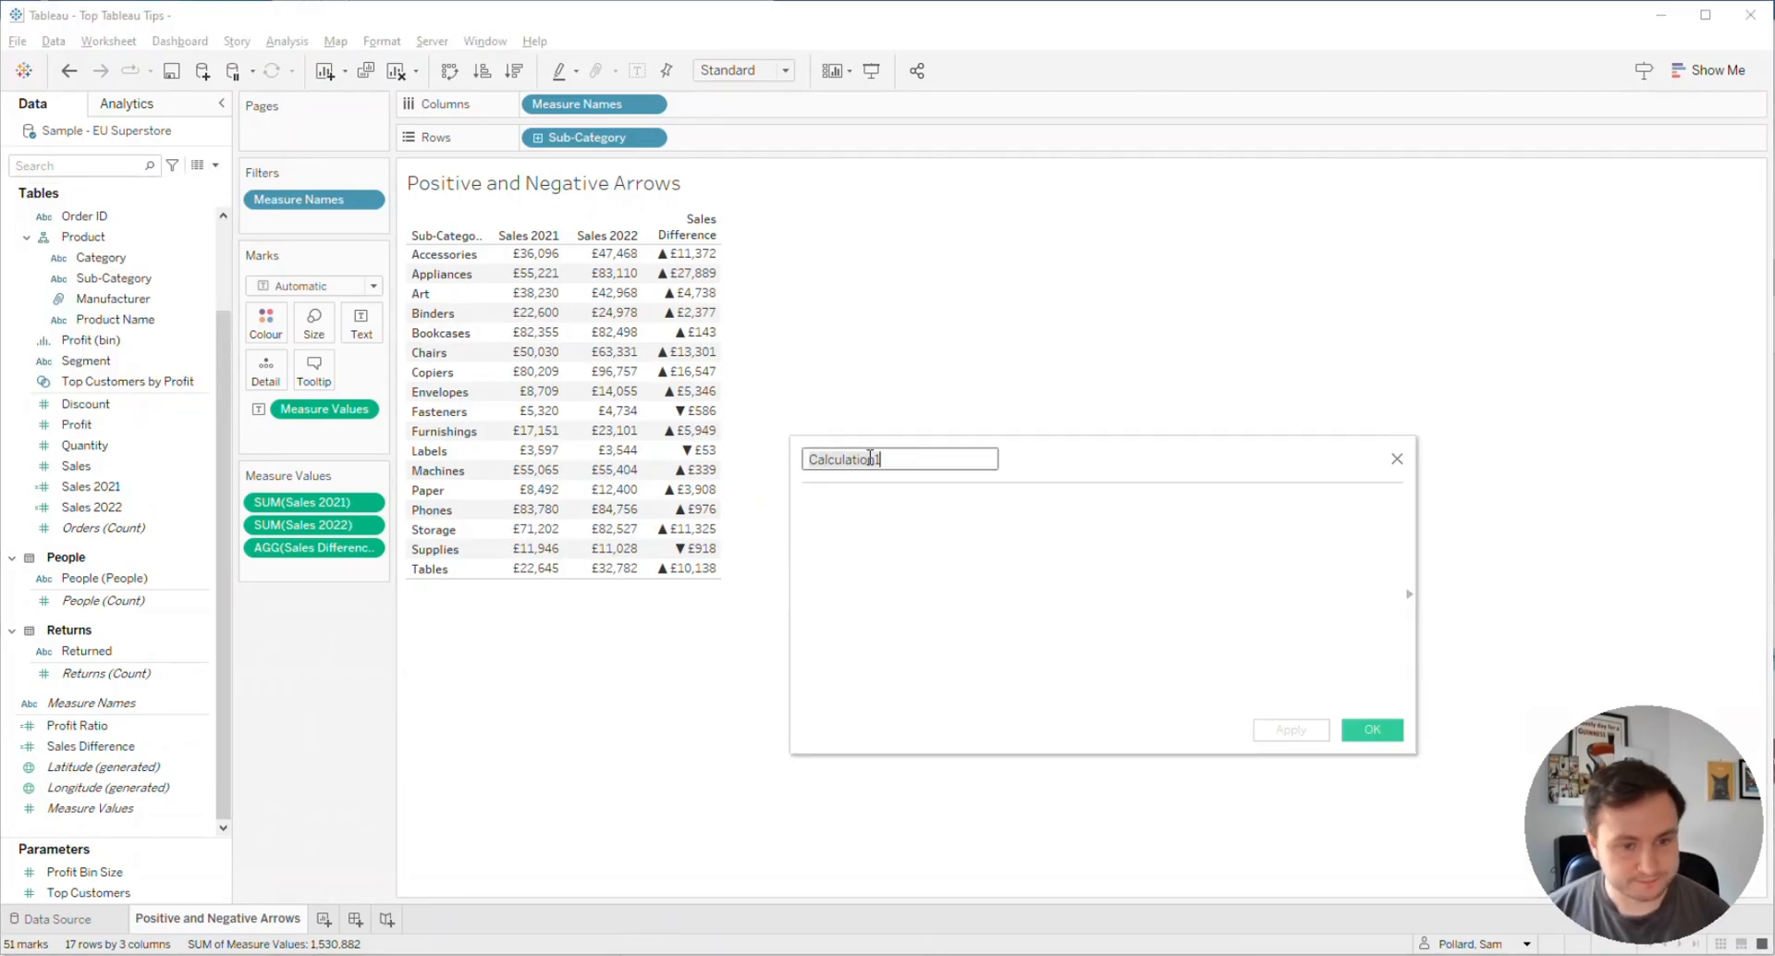
Step: Create the Sales Positive field as [Sales Difference] > 0 and confirm it
{"action": "type", "text": "Sales Positive"}
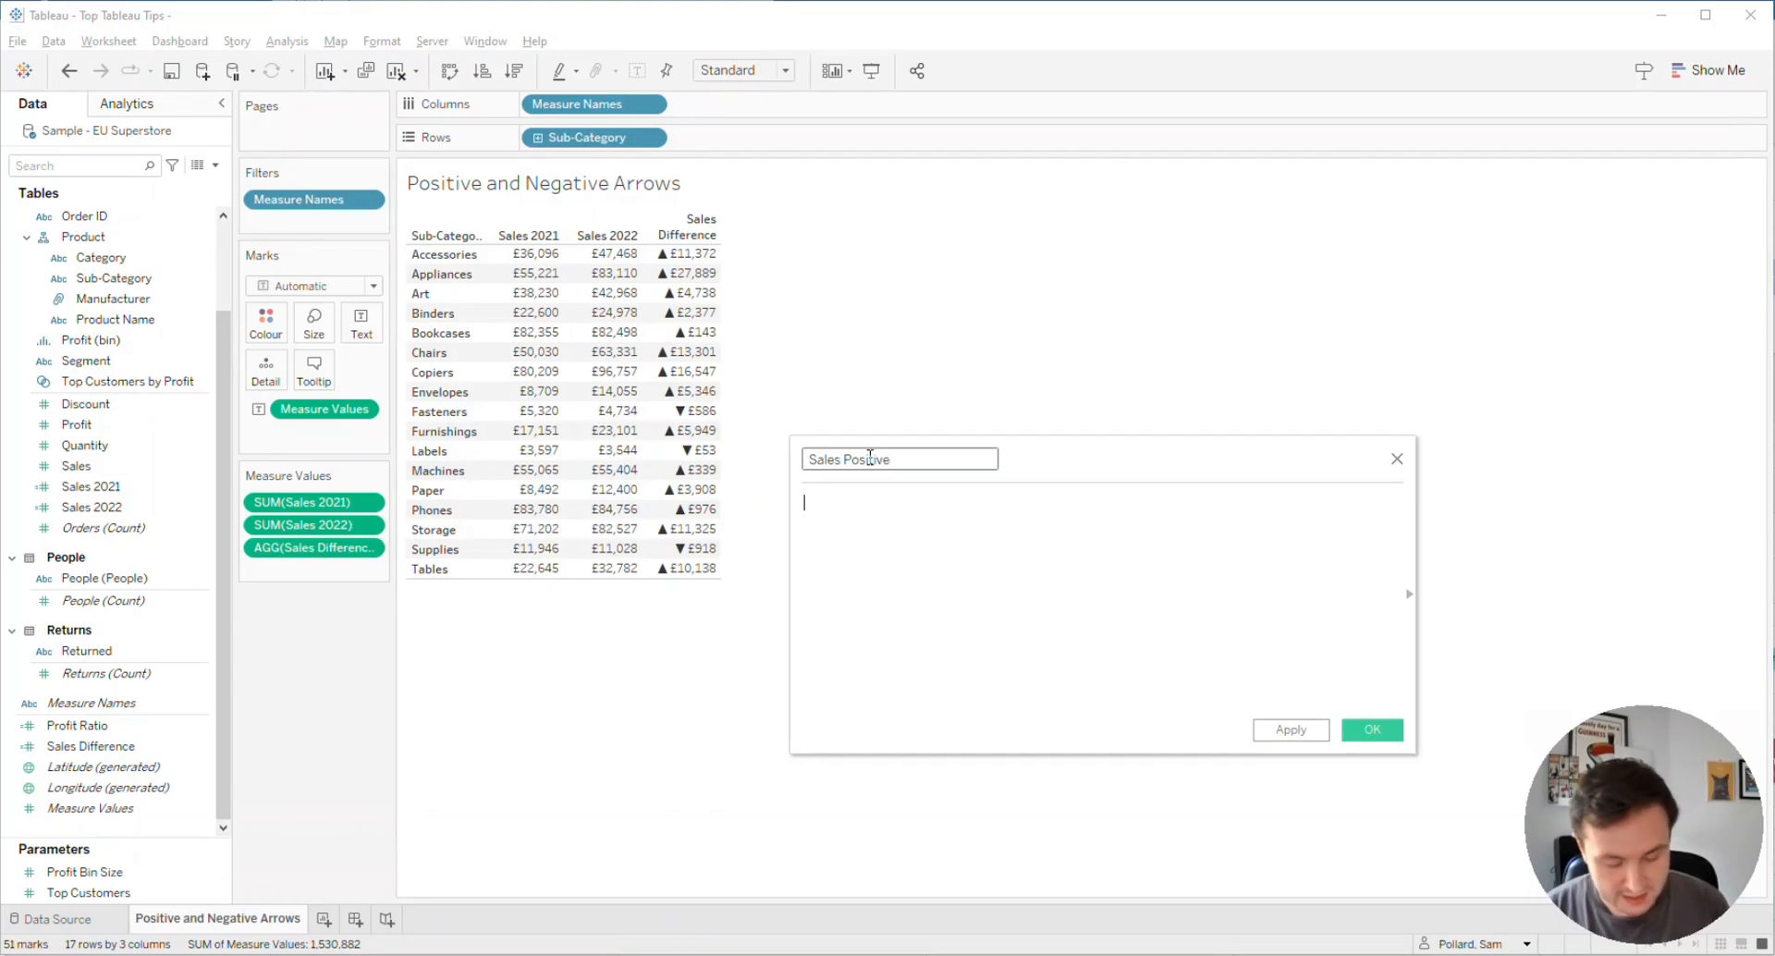
{"action": "type", "text": "[Sales Difference]"}
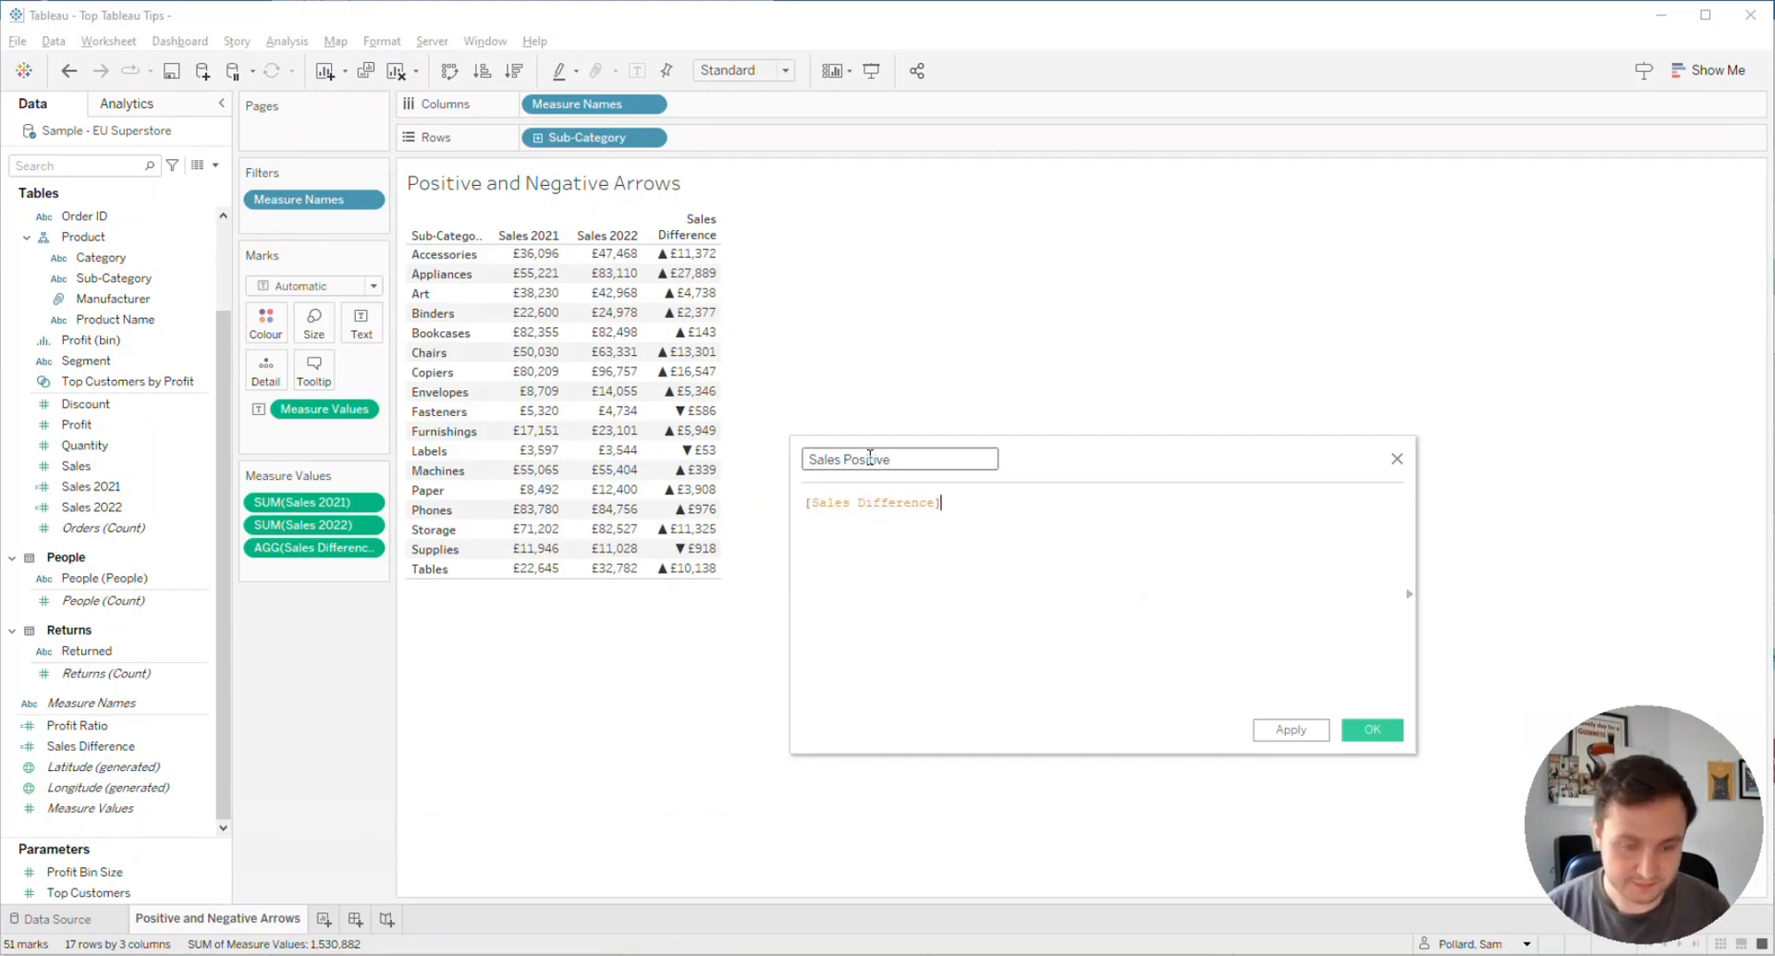
{"action": "type", "text": "> 0"}
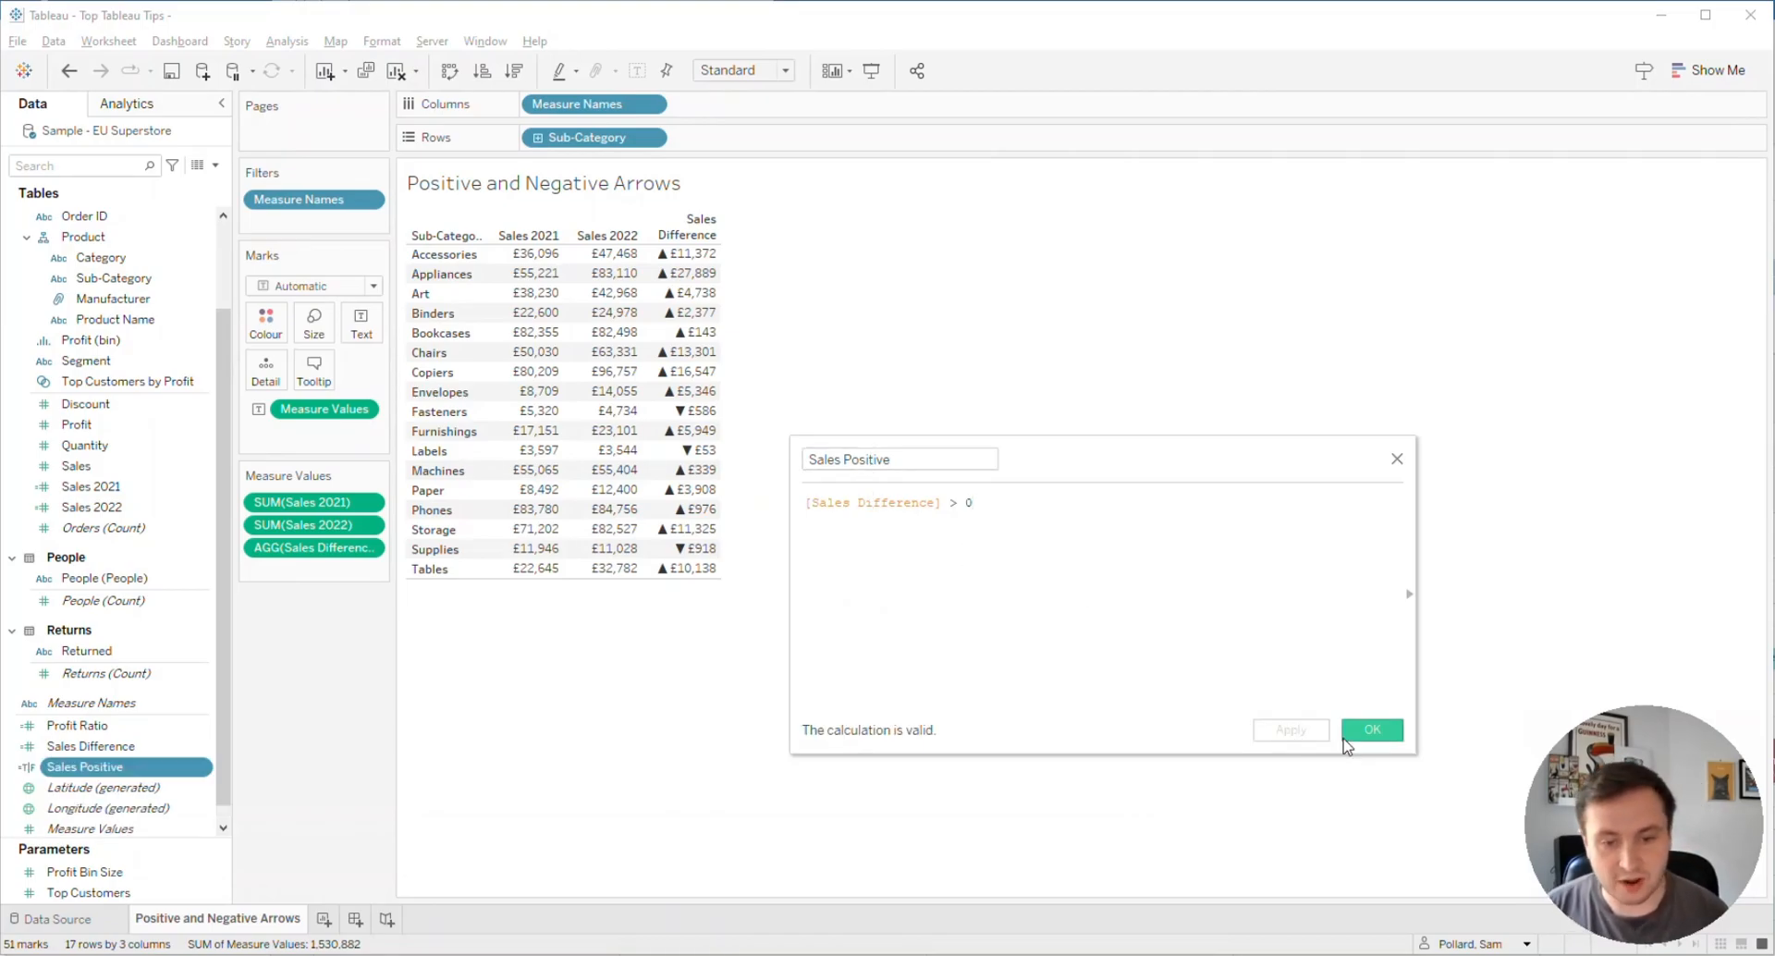
{"action": "left_click", "coordinate": [1372, 731]}
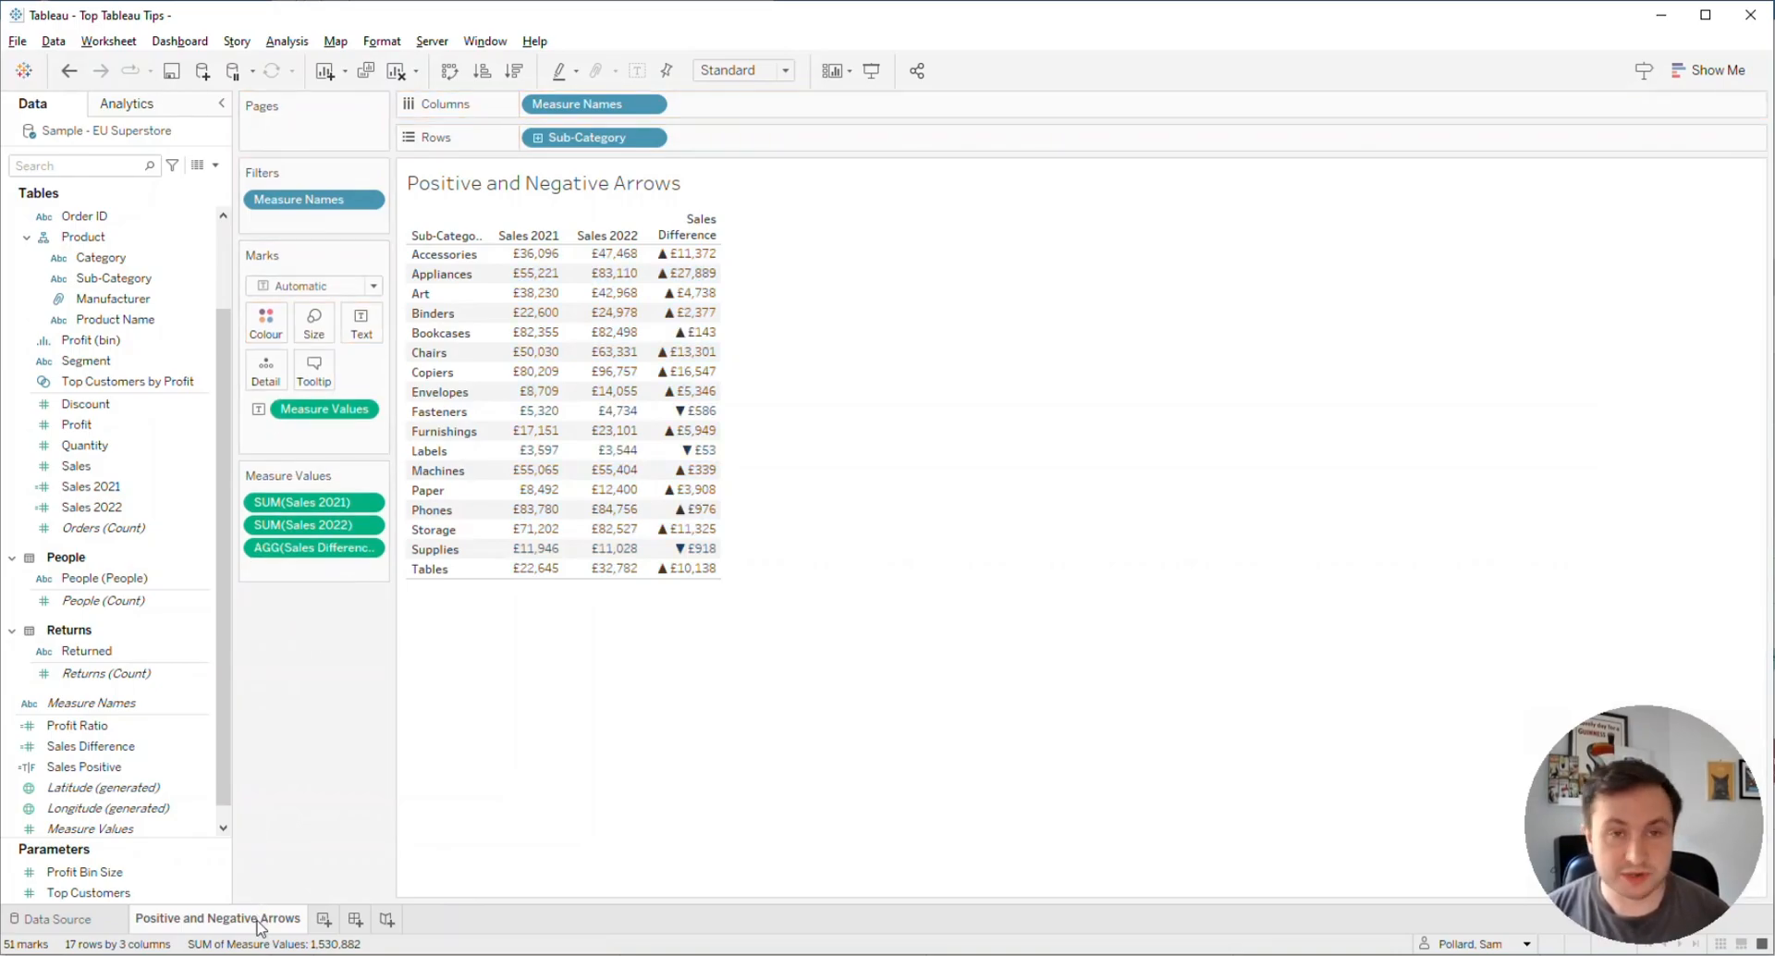
Step: Duplicate the sheet as Positive and Negative Colouring and show Sales 2022 as the table text
{"action": "left_click", "coordinate": [355, 919]}
{"action": "type", "text": "Positive and Negative Colouring"}
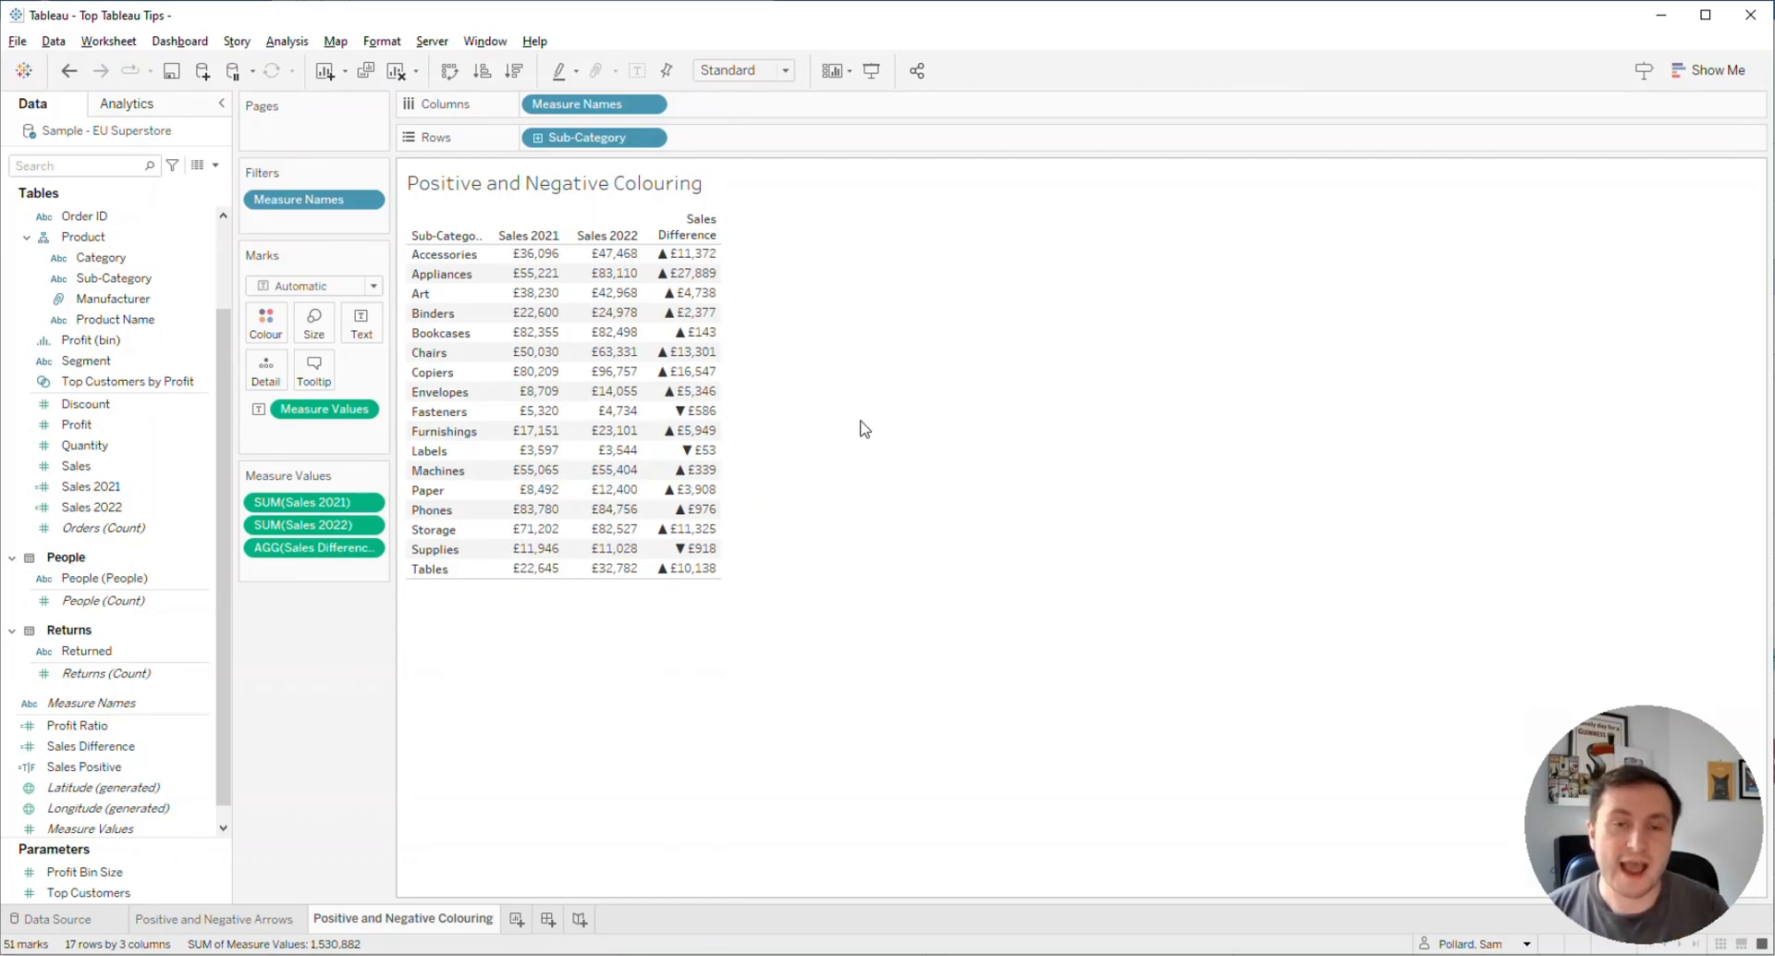
{"action": "mouse_move", "coordinate": [826, 423]}
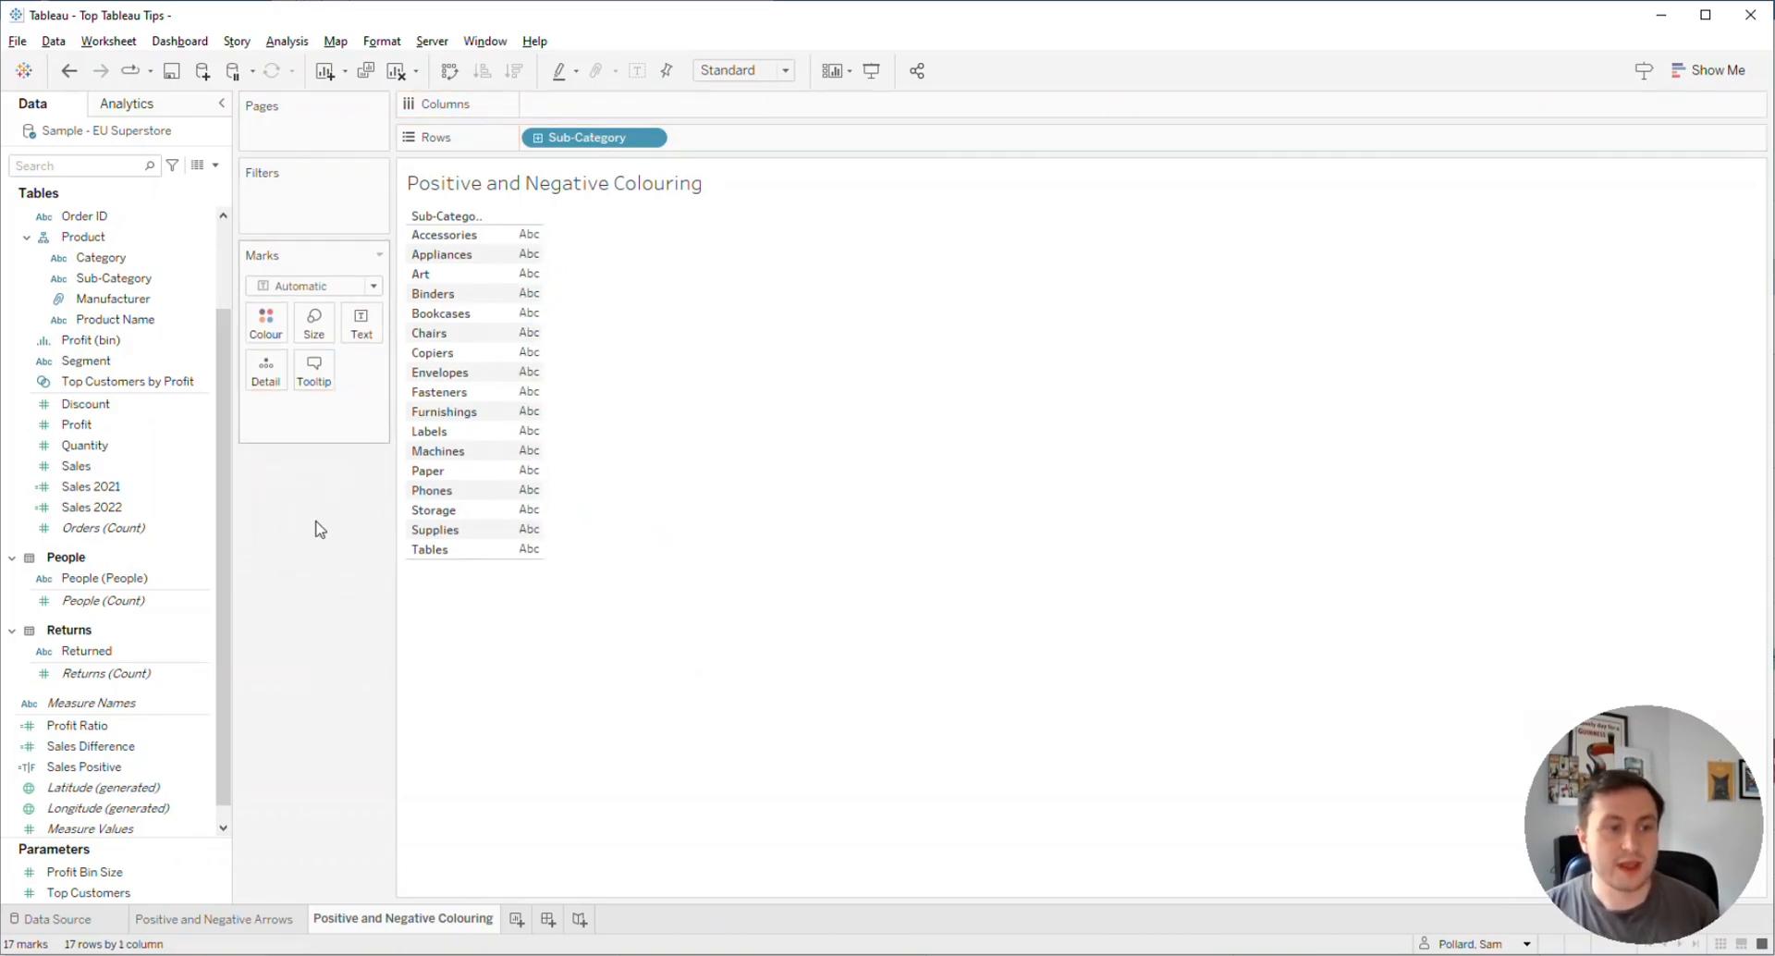
{"action": "left_click_drag", "start_coordinate": [93, 507], "coordinate": [294, 383]}
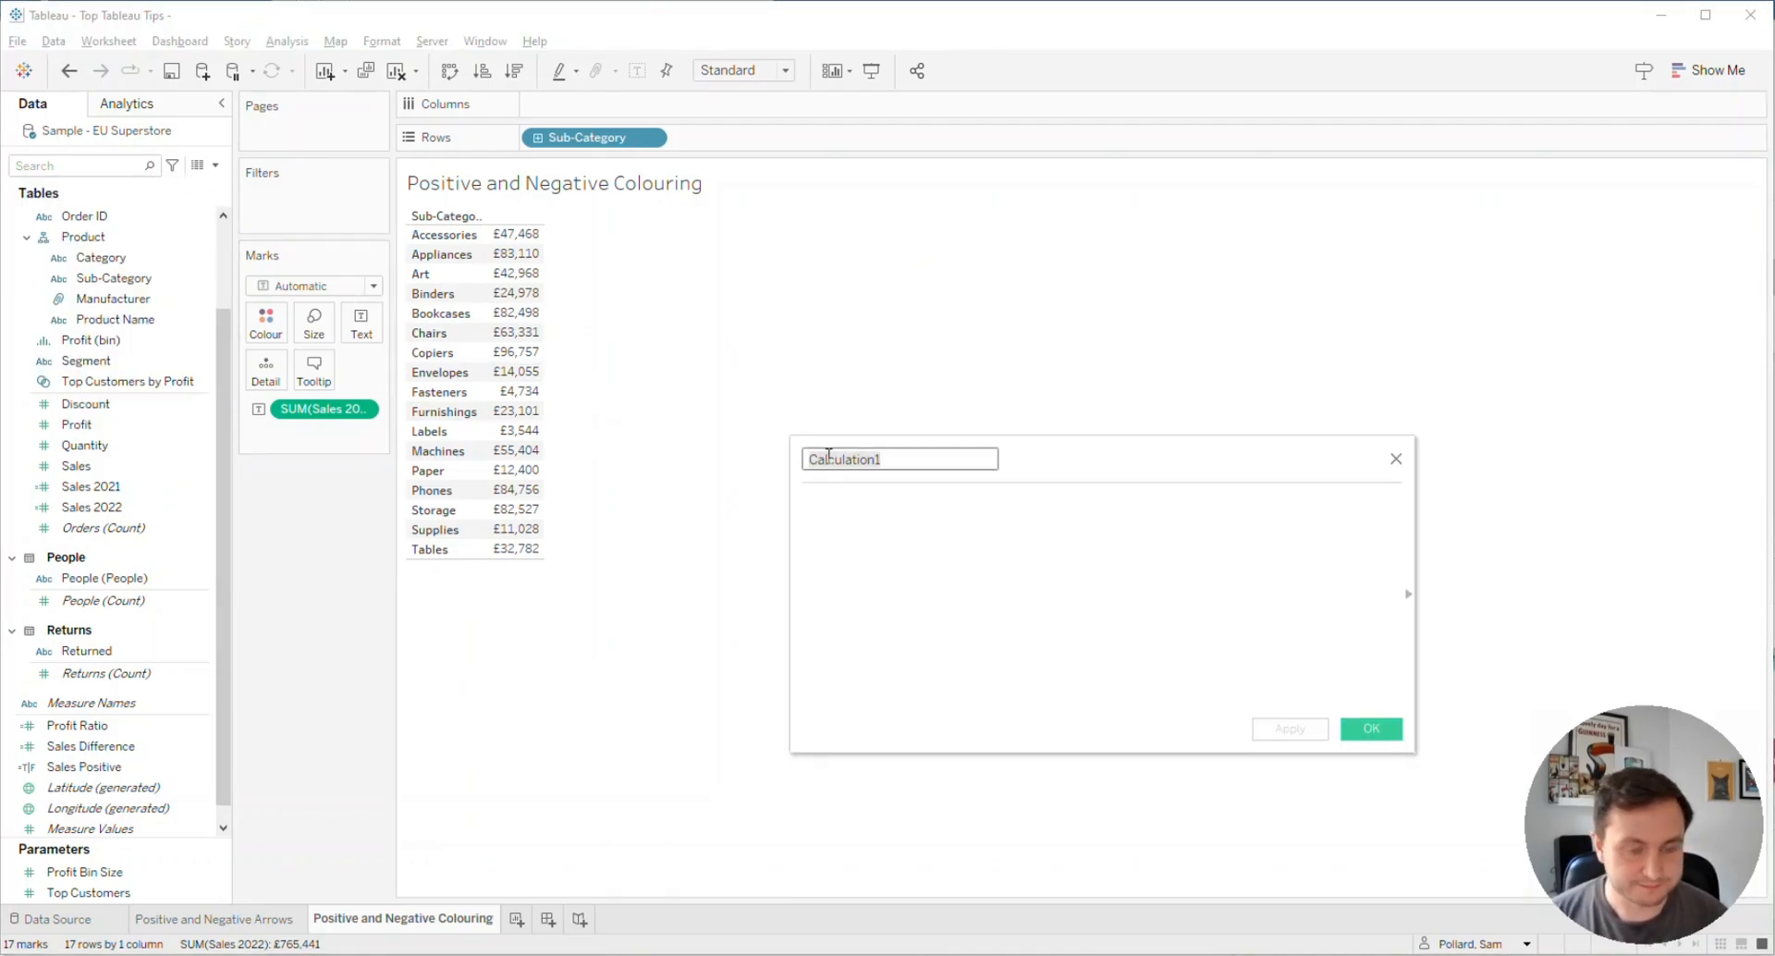
Step: Define Sales - Posi as IF [Sales Positive]=TRUE THEN [Sales Difference] END
{"action": "type", "text": "Sales -"}
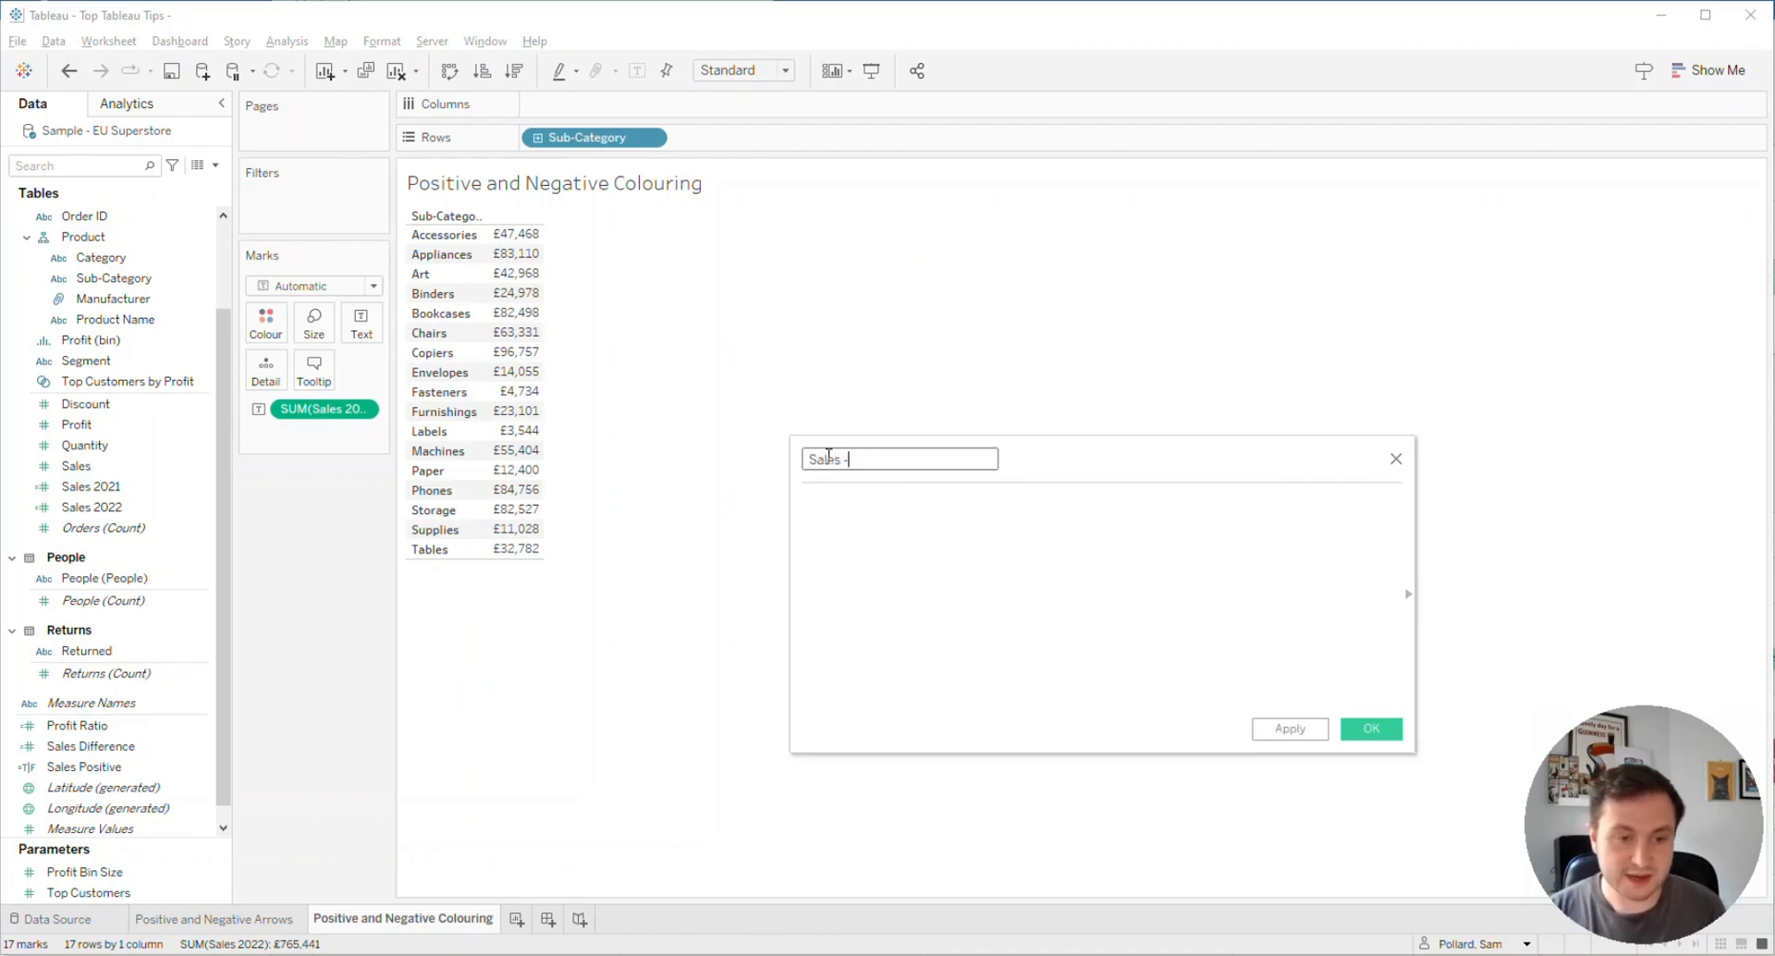
{"action": "type", "text": "Posi"}
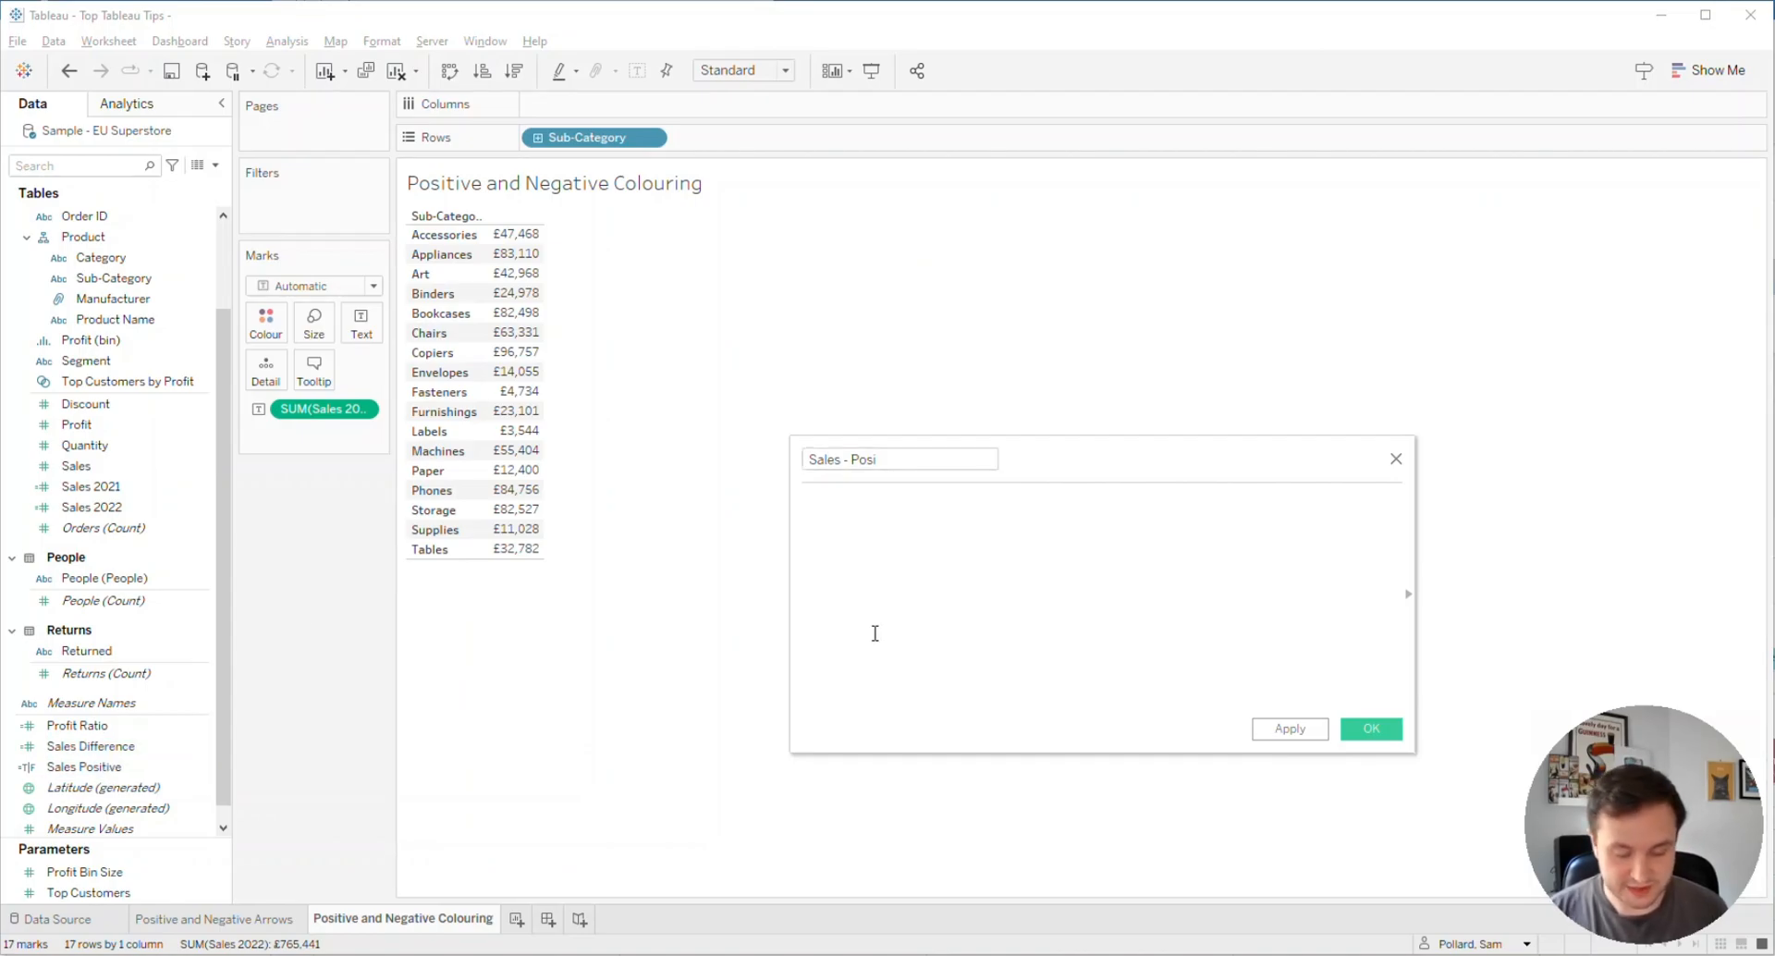
{"action": "type", "text": "if"}
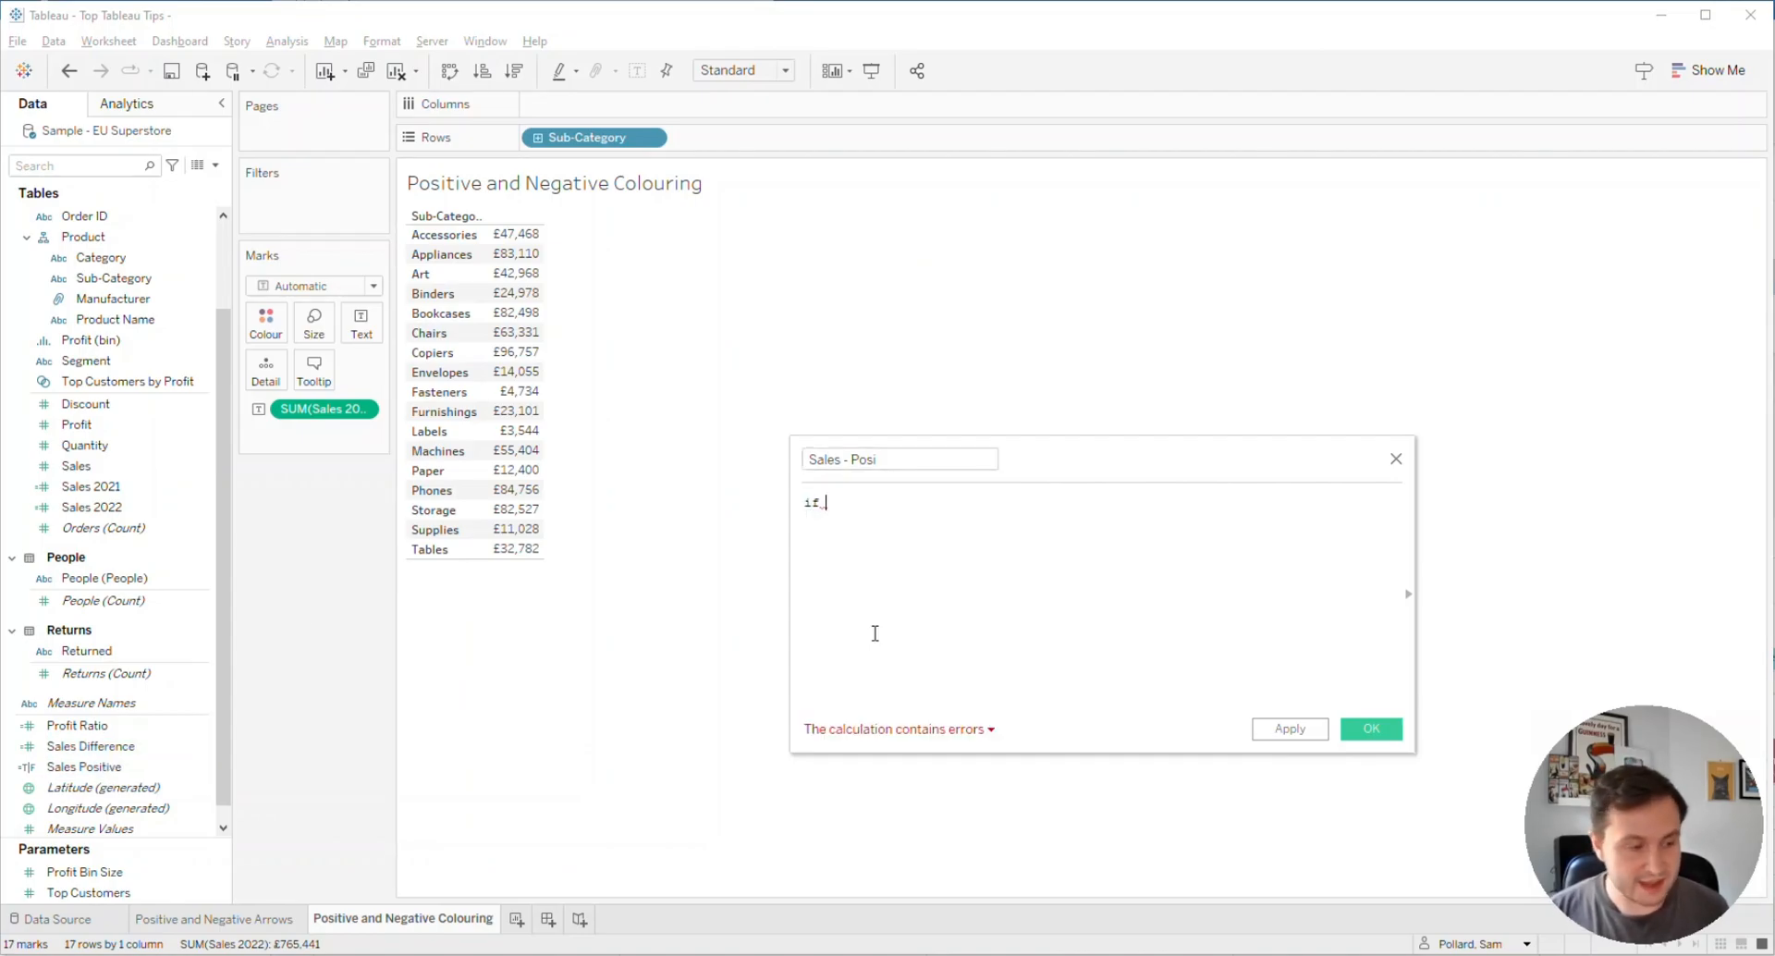
{"action": "type", "text": "[Sales Positive]"}
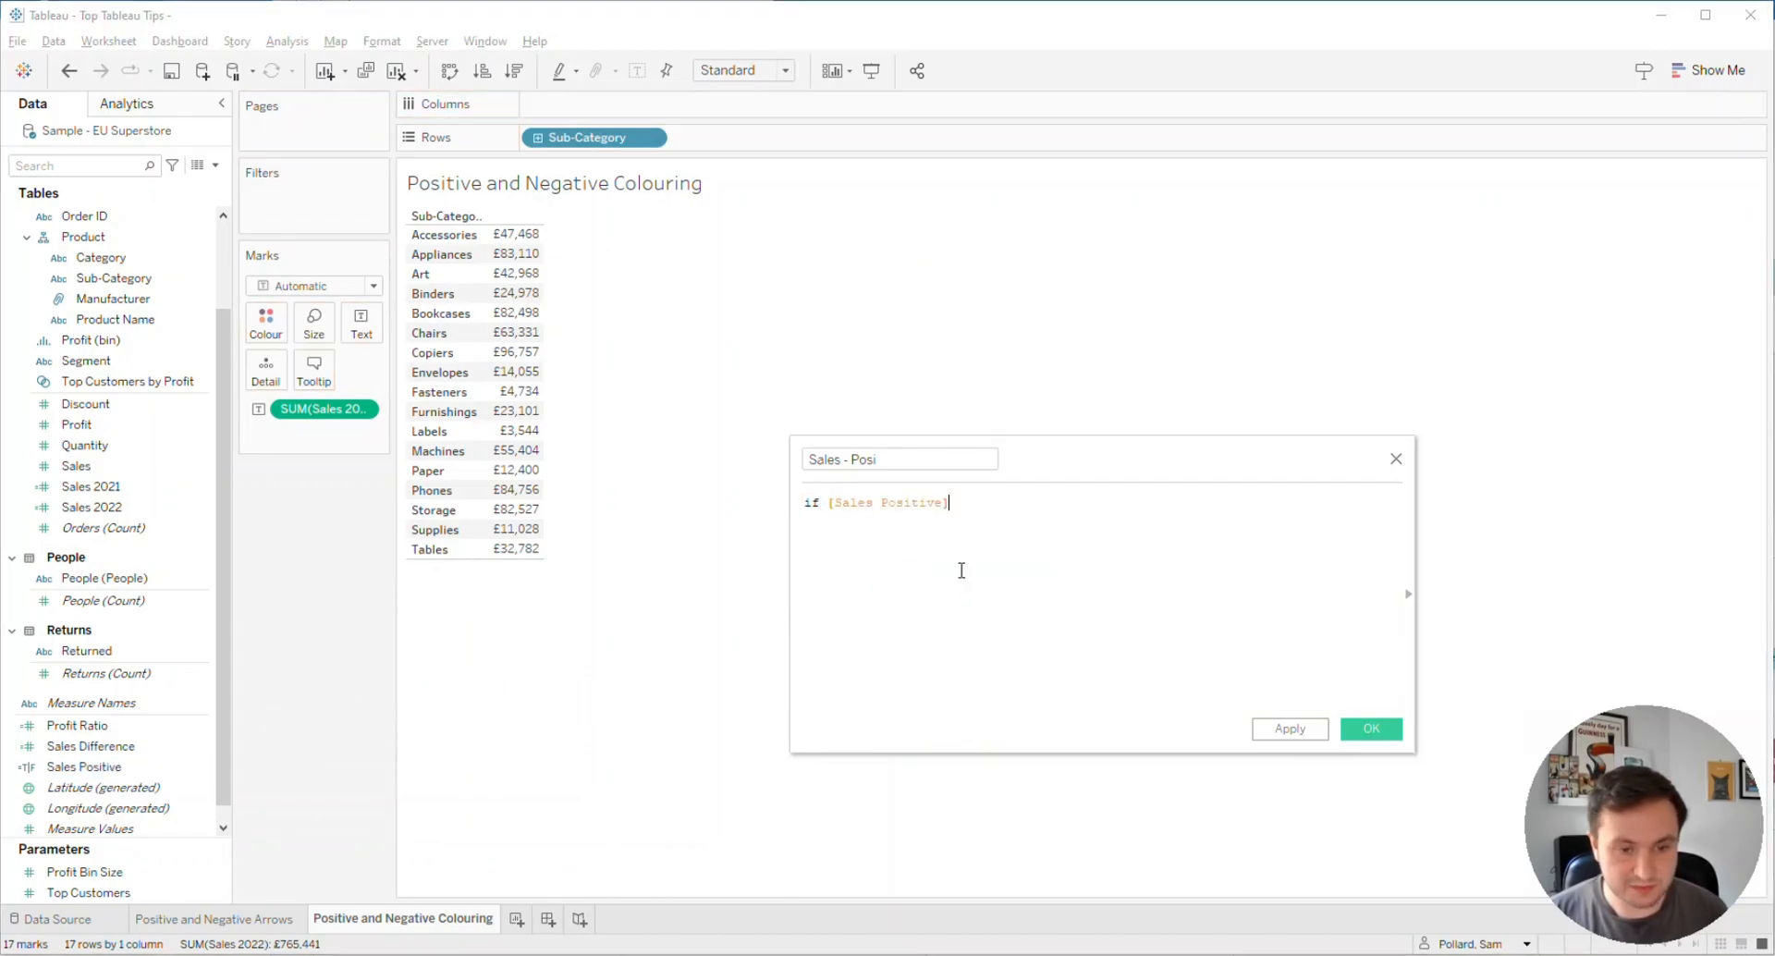
{"action": "type", "text": "=TRUE then sal"}
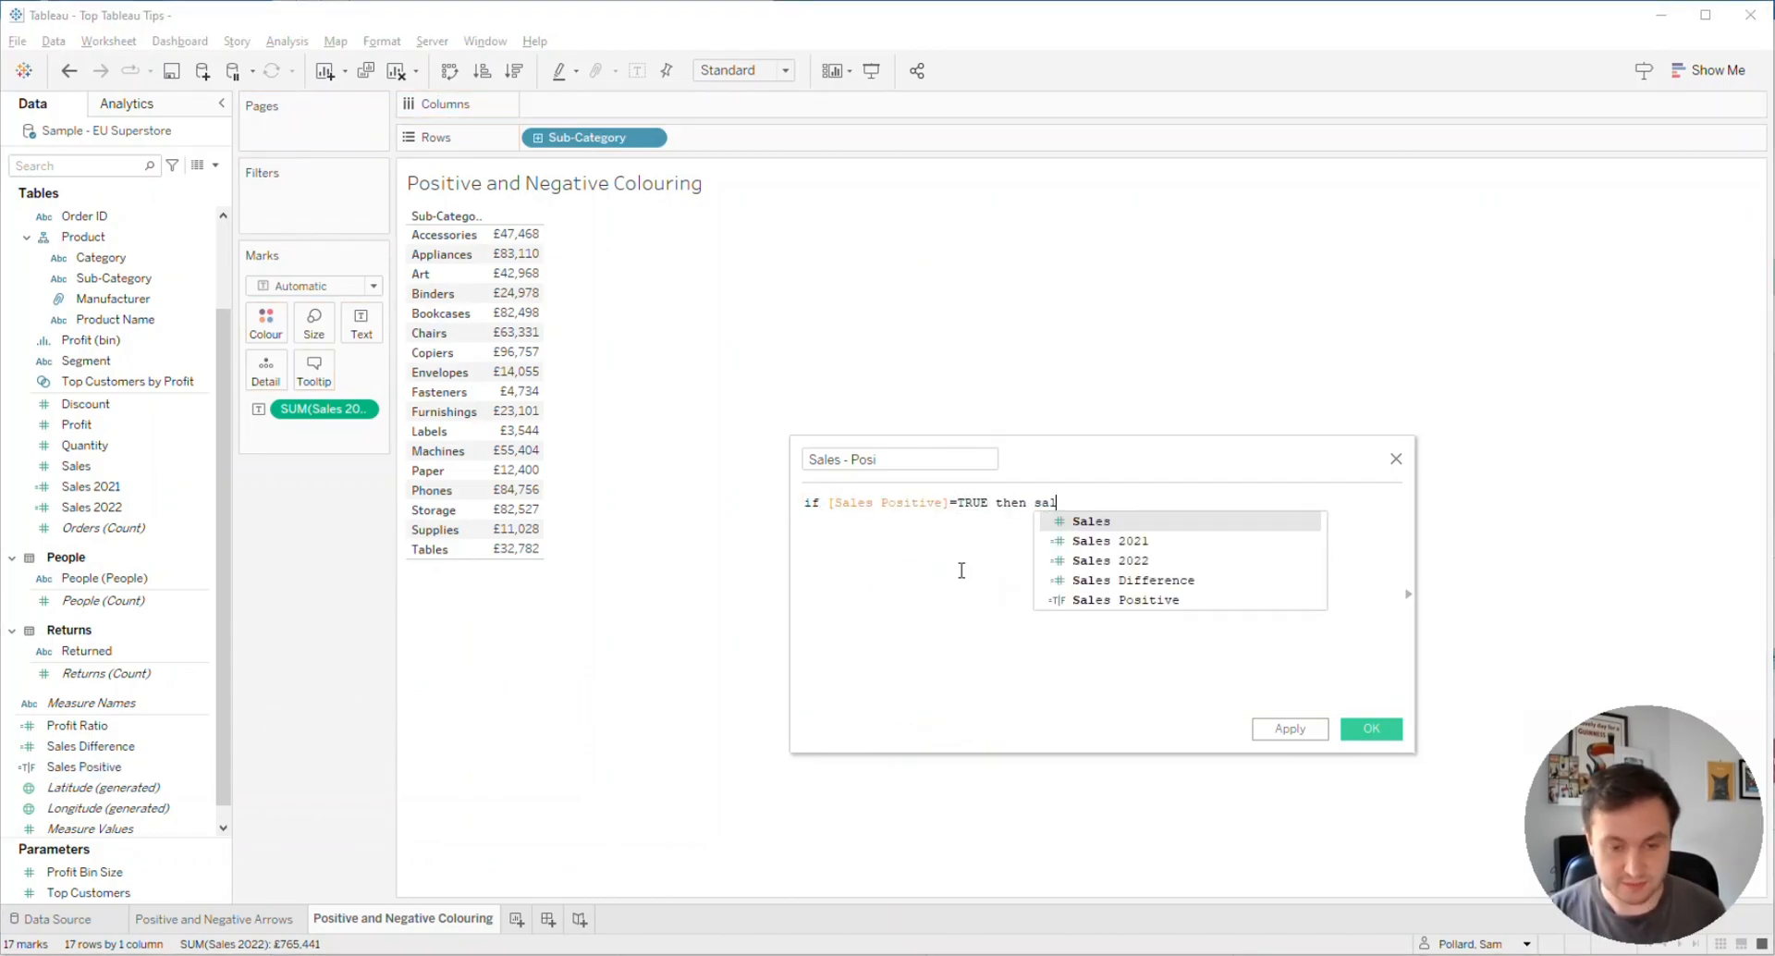
{"action": "type", "text": "[Sales Difference] en"}
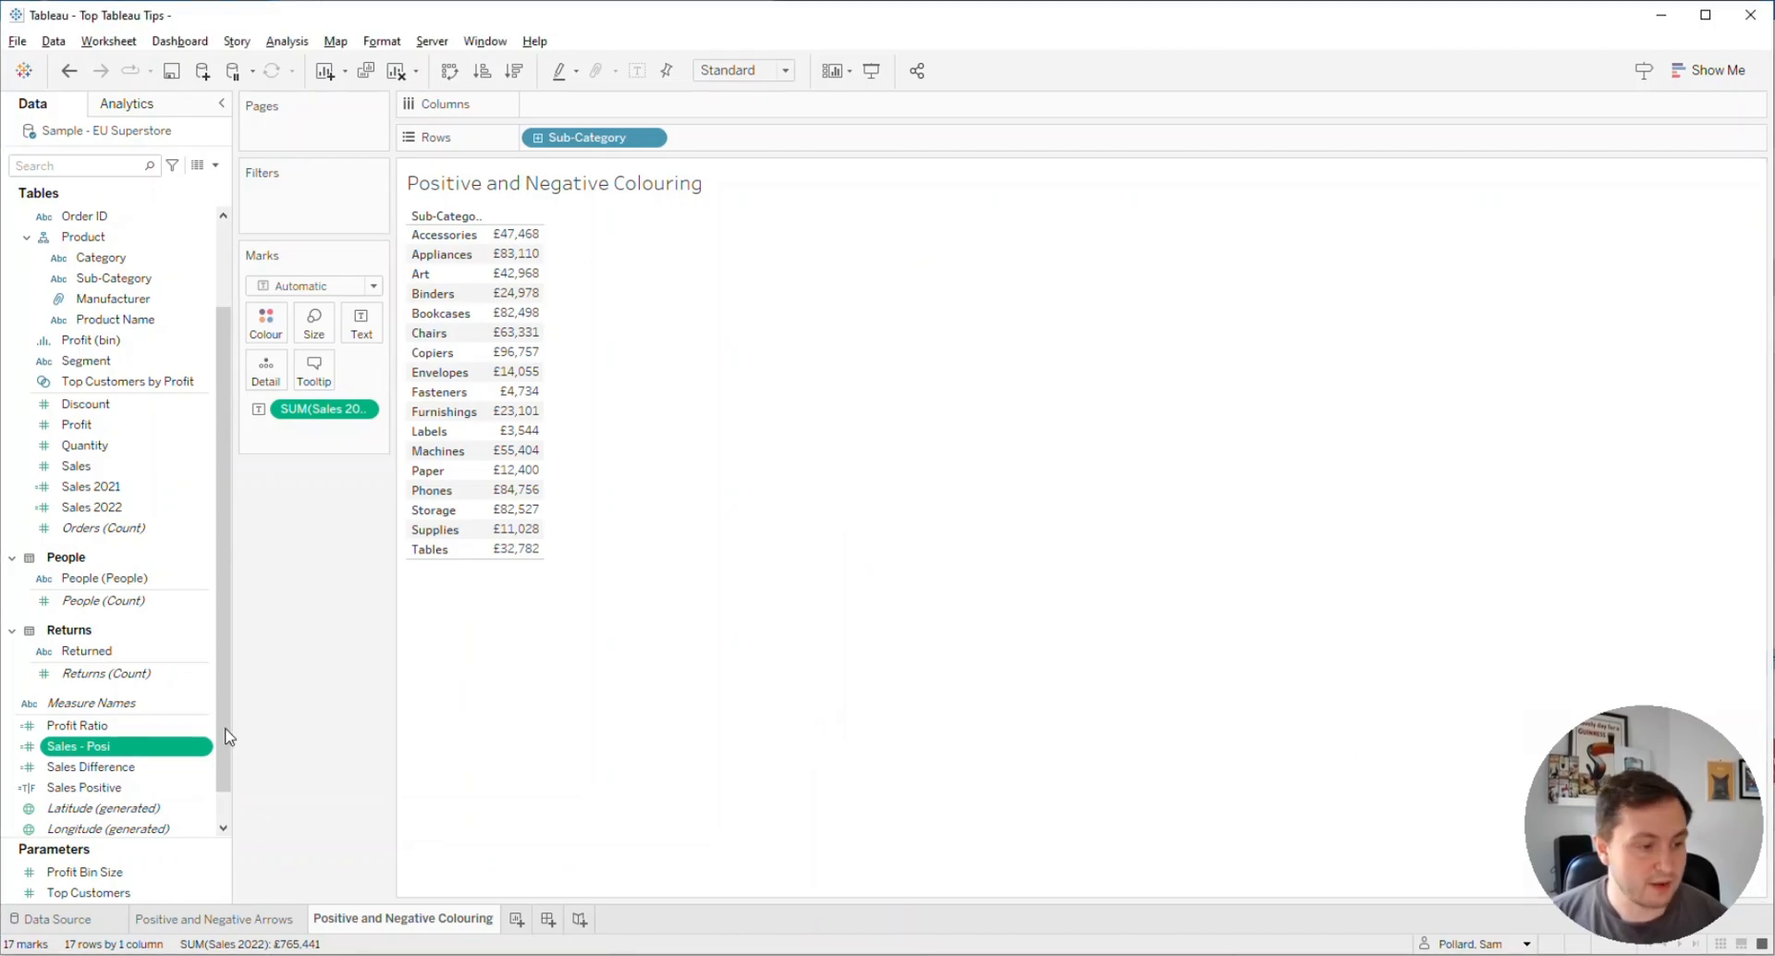
Step: Check Sales Difference's number format, then duplicate the Sales - Posi field
{"action": "right_click", "coordinate": [88, 767]}
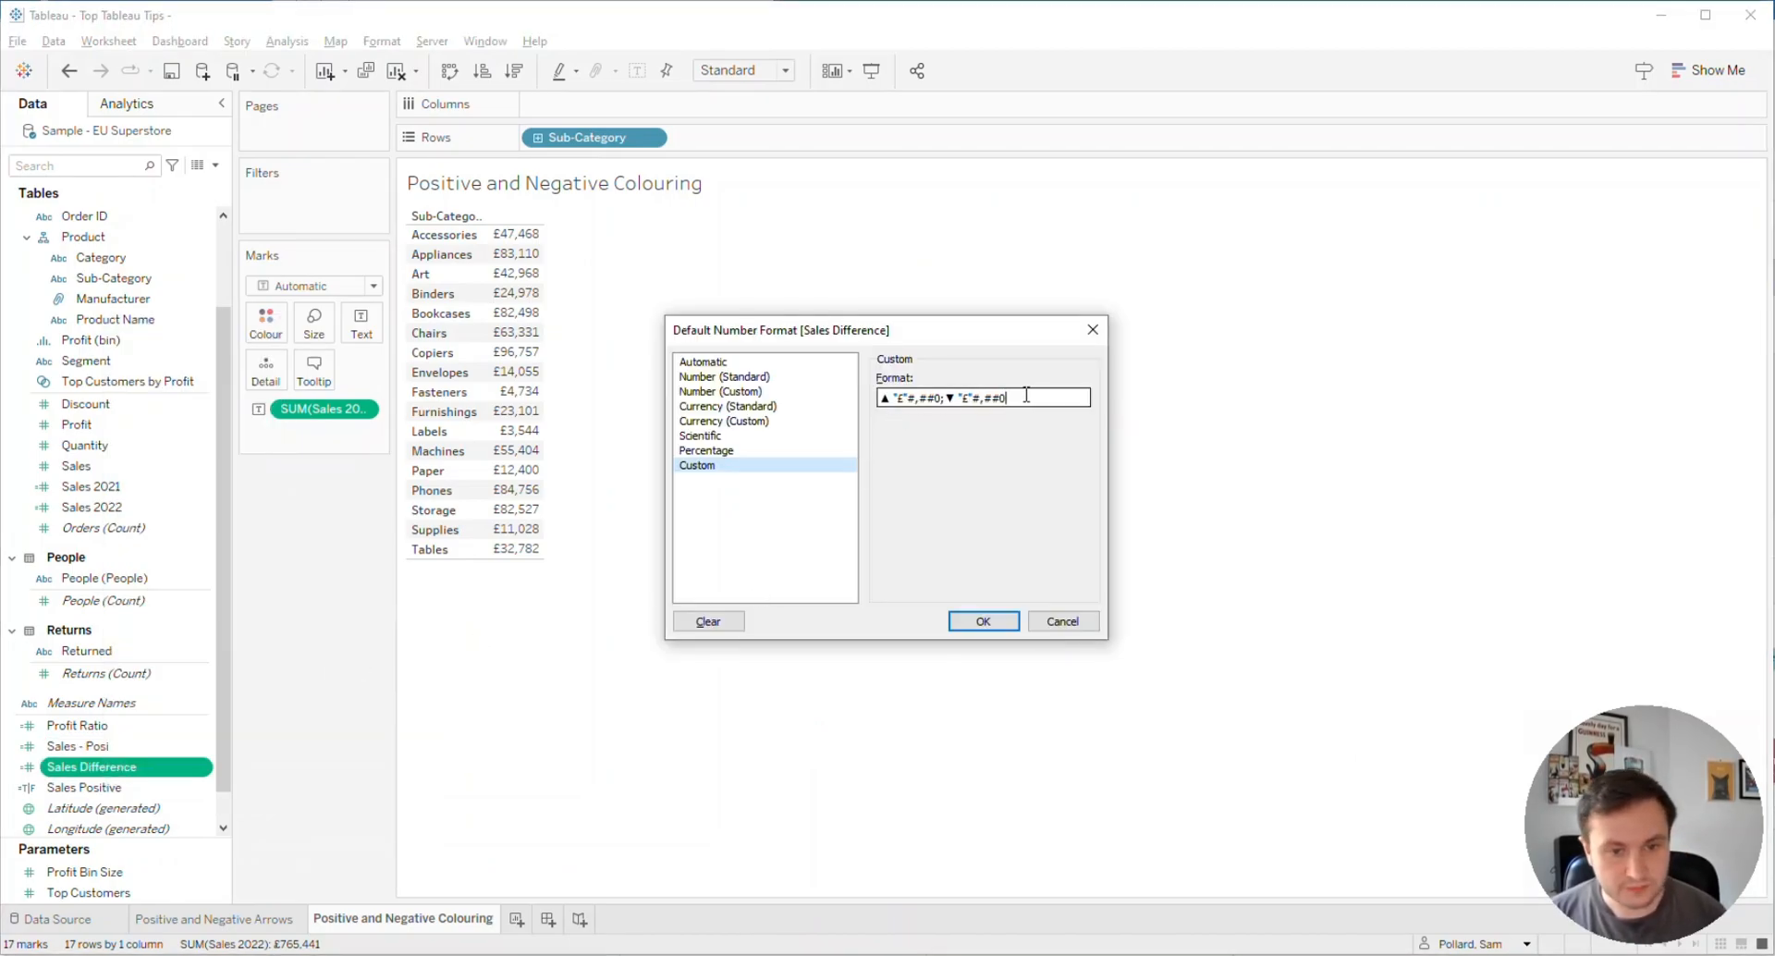
{"action": "left_click", "coordinate": [984, 621]}
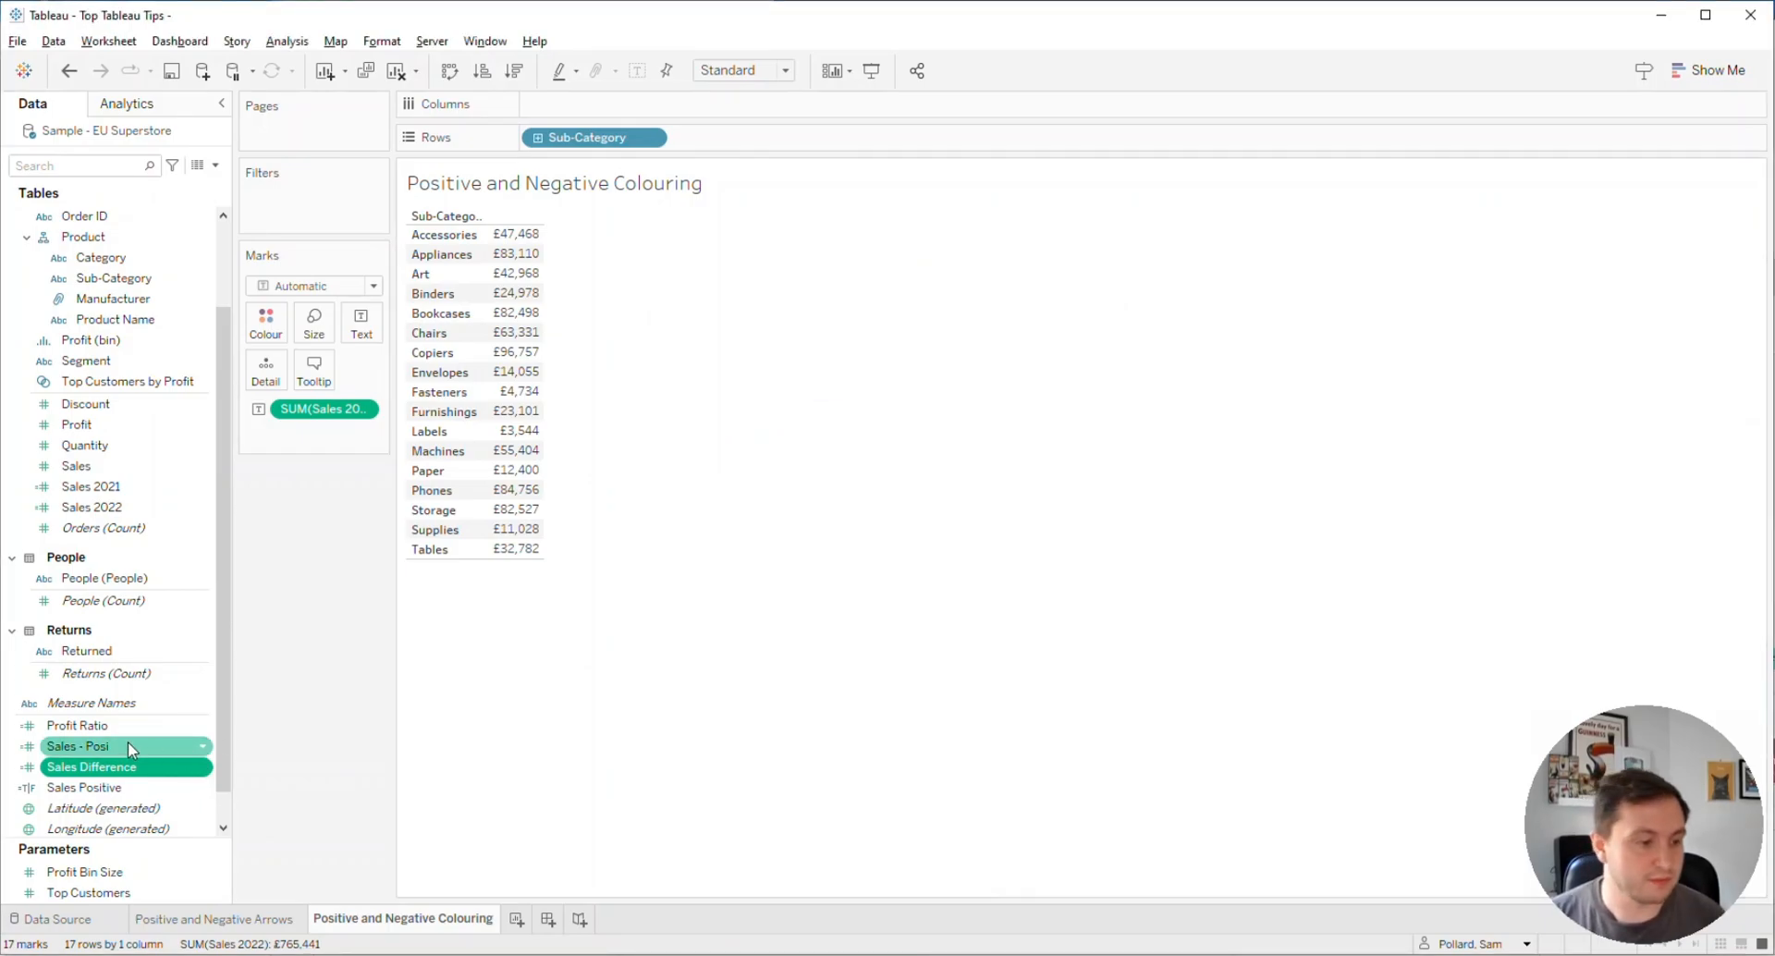
{"action": "right_click", "coordinate": [83, 746]}
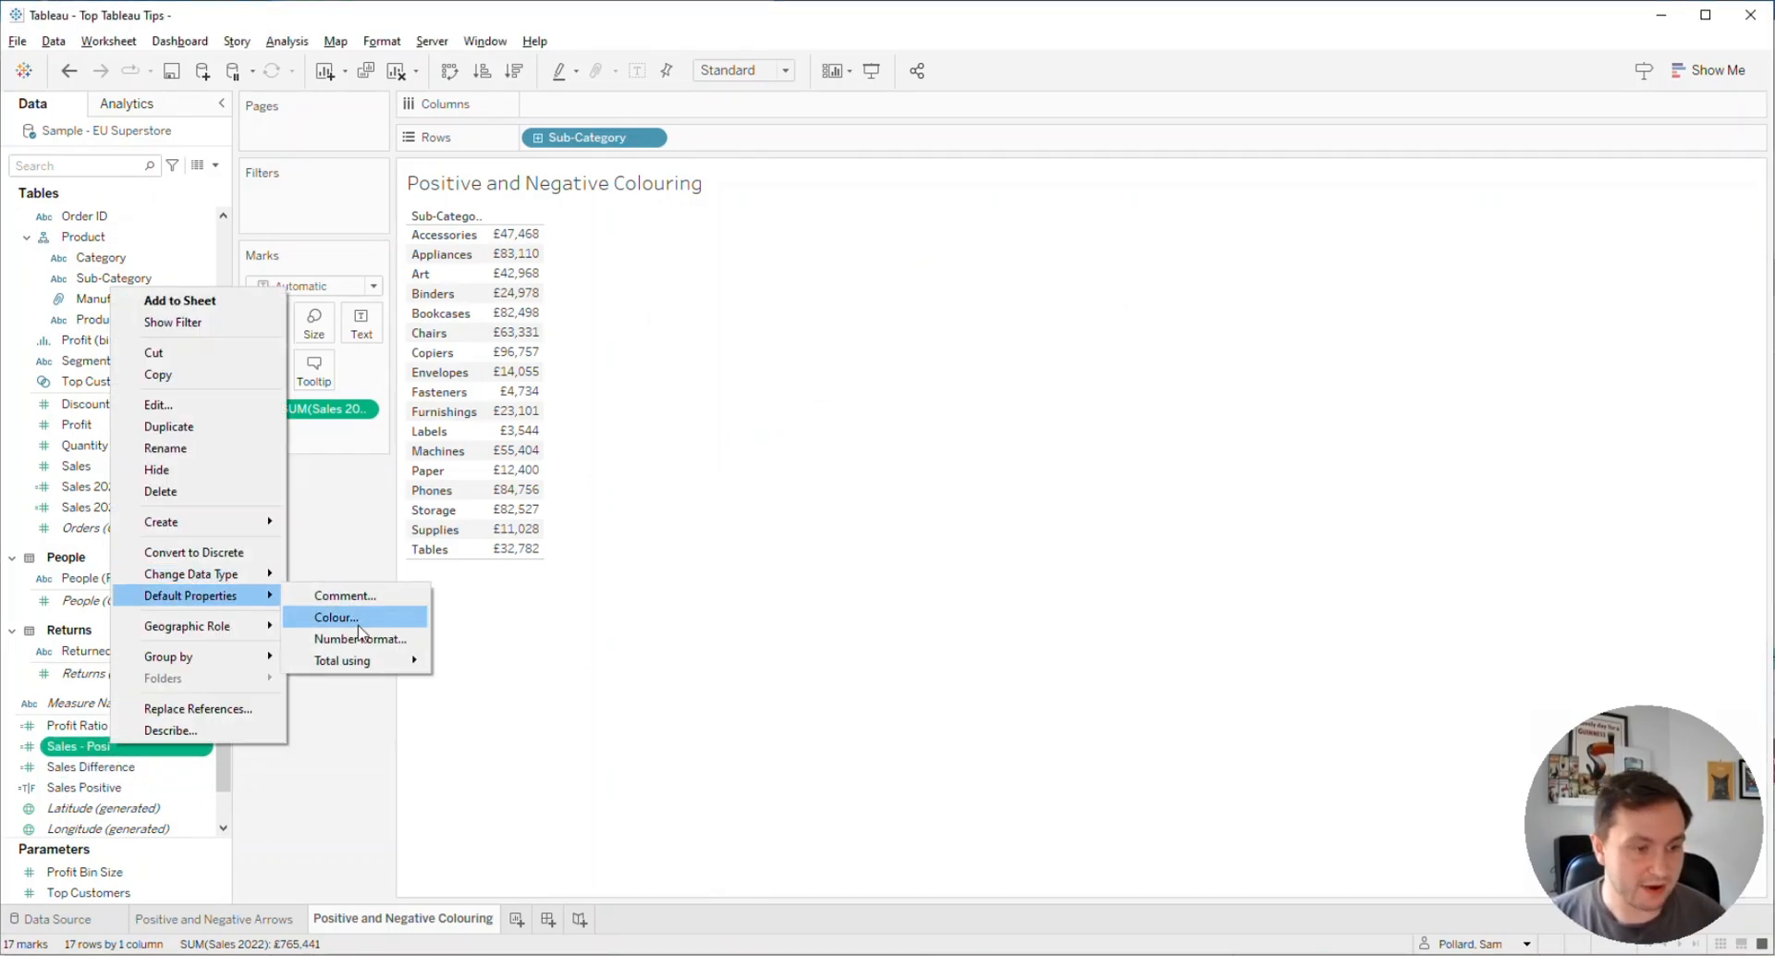
{"action": "left_click", "coordinate": [360, 639]}
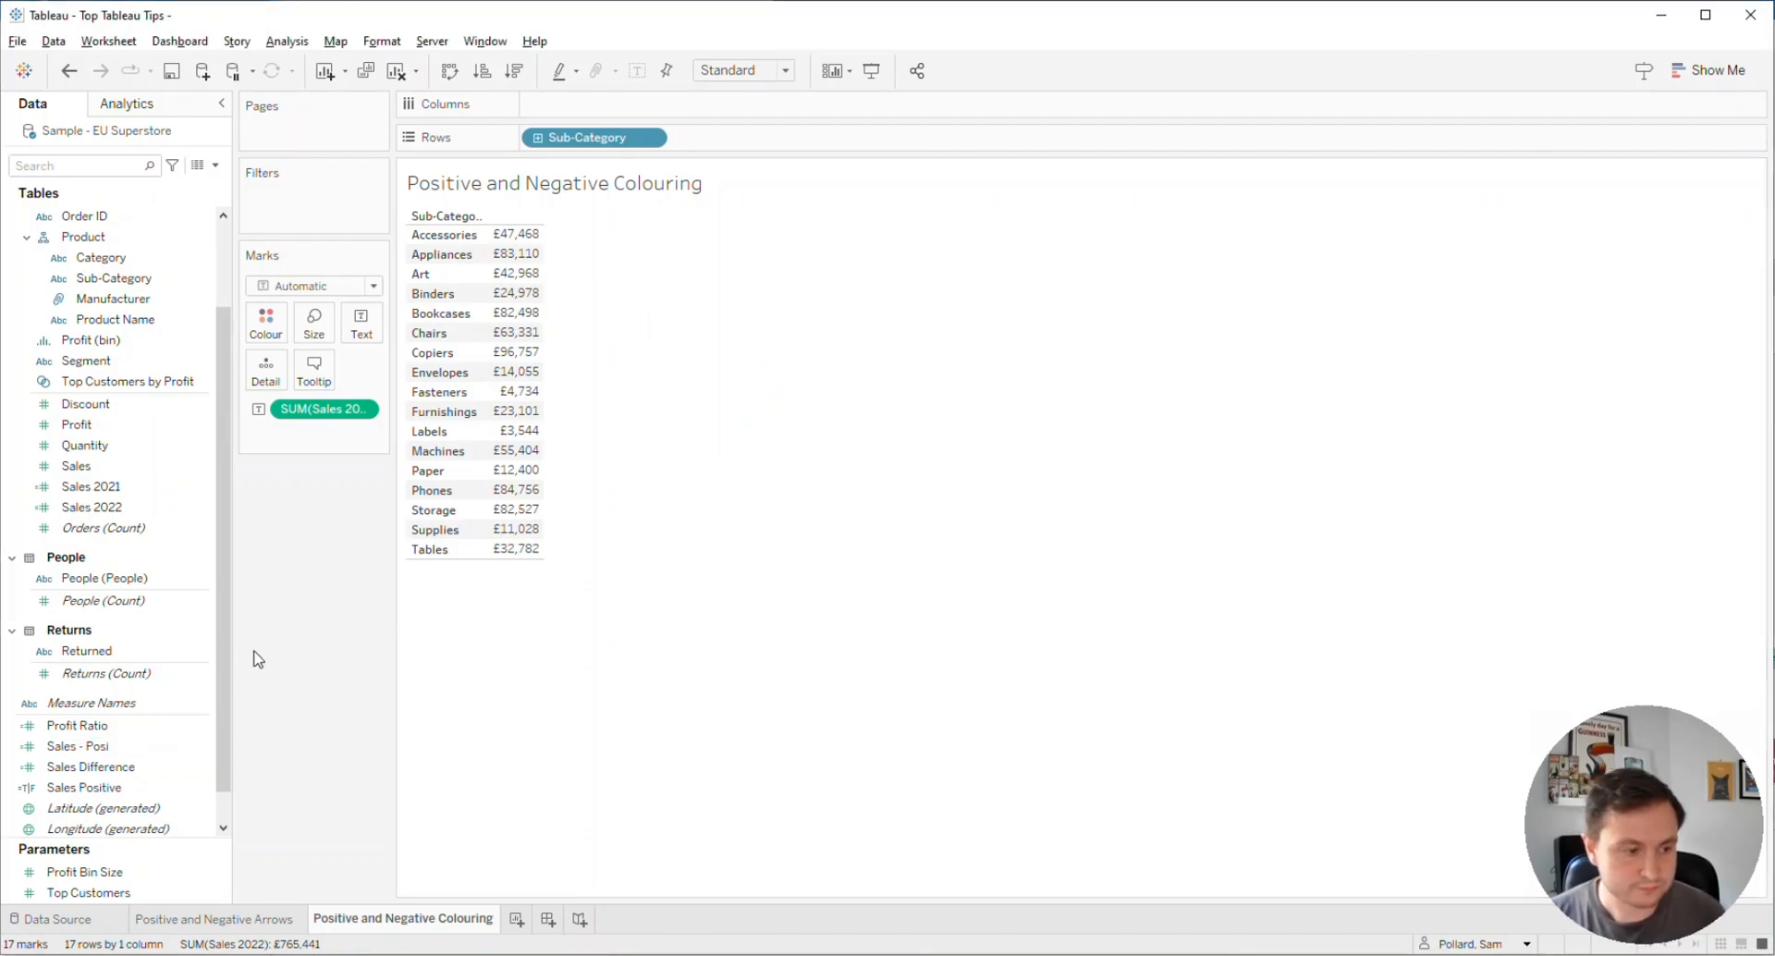
{"action": "right_click", "coordinate": [71, 747]}
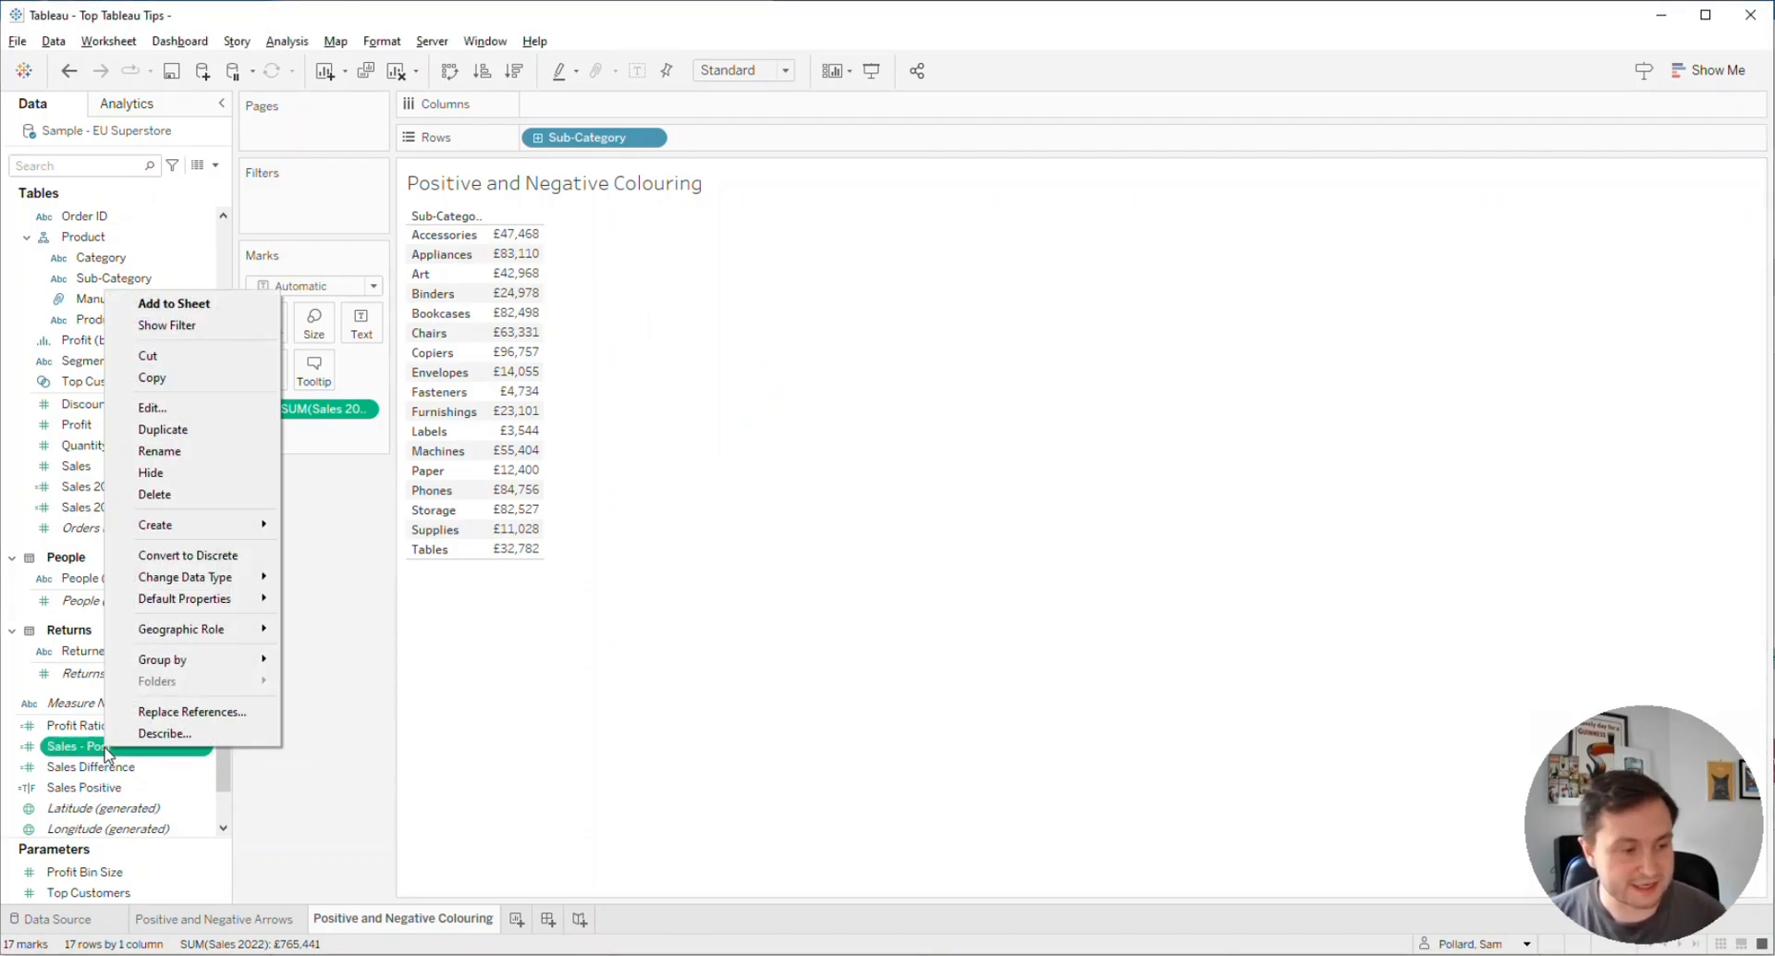
{"action": "left_click", "coordinate": [163, 429]}
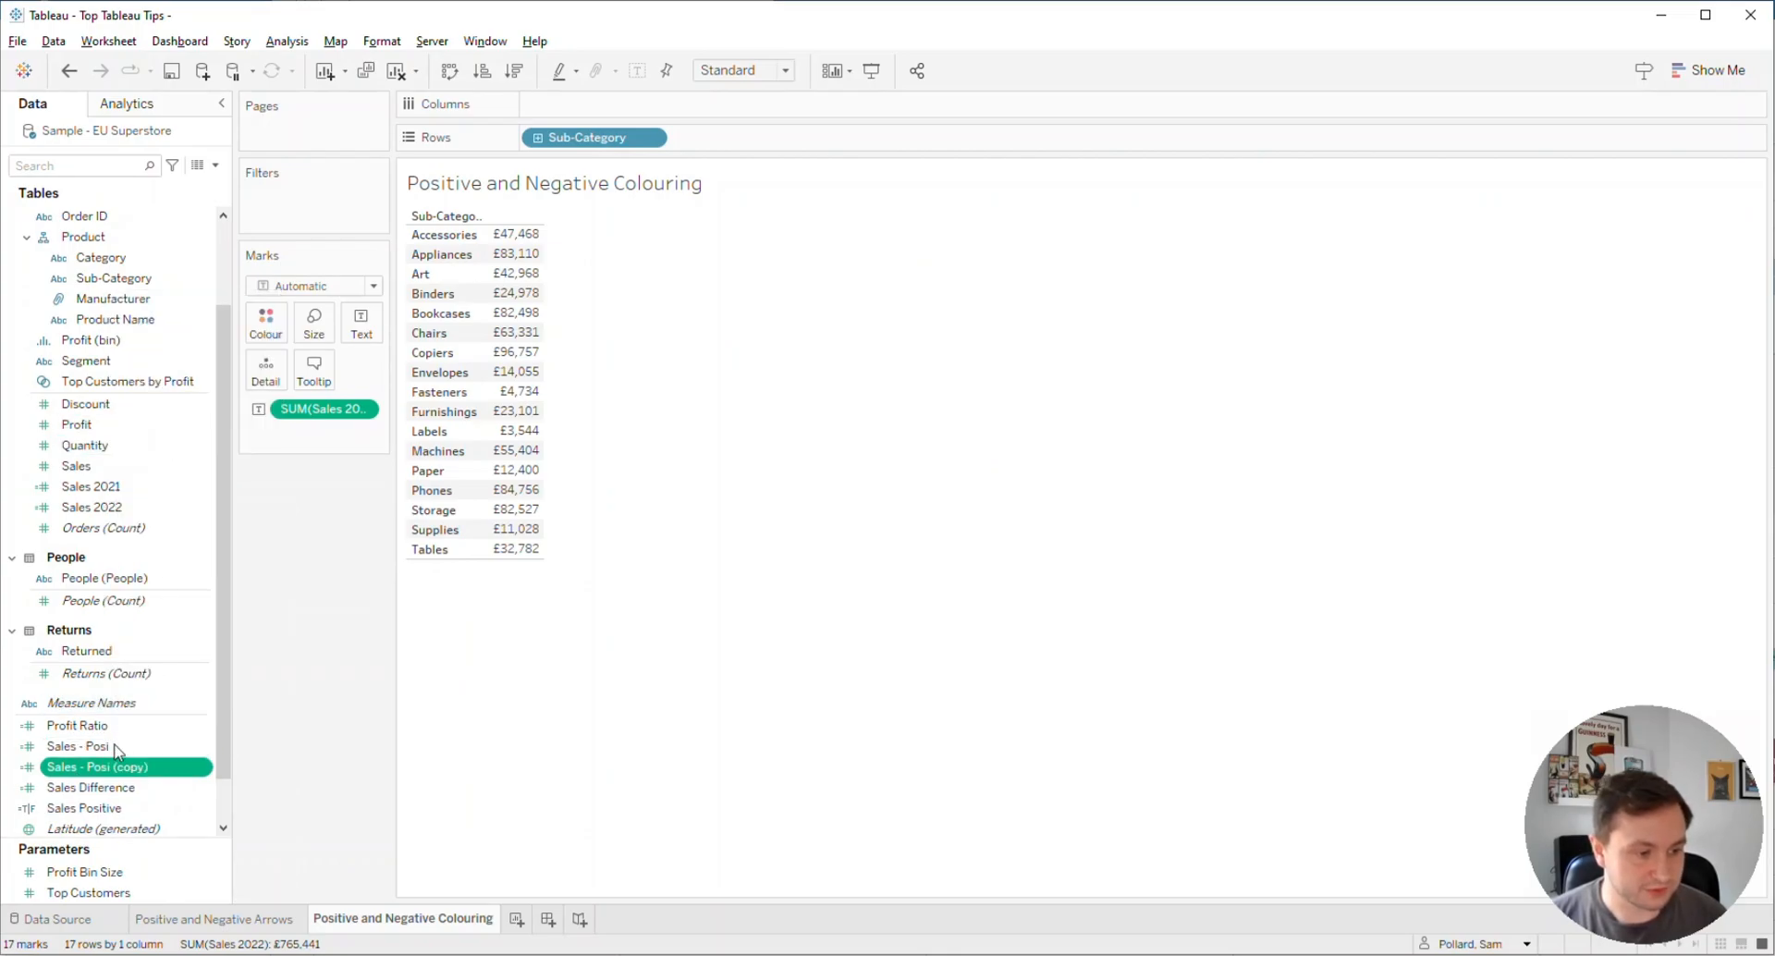
Step: Edit the copy into Sales - Negi returning Sales Difference when Sales Positive is FALSE
{"action": "double_click", "coordinate": [90, 768]}
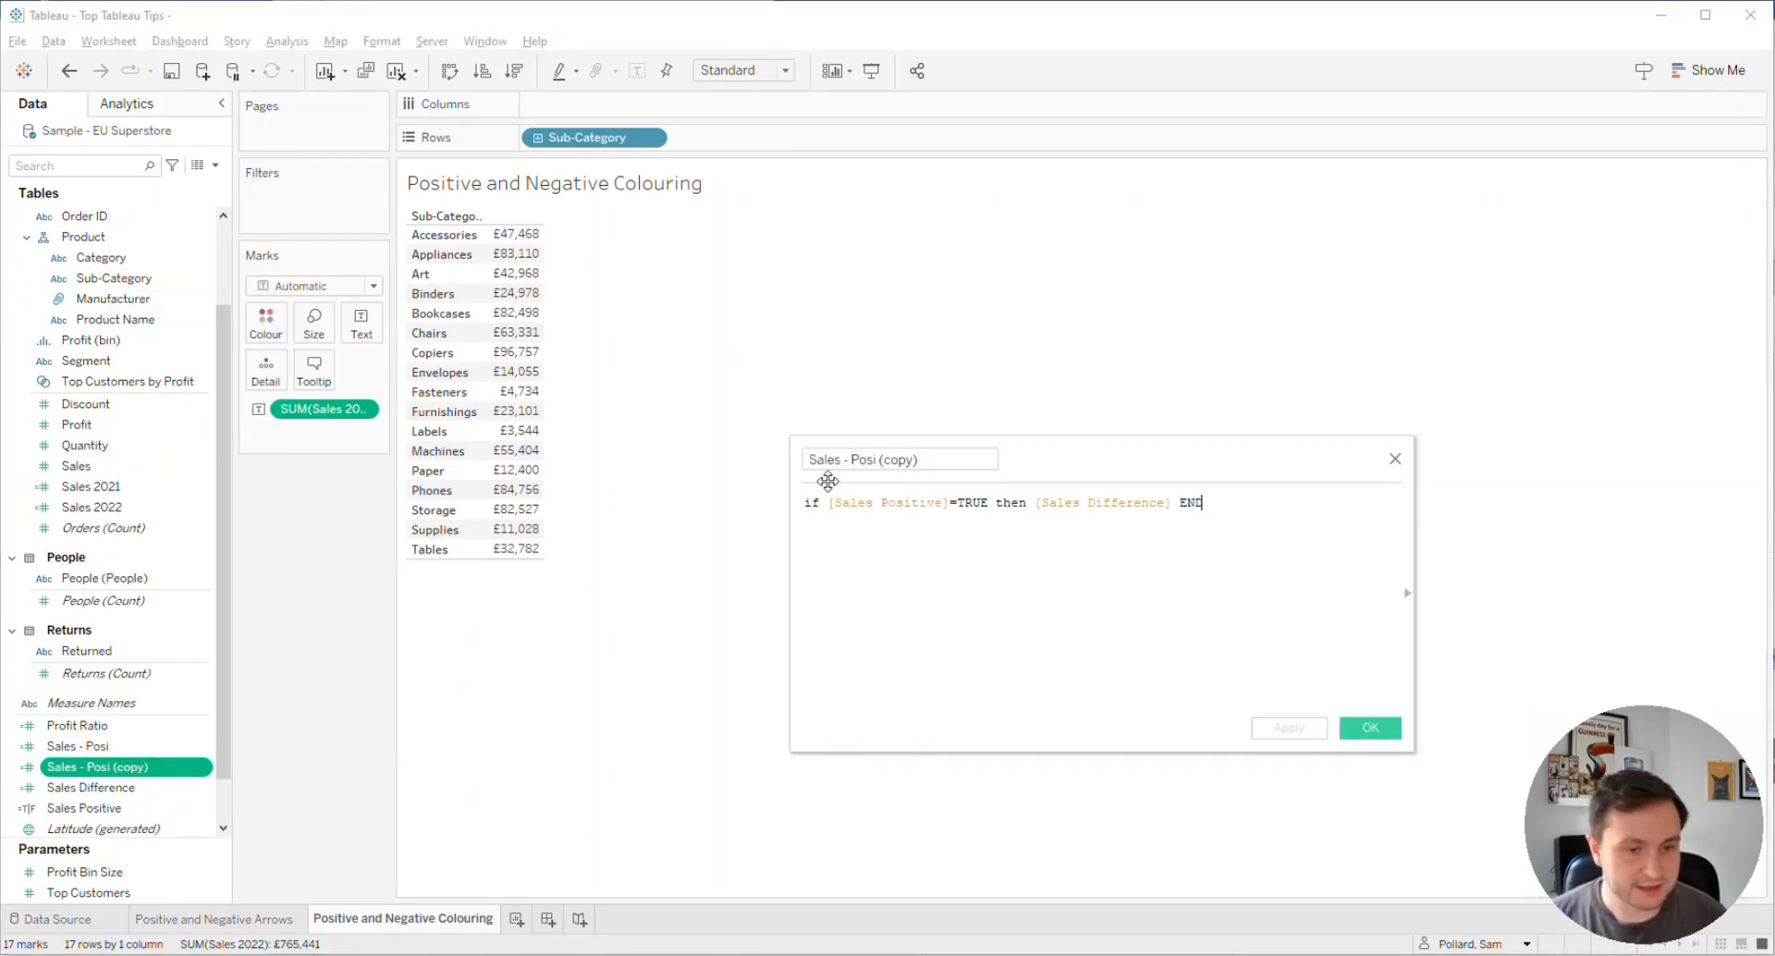
{"action": "type", "text": "Sales - Ne"}
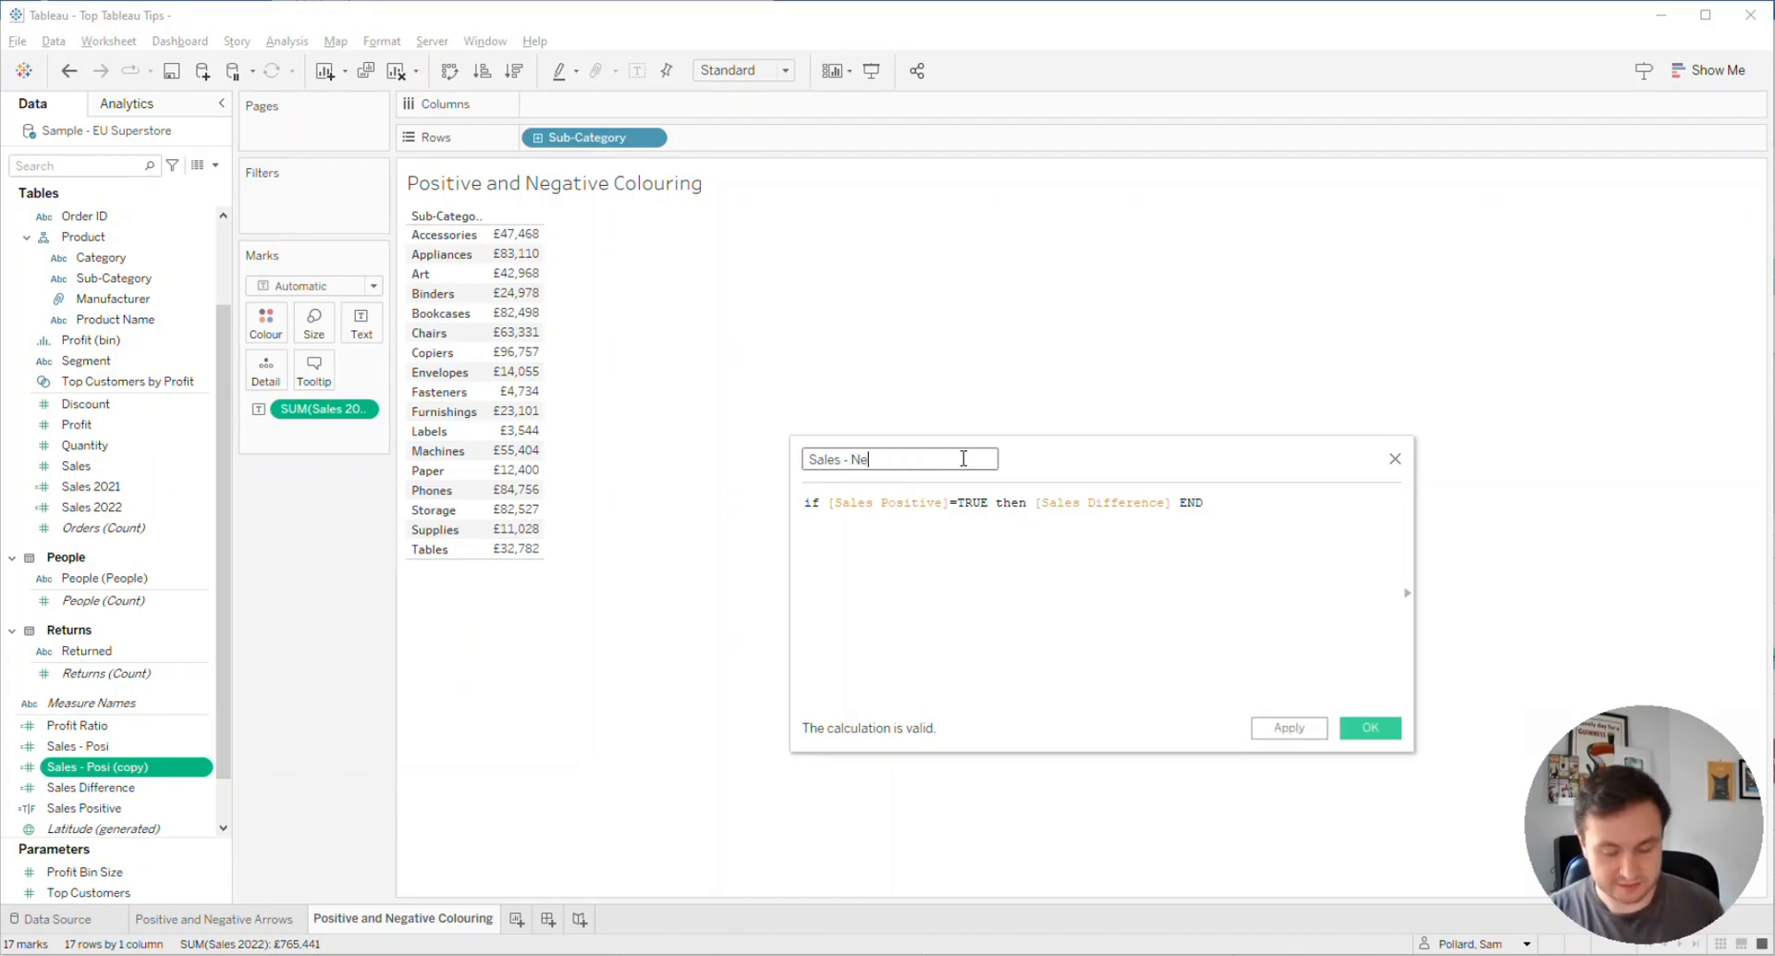
{"action": "type", "text": "gi"}
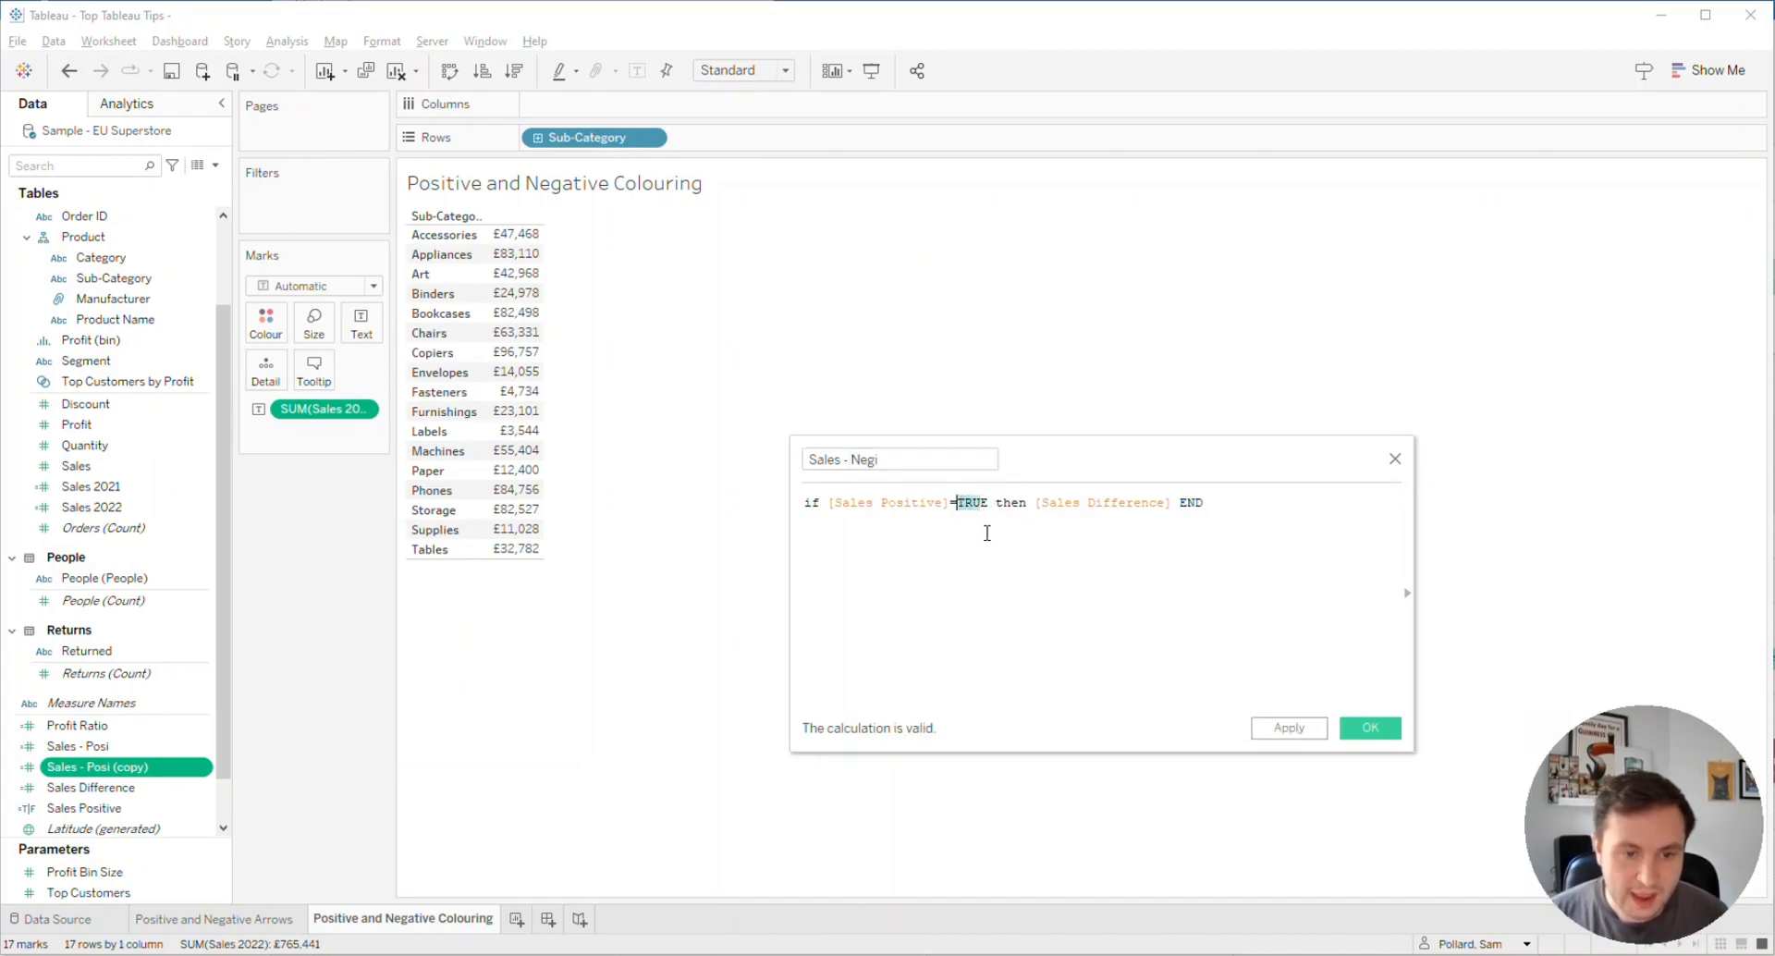
{"action": "type", "text": "FALSE"}
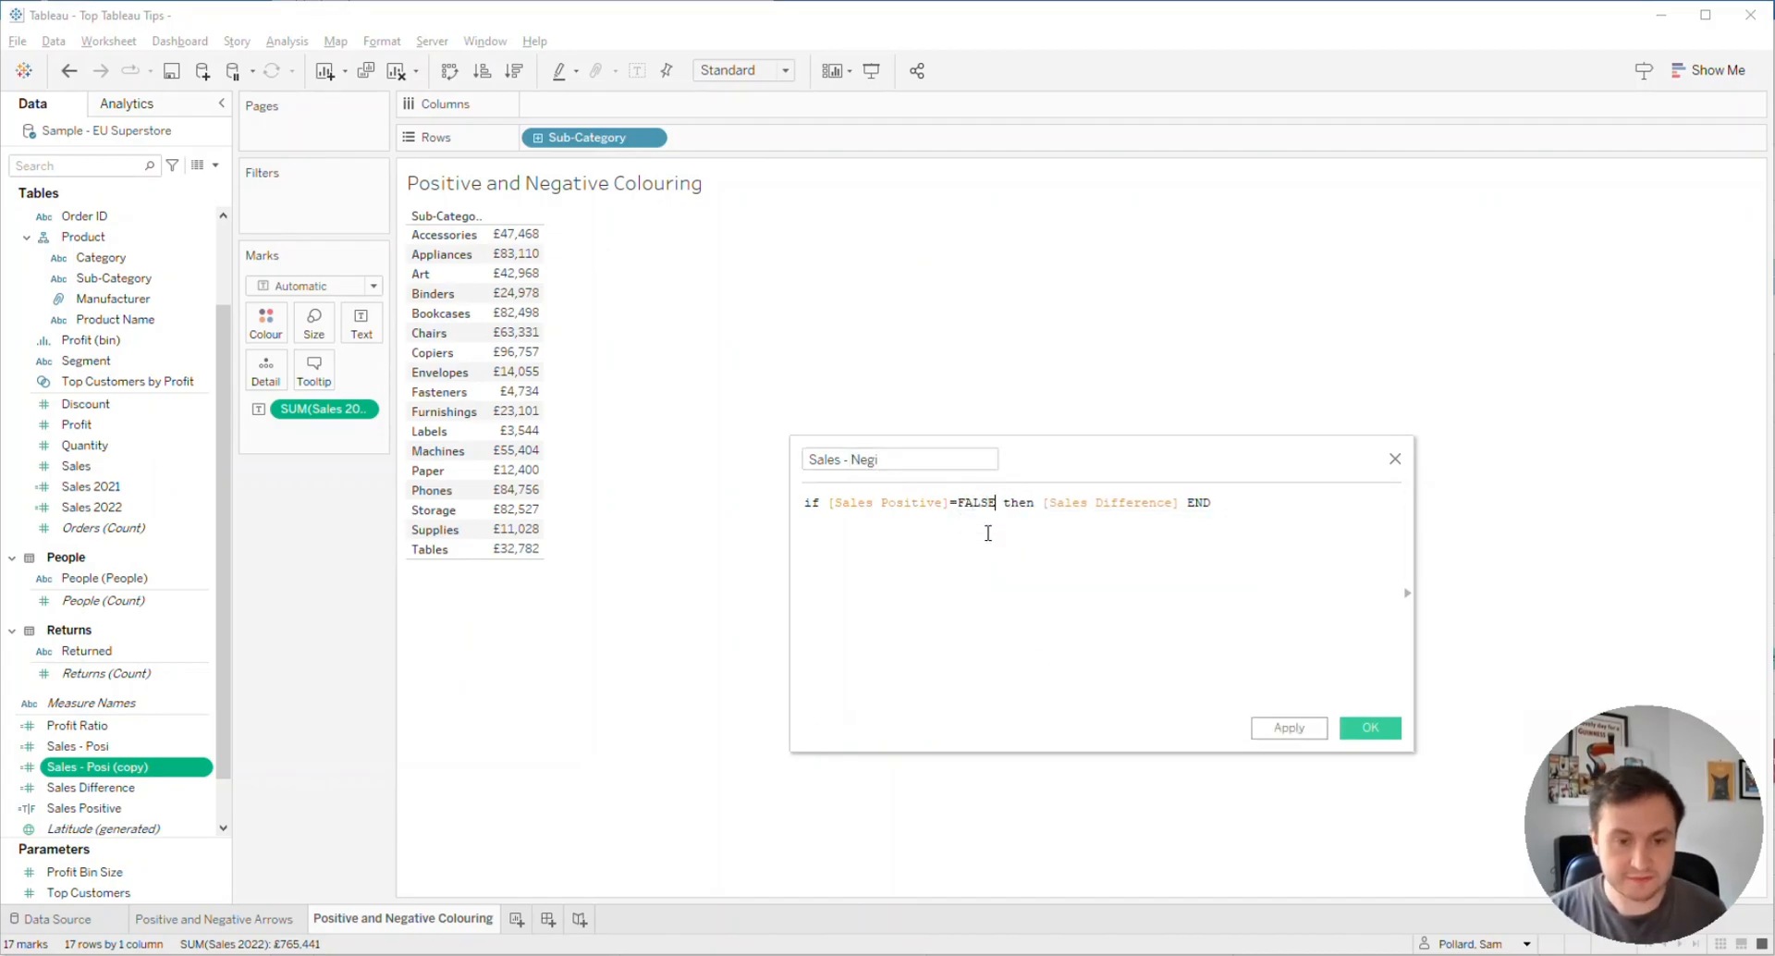
{"action": "left_click", "coordinate": [1288, 728]}
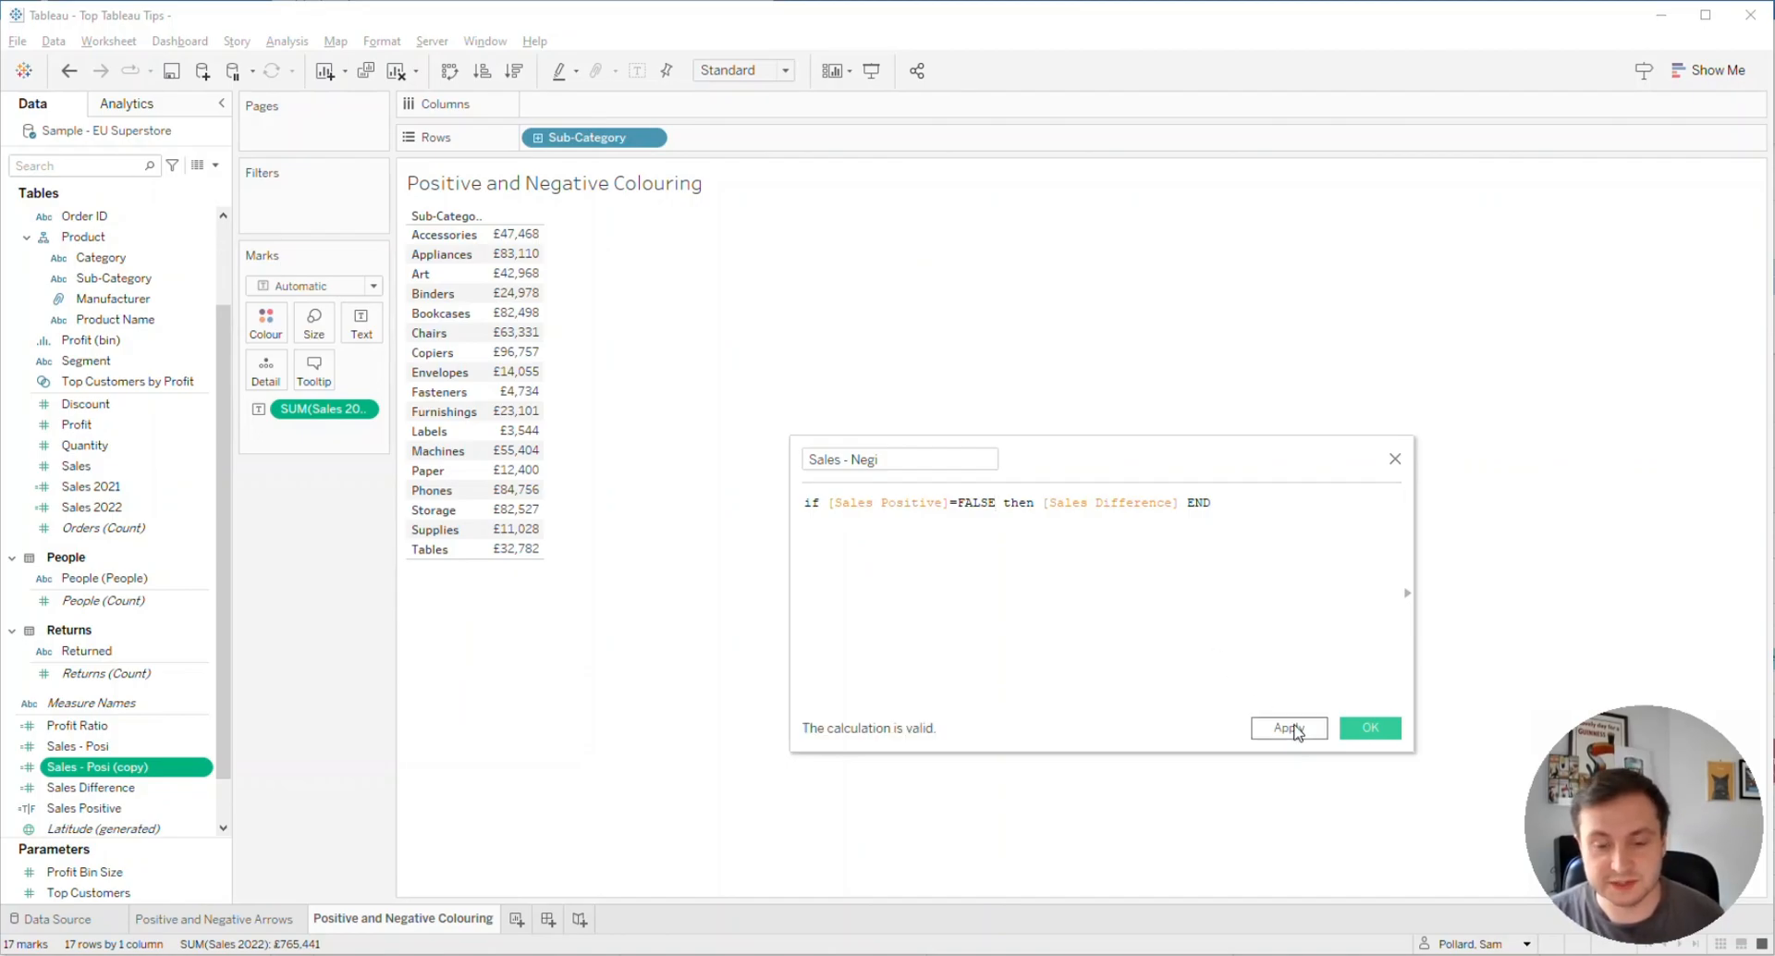
{"action": "left_click", "coordinate": [1370, 729]}
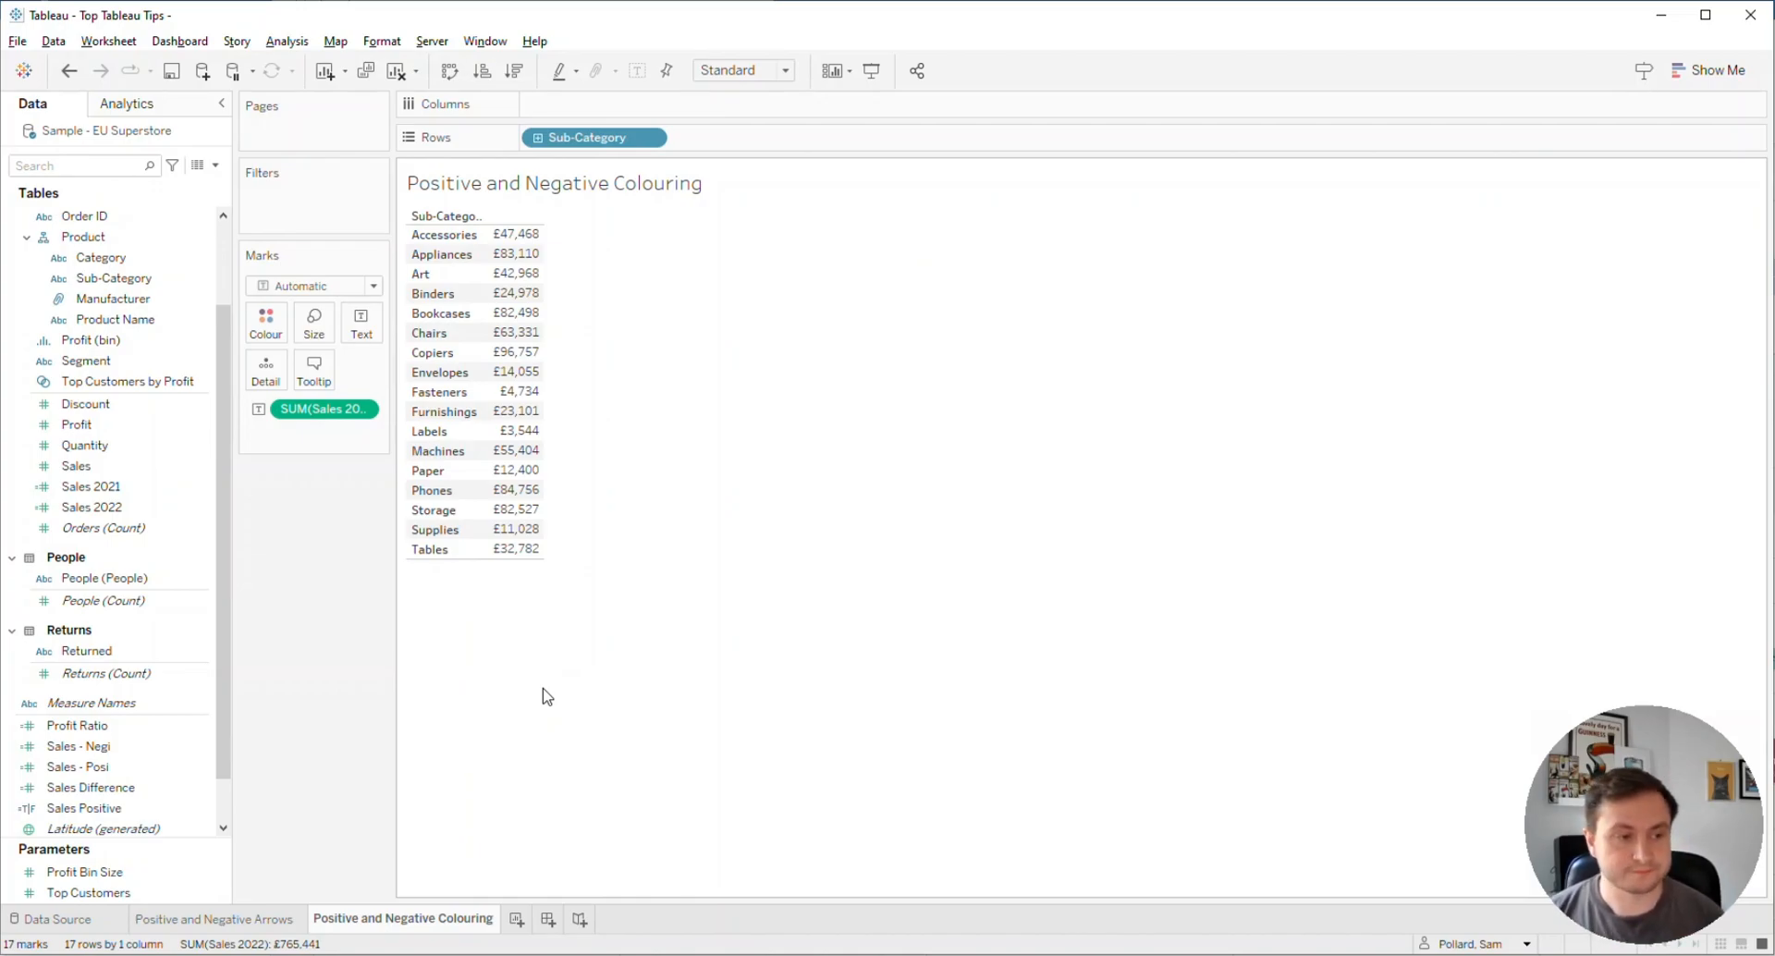
Step: Add Sales - Posi and Sales - Negi to the Text labels beneath the 2022 sales
{"action": "left_click", "coordinate": [74, 747]}
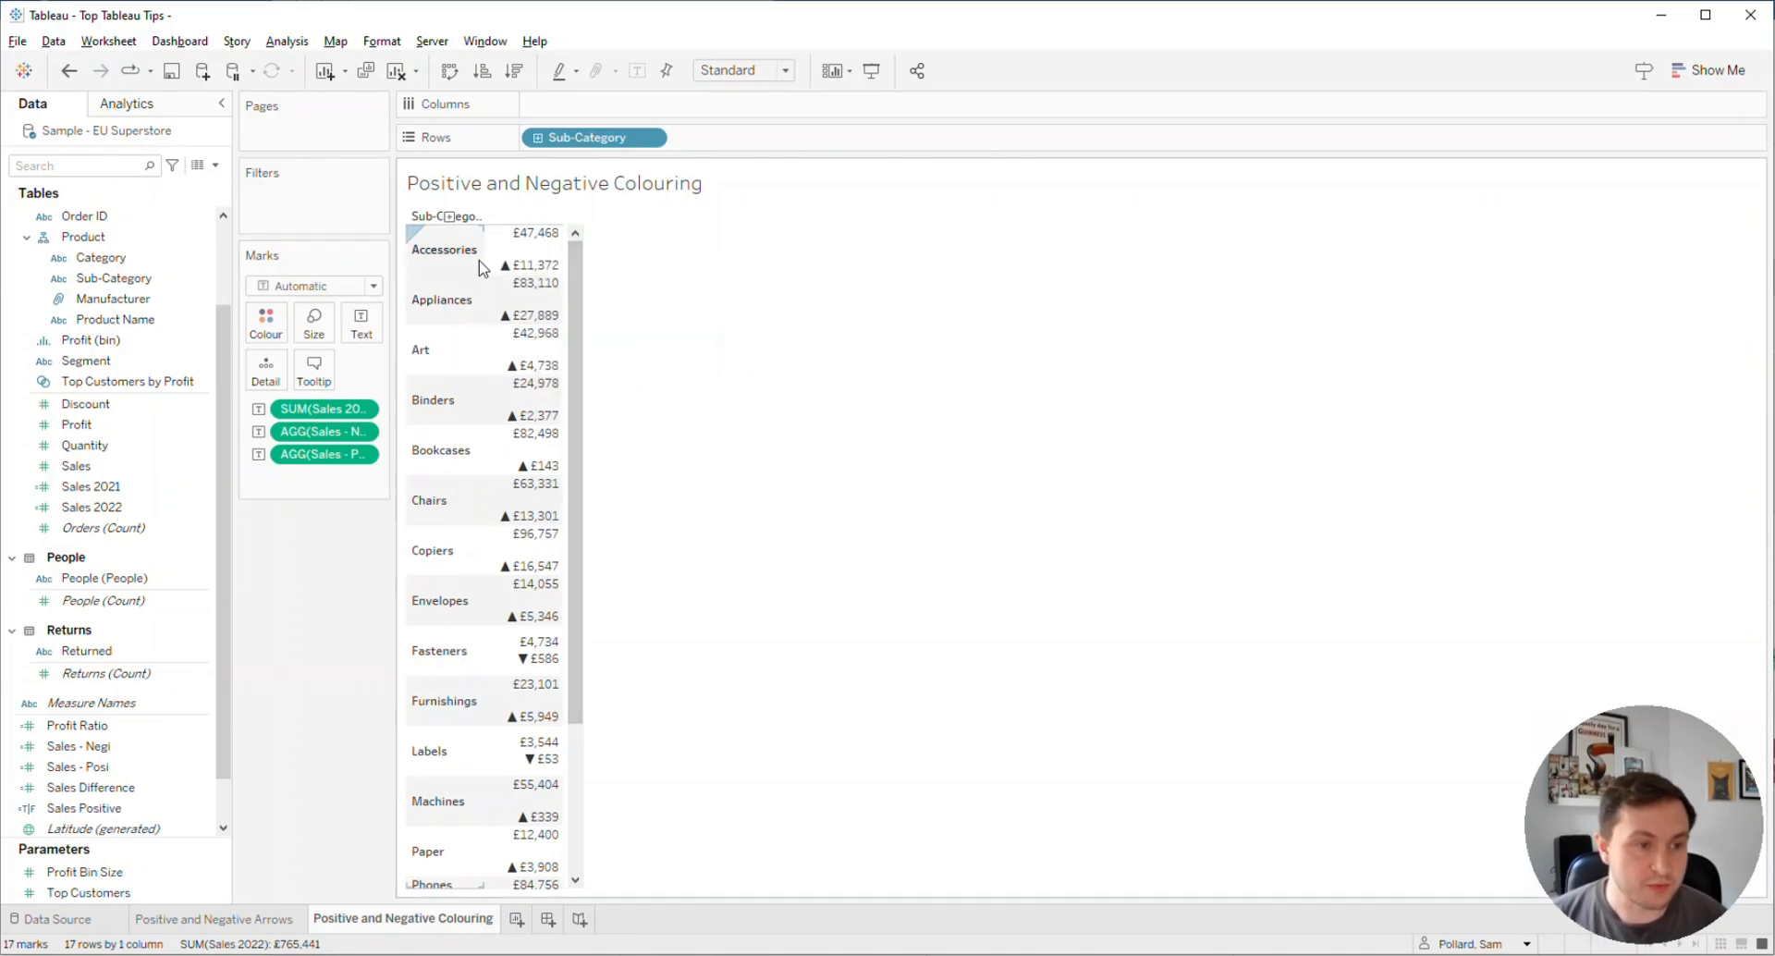
{"action": "mouse_move", "coordinate": [517, 275]}
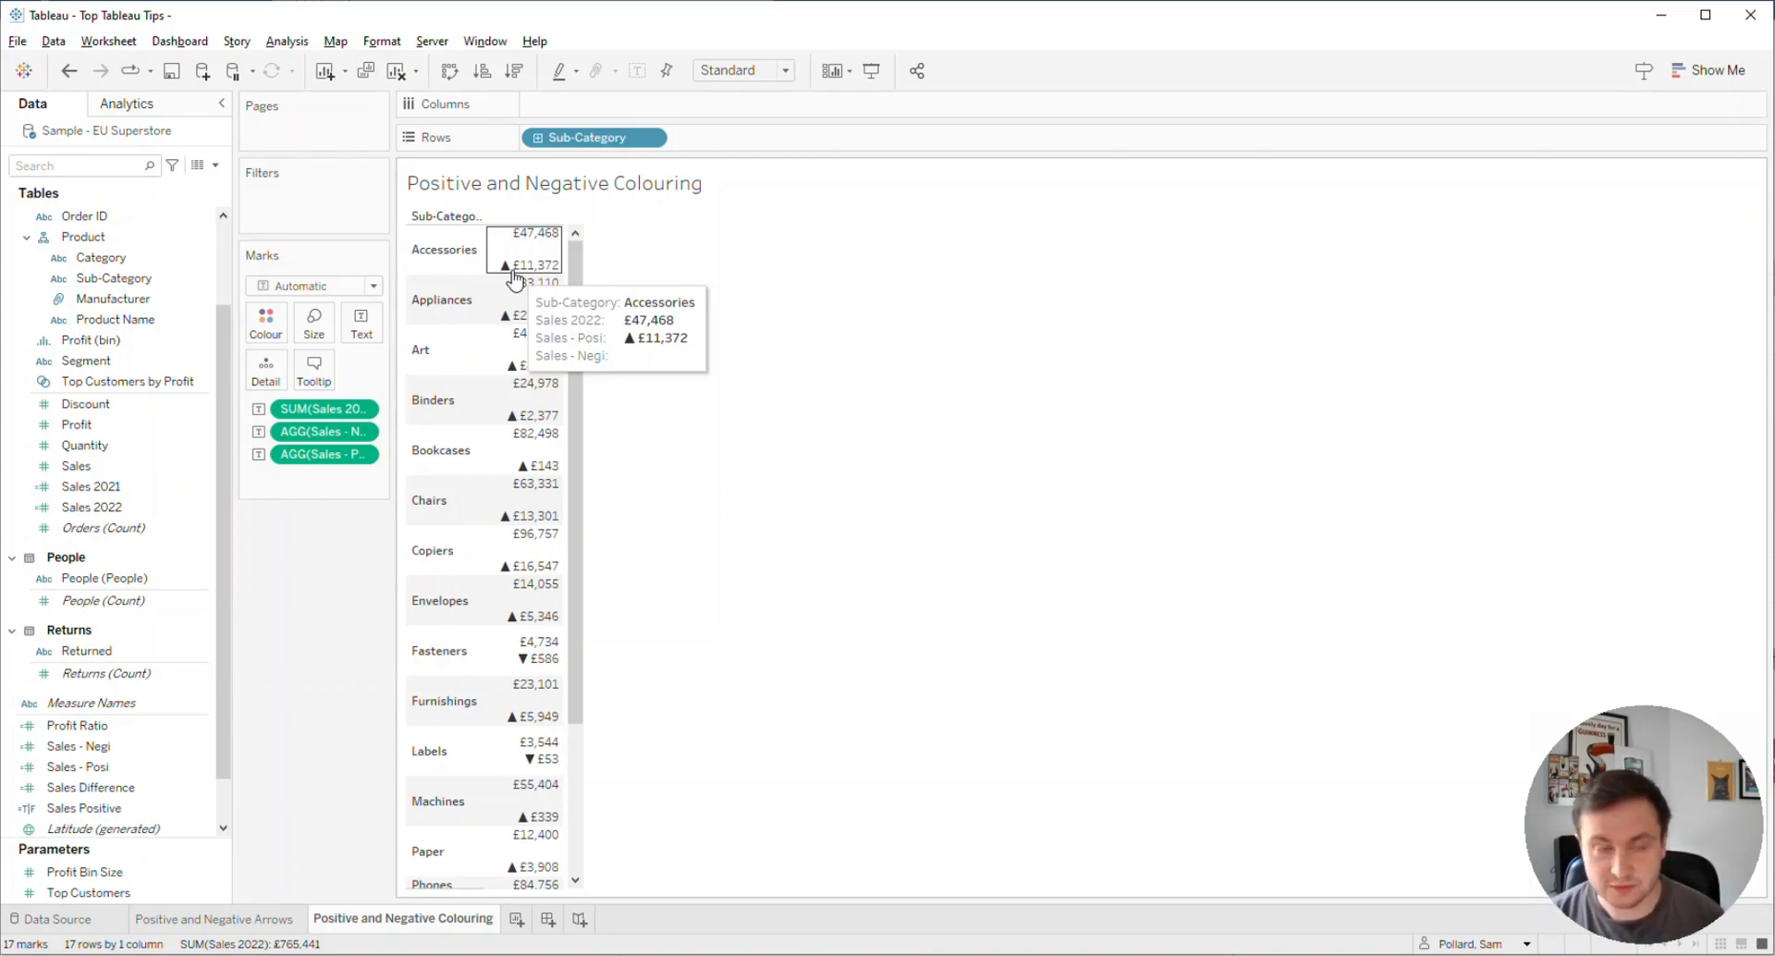
{"action": "left_click", "coordinate": [361, 321]}
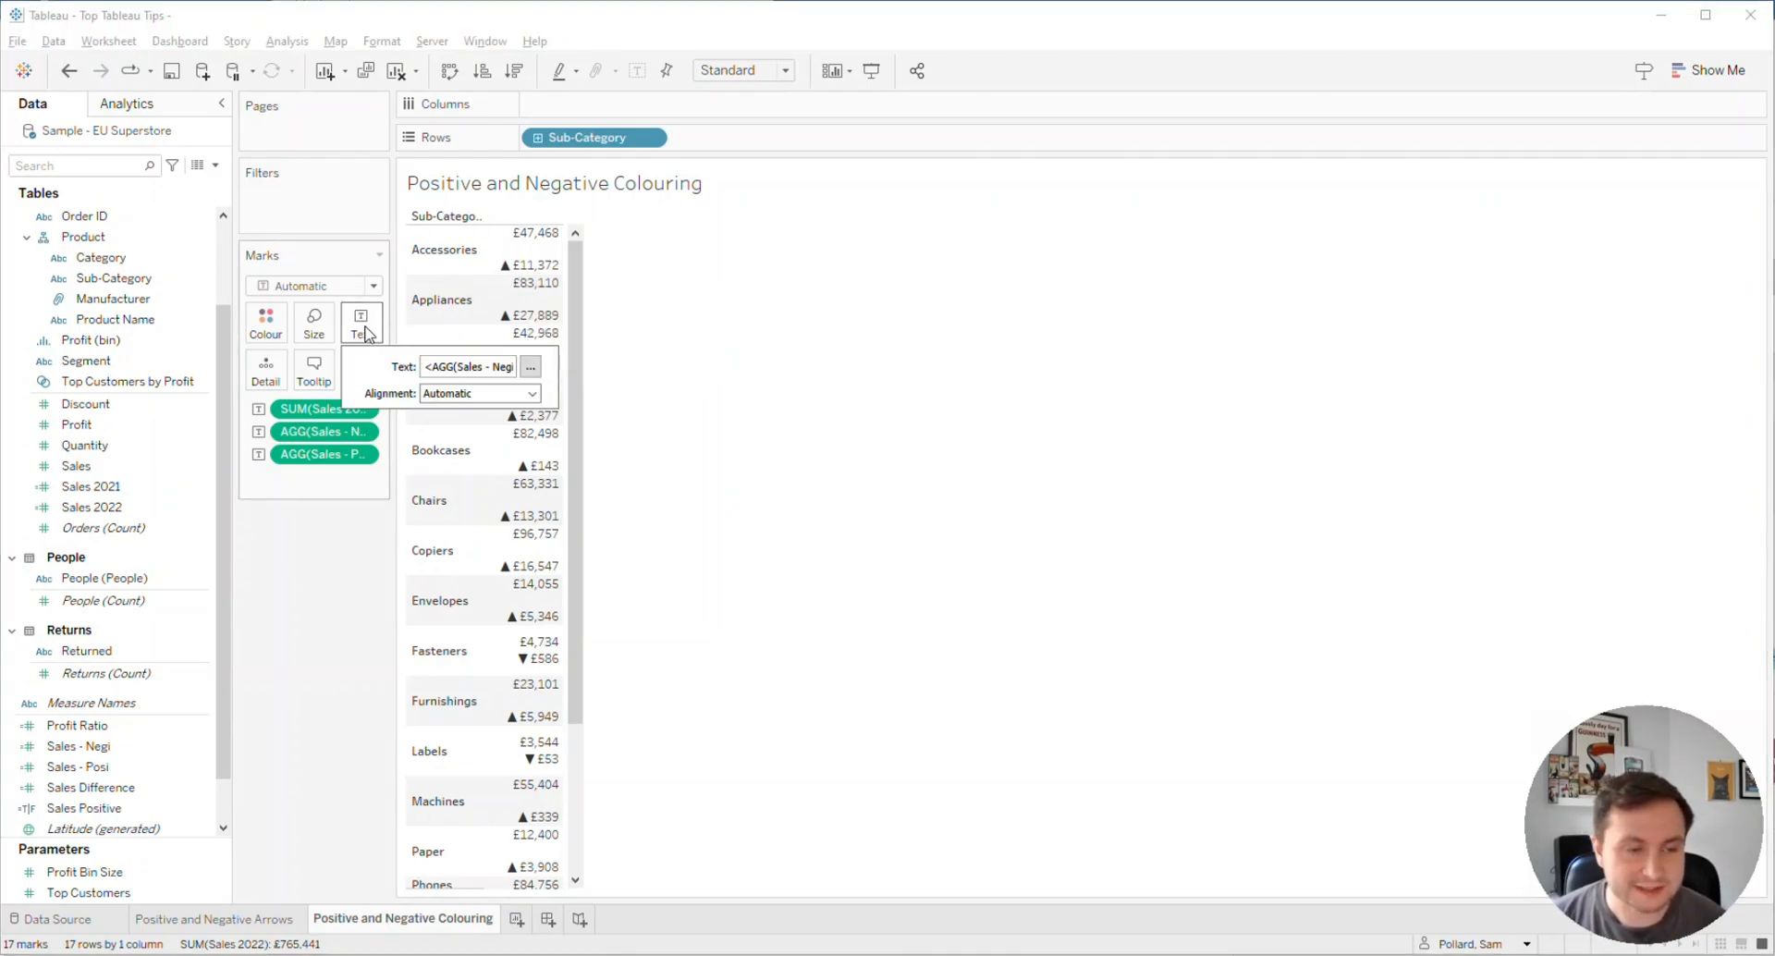
Step: Move Sales 2022 to the top of the label and enlarge it
{"action": "left_click", "coordinate": [529, 366]}
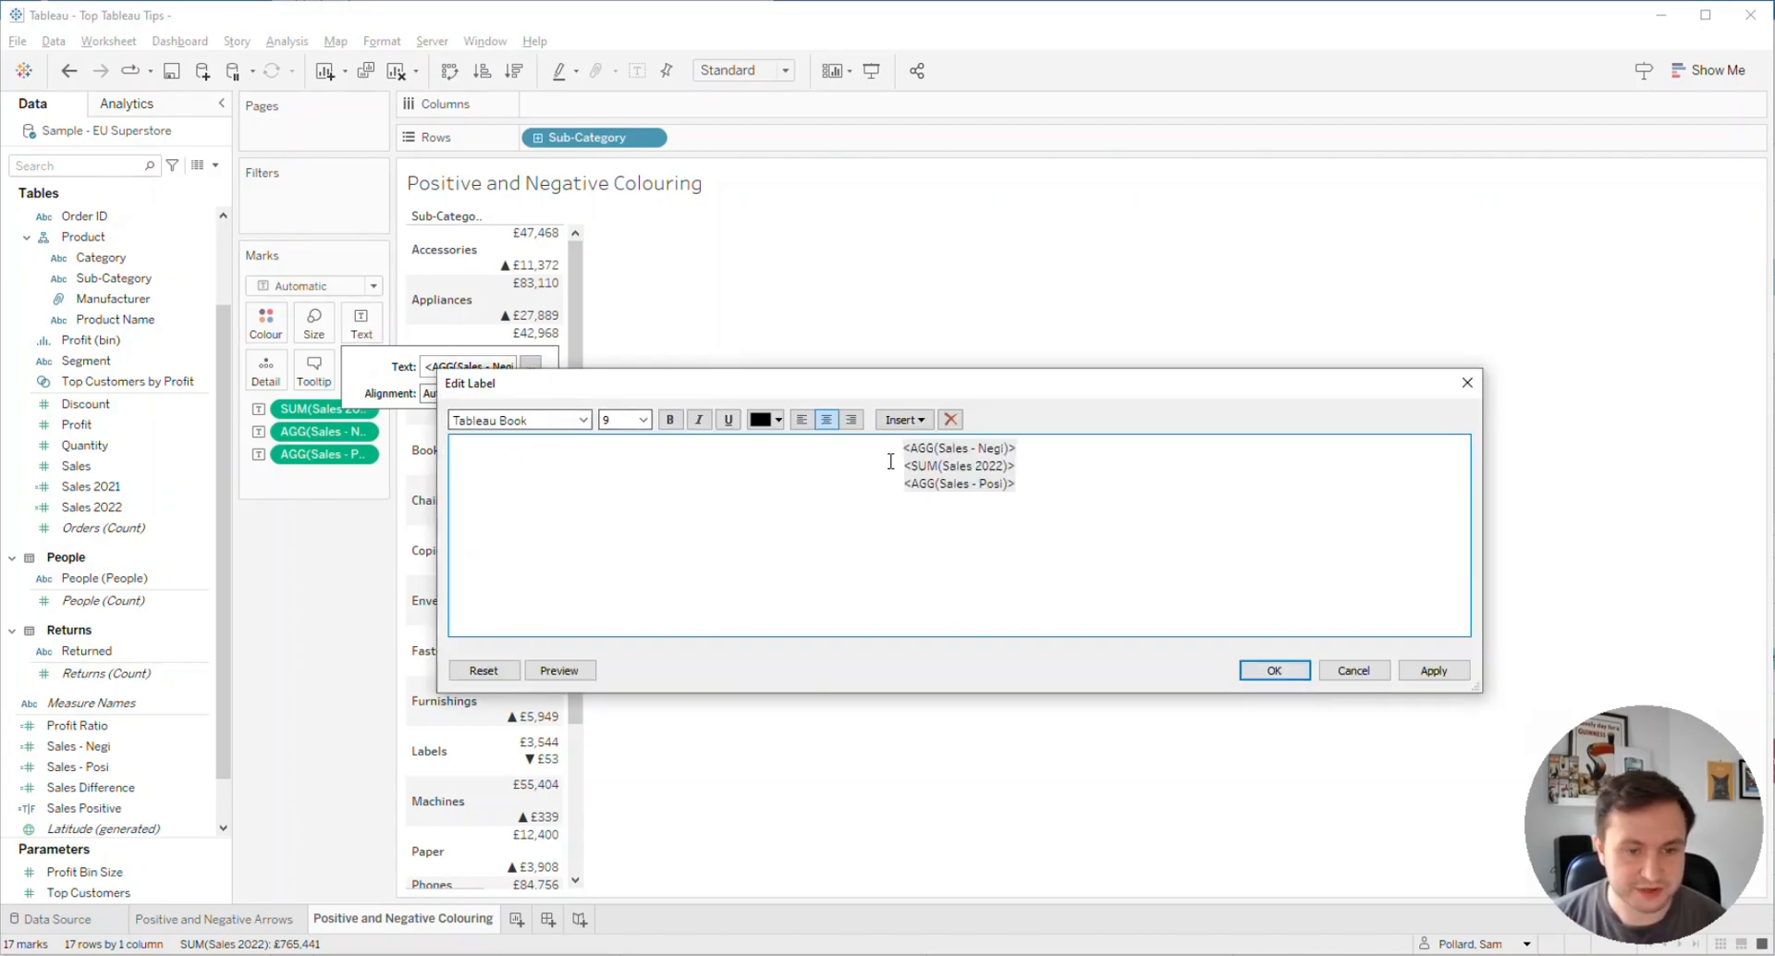
{"action": "double_click", "coordinate": [957, 449]}
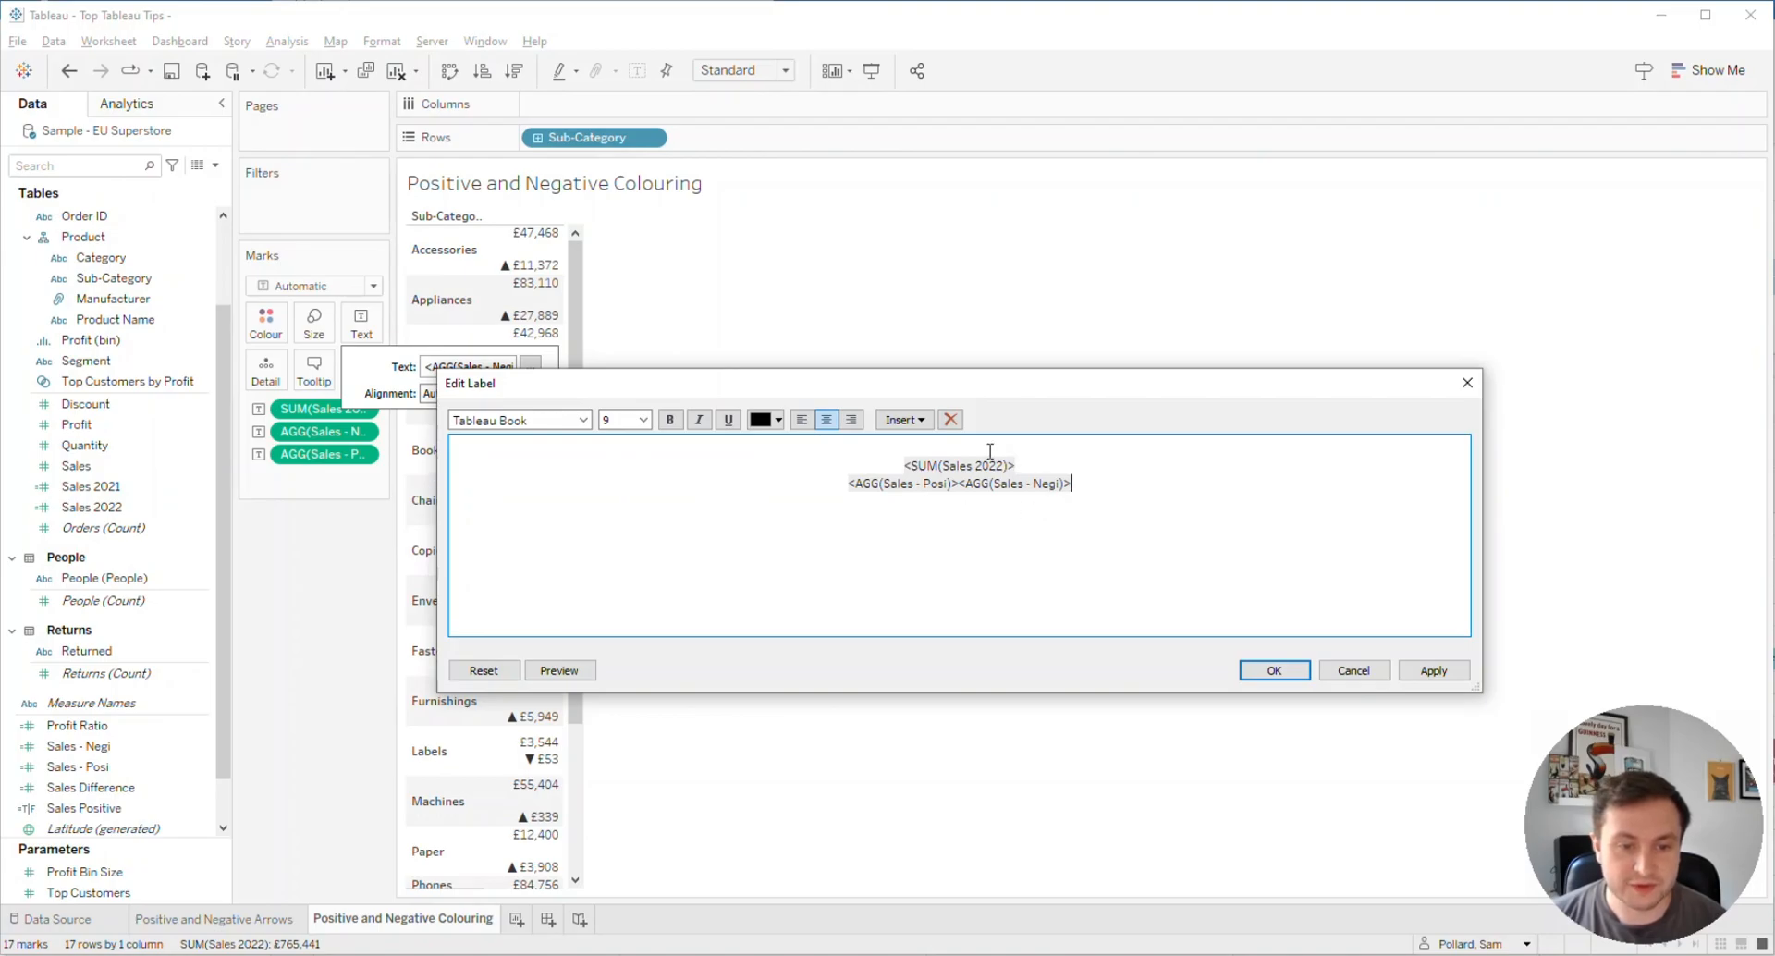
{"action": "double_click", "coordinate": [959, 464]}
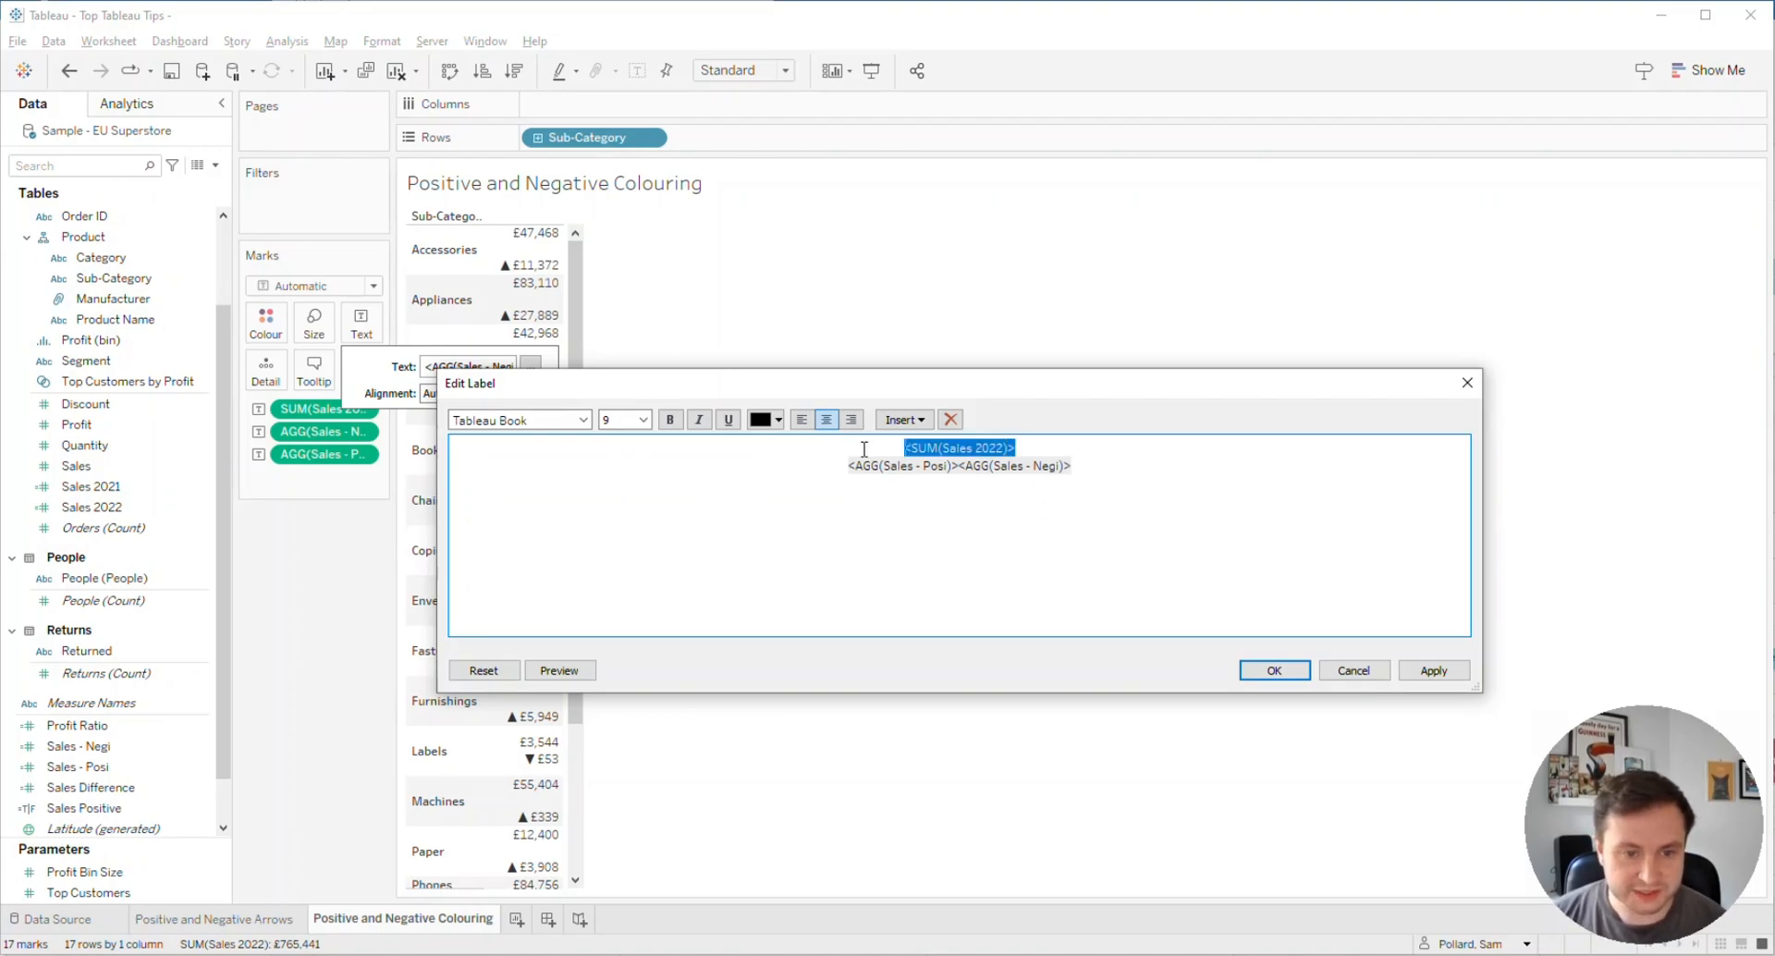
{"action": "left_click", "coordinate": [669, 419]}
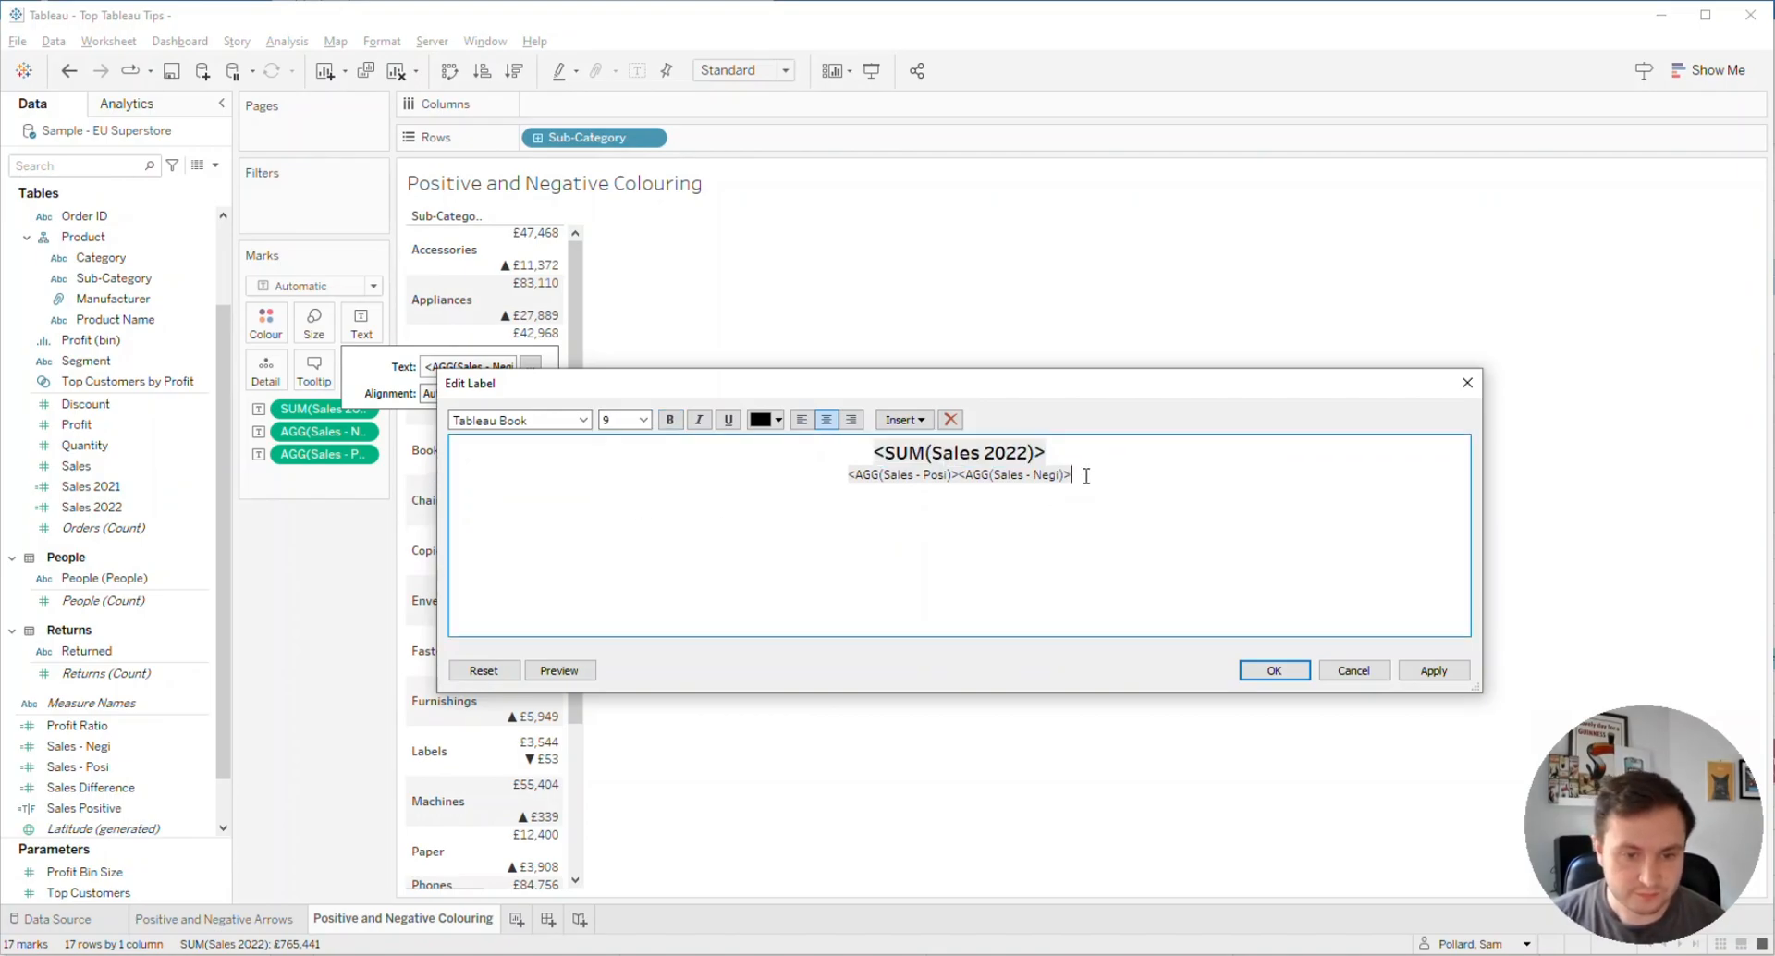
Step: Colour Sales - Posi green and Sales - Negi red, append YoY, and apply the label
{"action": "left_click_drag", "start_coordinate": [848, 475], "coordinate": [956, 475]}
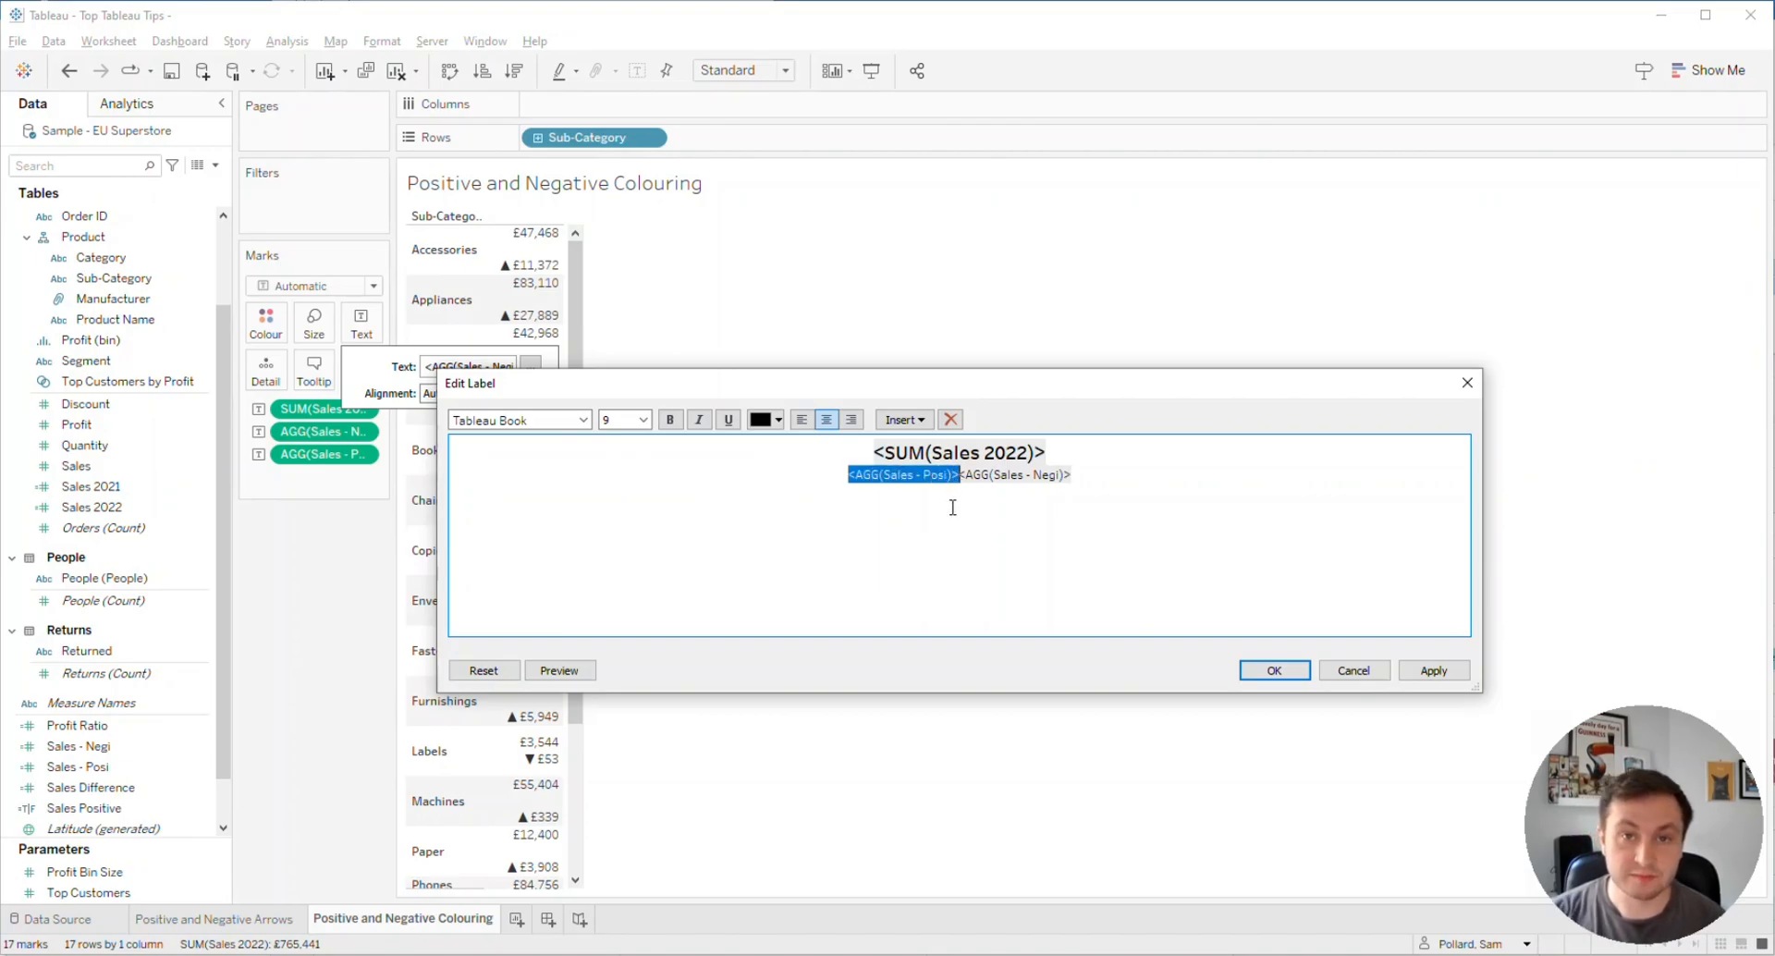
{"action": "left_click", "coordinate": [777, 419]}
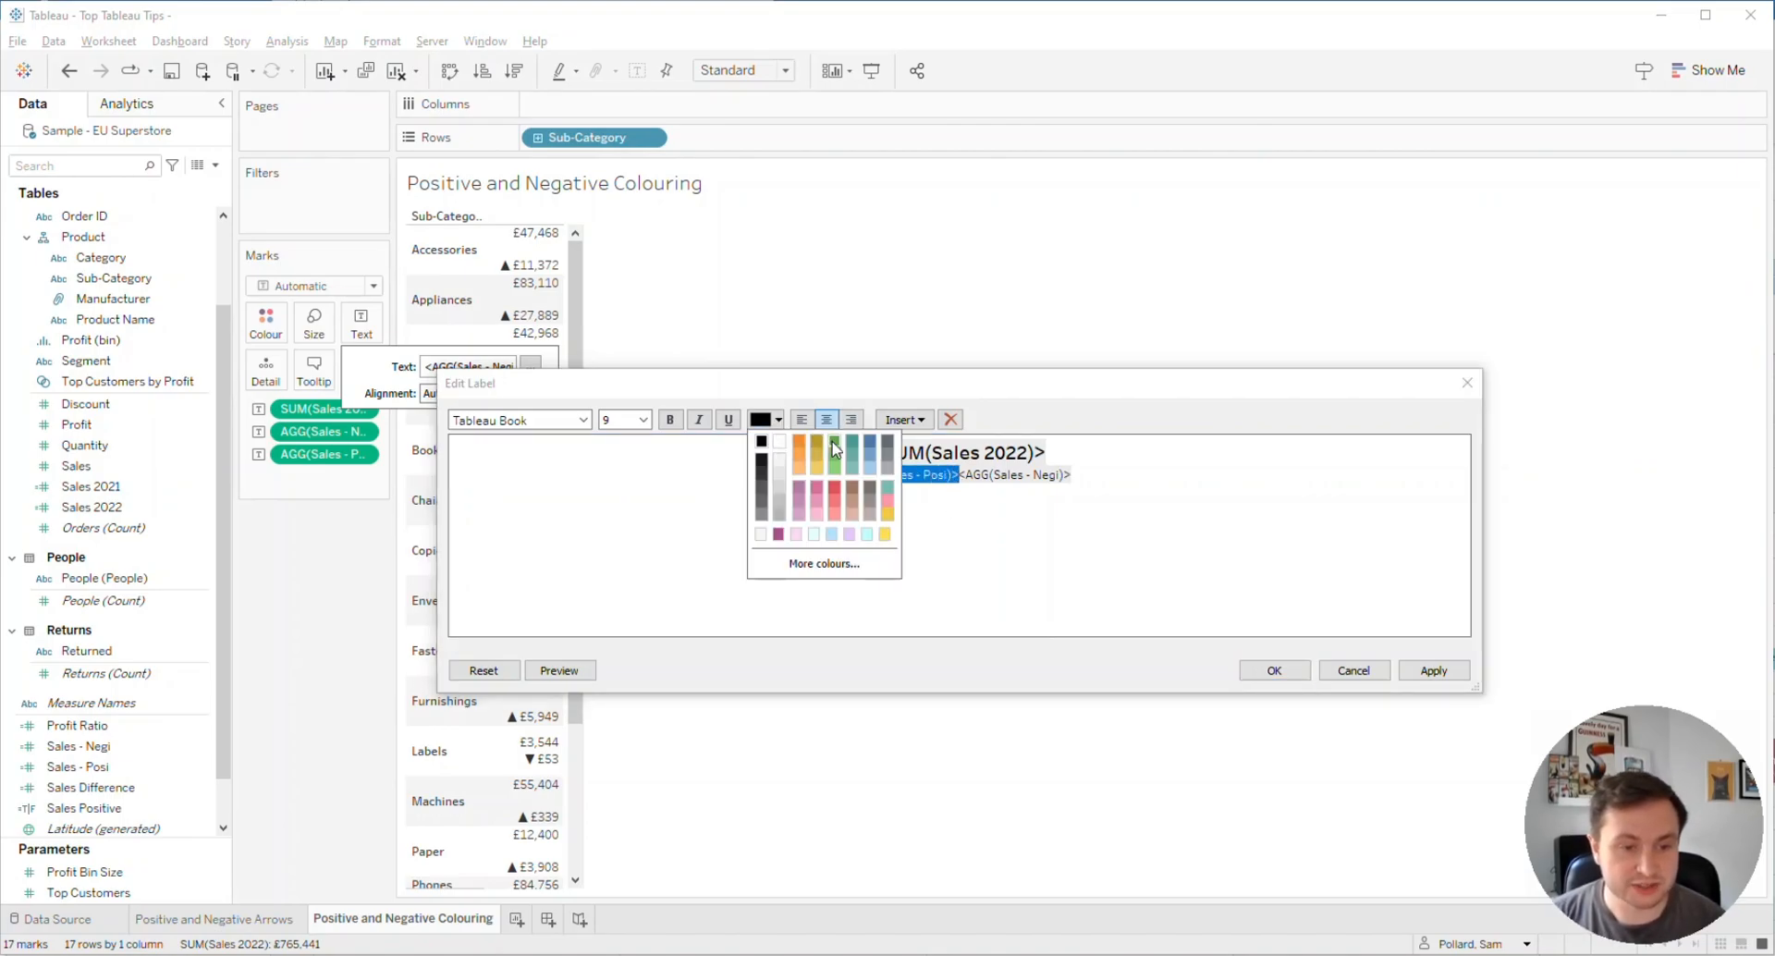
{"action": "left_click", "coordinate": [837, 449]}
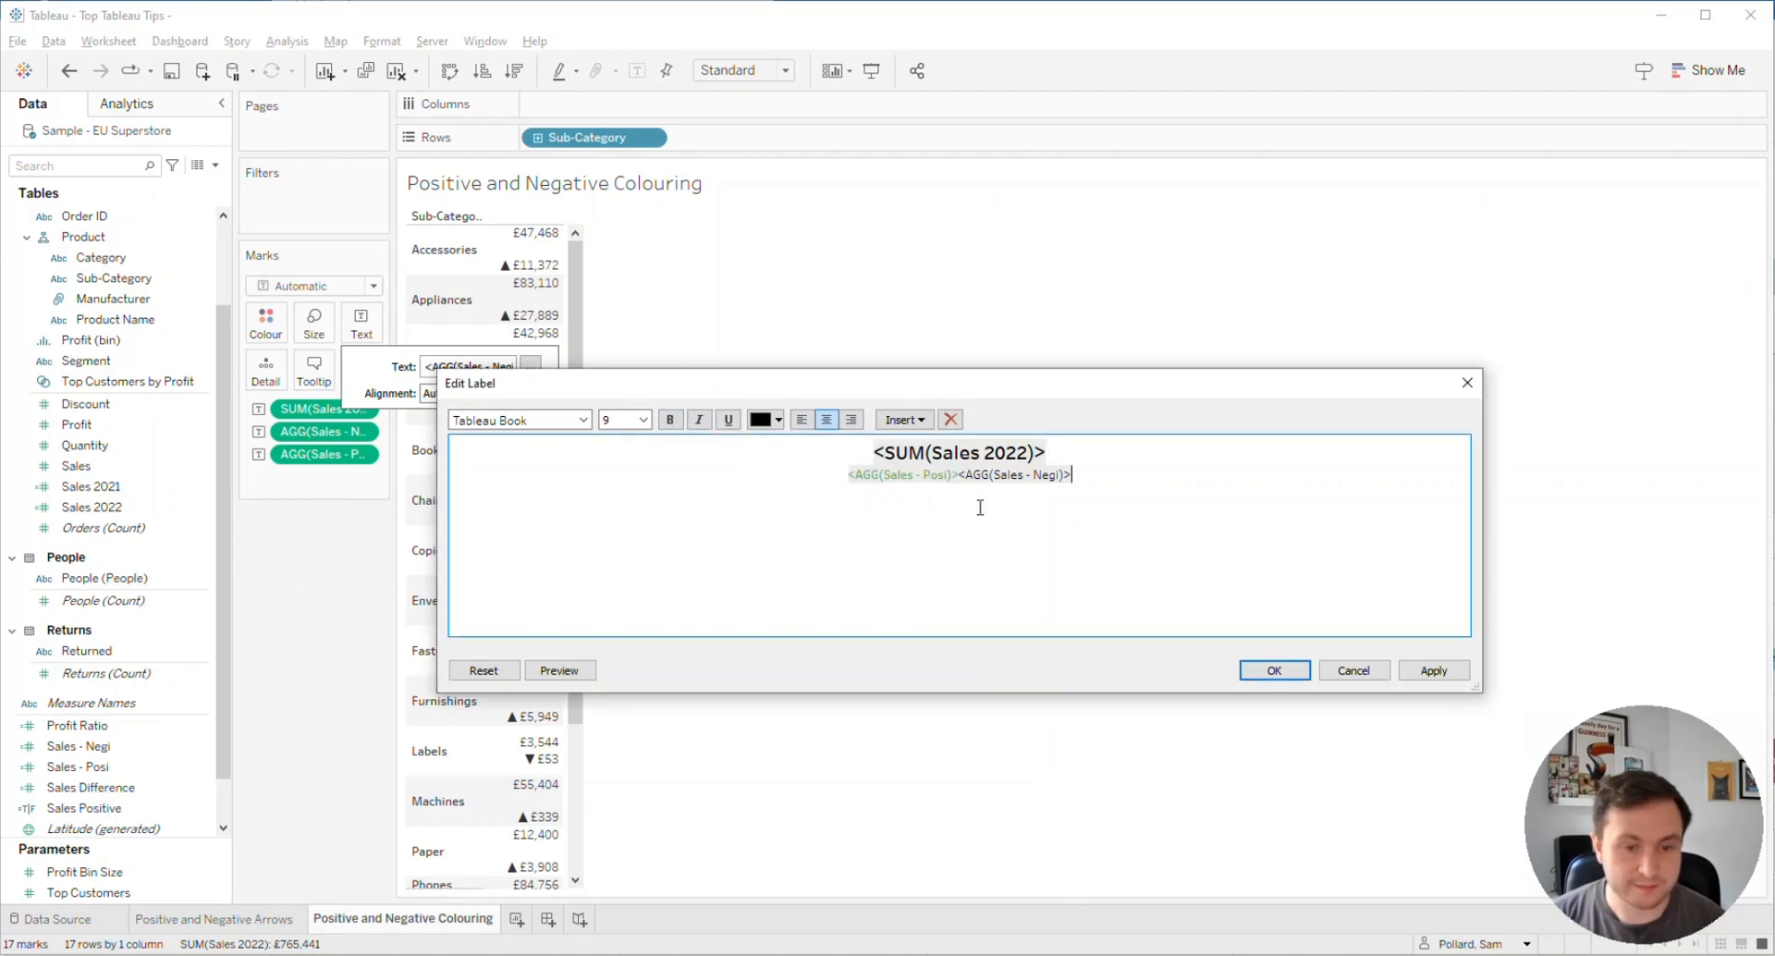
{"action": "double_click", "coordinate": [1017, 475]}
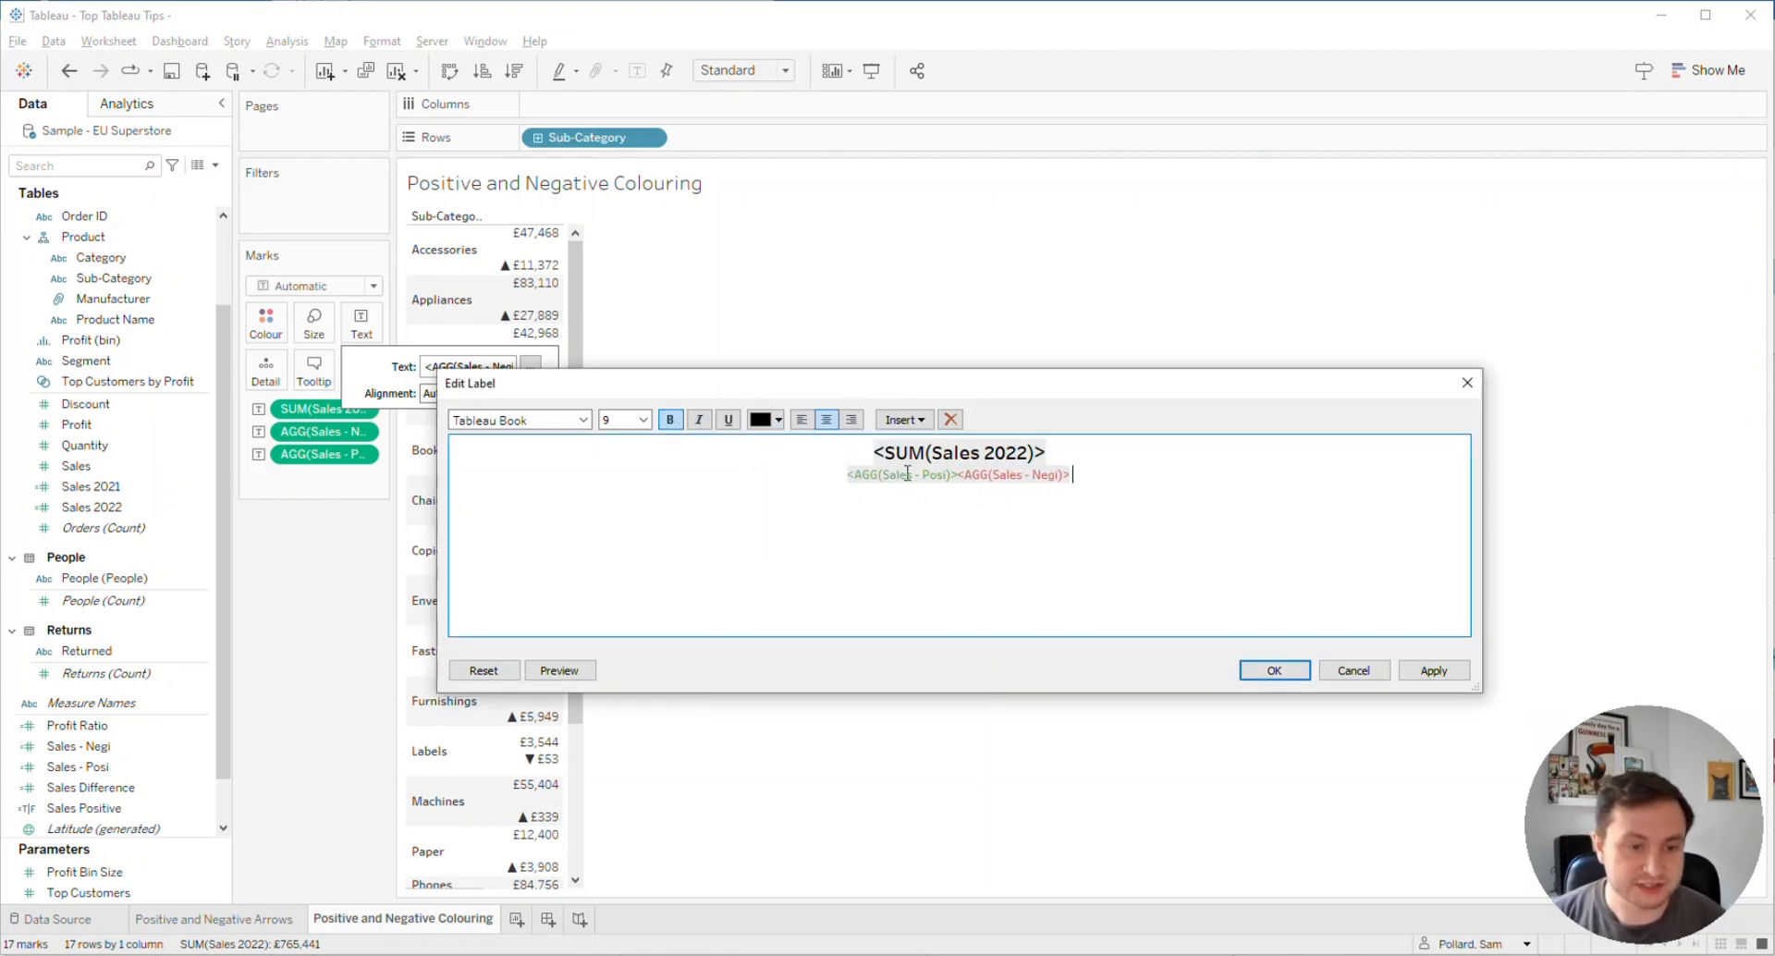
{"action": "type", "text": "YoY"}
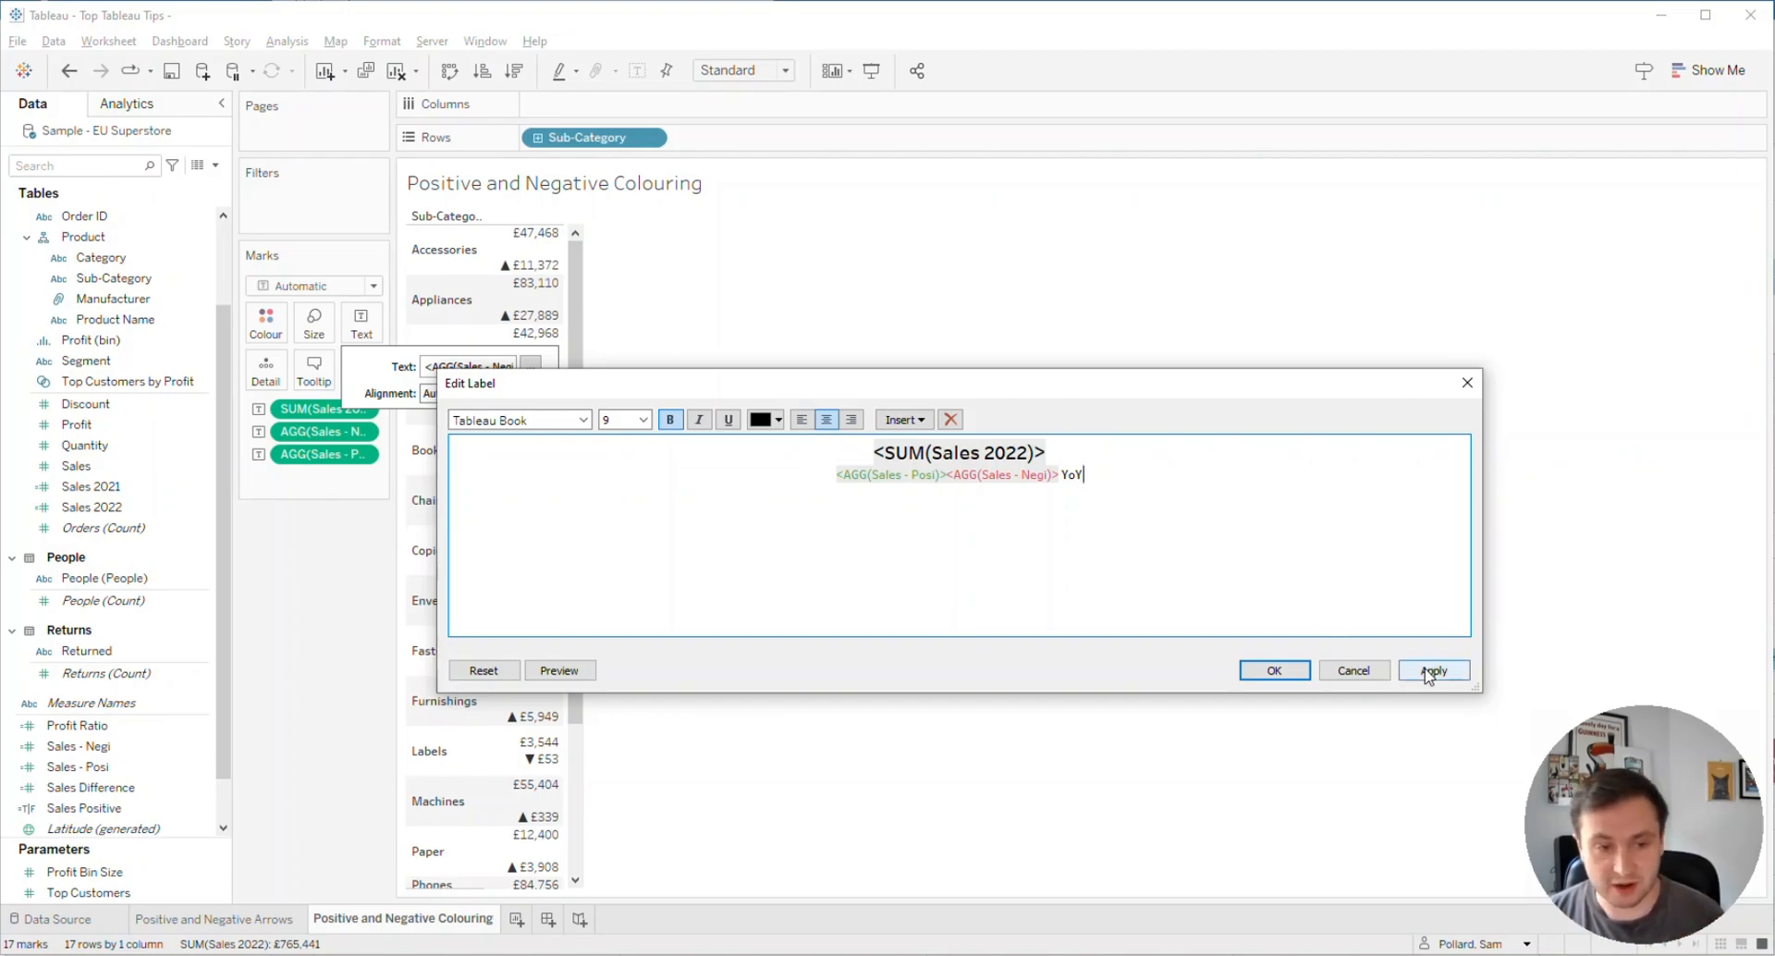
{"action": "left_click", "coordinate": [1433, 671]}
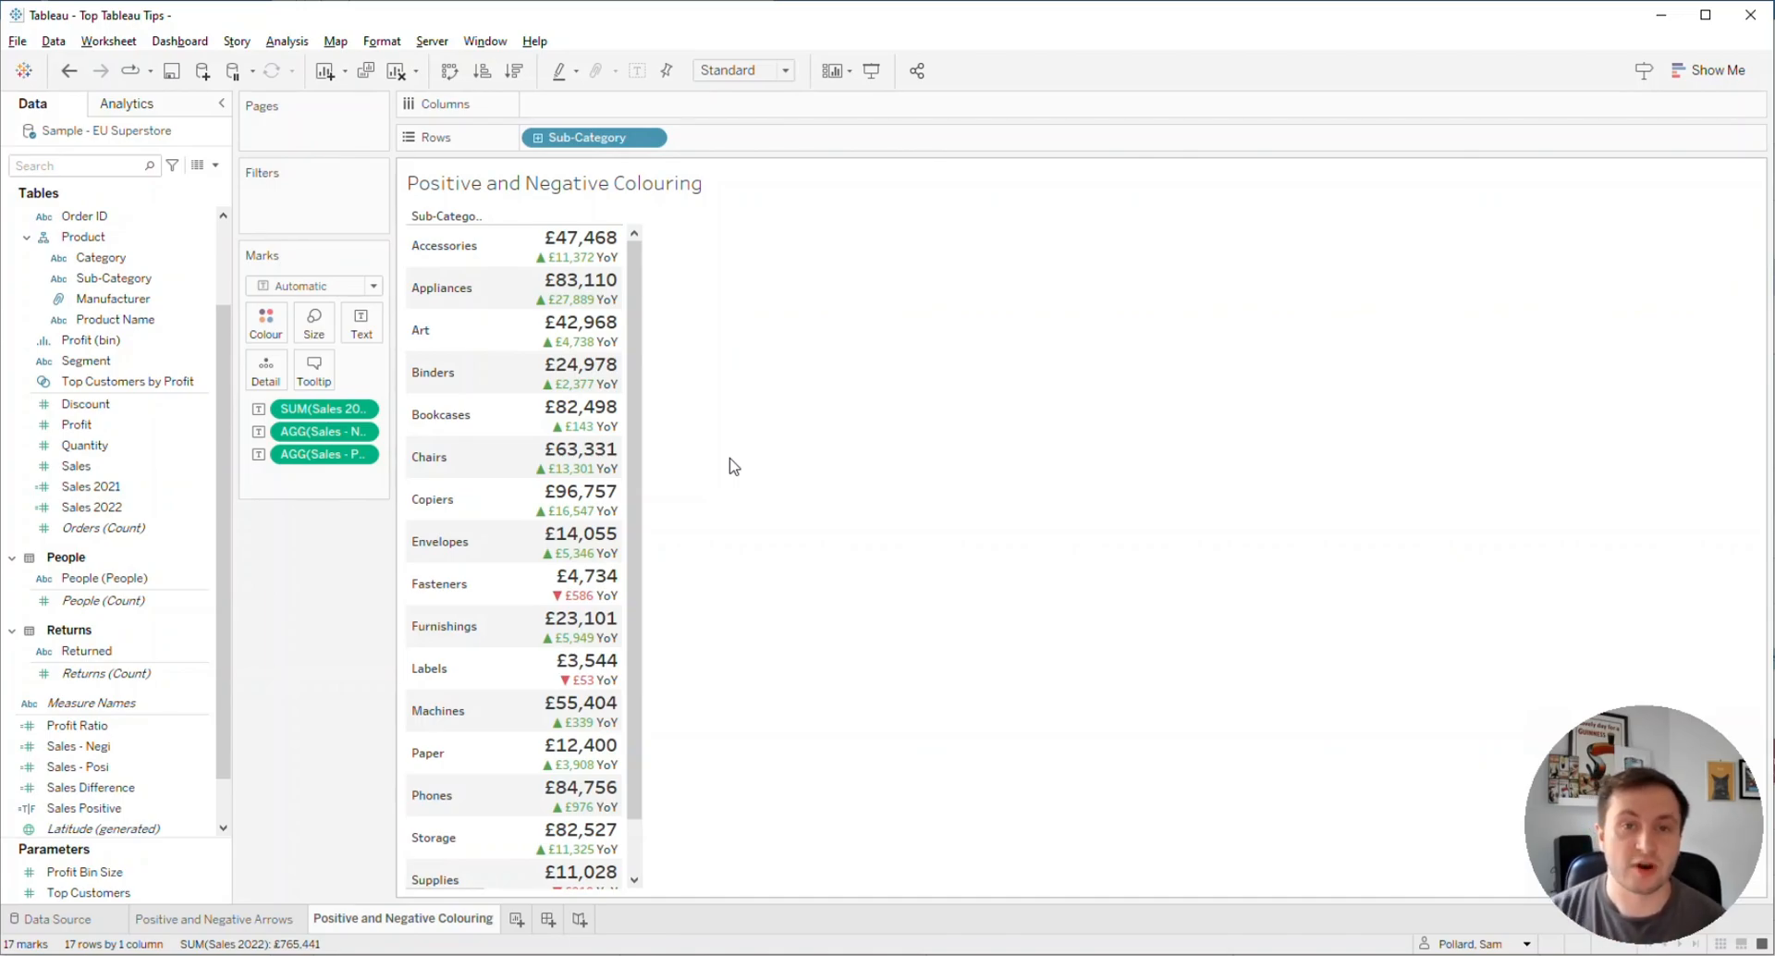
Step: Add Sales 2021 to the Tooltip on the Marks card
{"action": "left_click", "coordinate": [115, 299]}
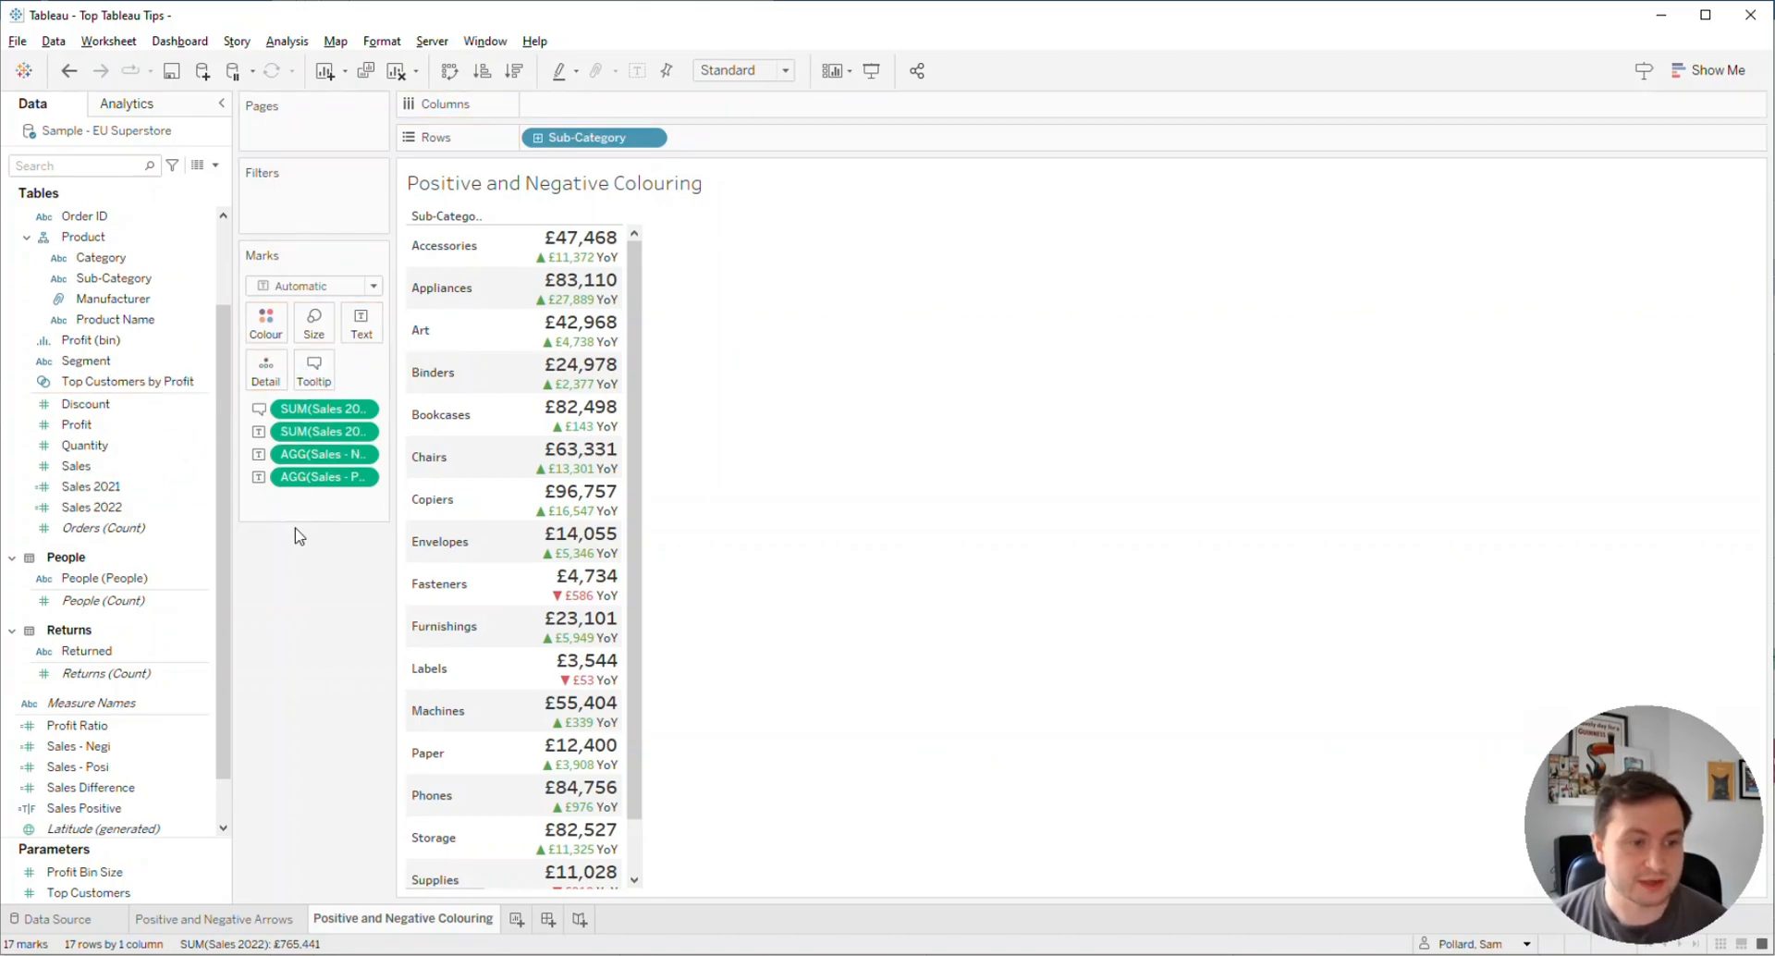
Step: Remove the Sales - Posi and Sales - Negi lines from the tooltip, keeping 2021 and 2022 sales
{"action": "left_click", "coordinate": [312, 370]}
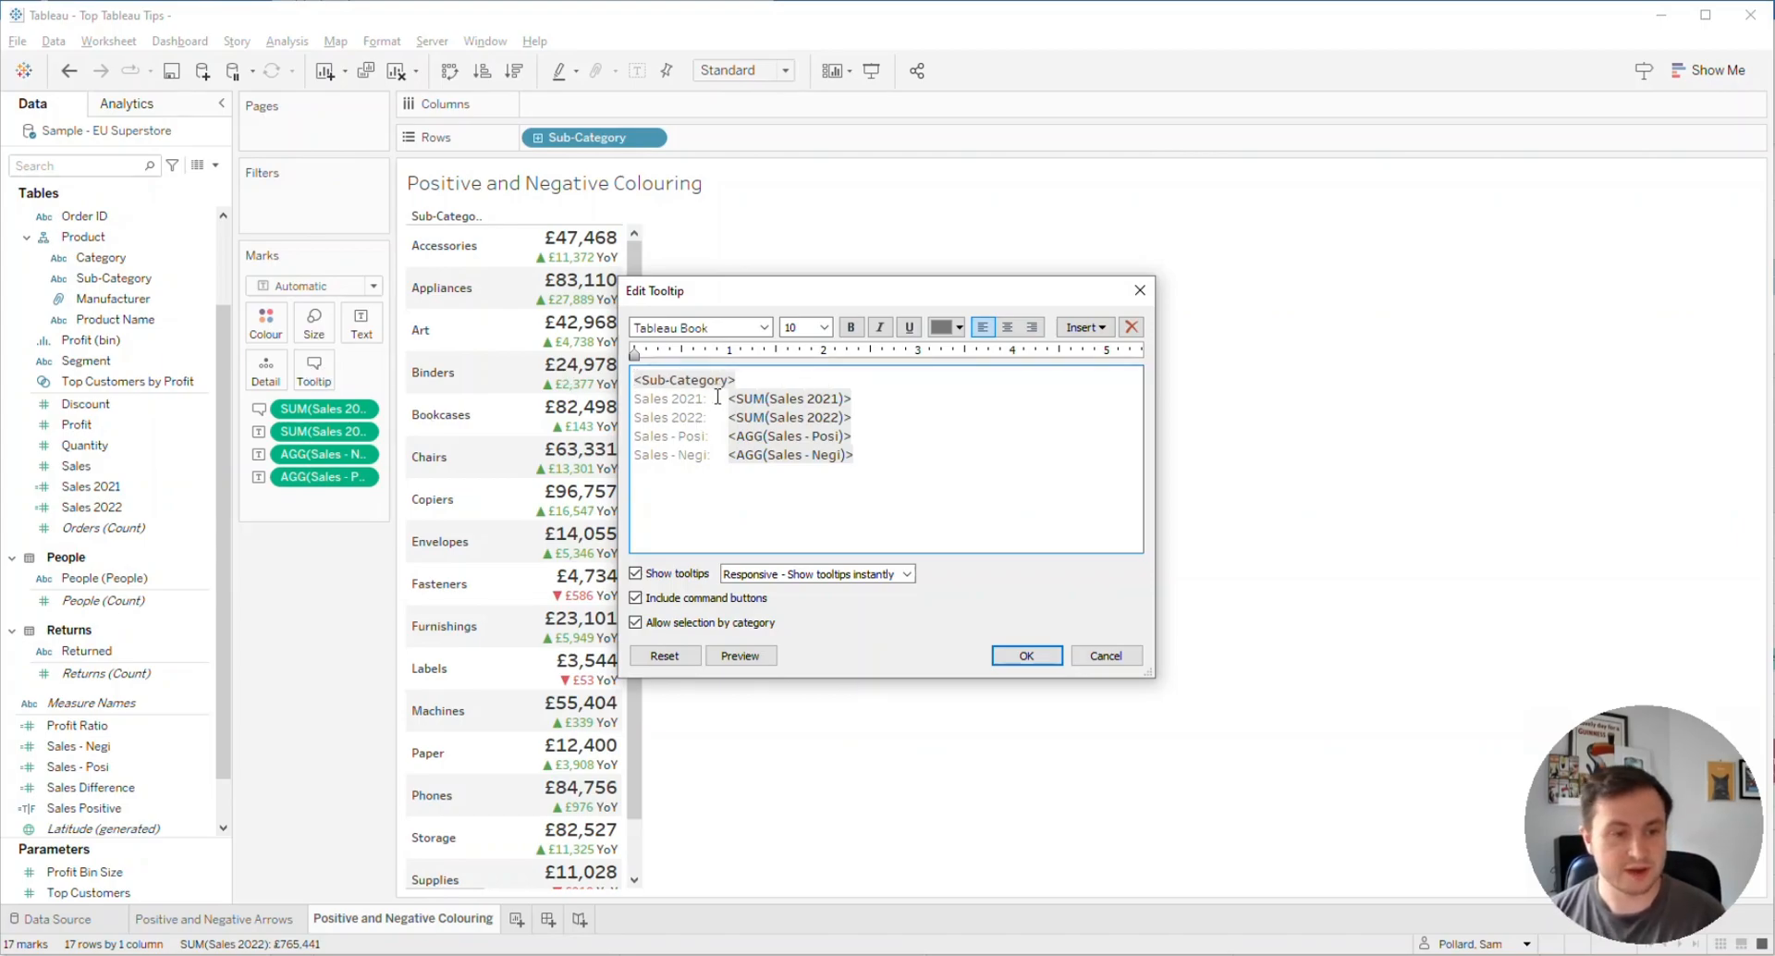
{"action": "double_click", "coordinate": [667, 399]}
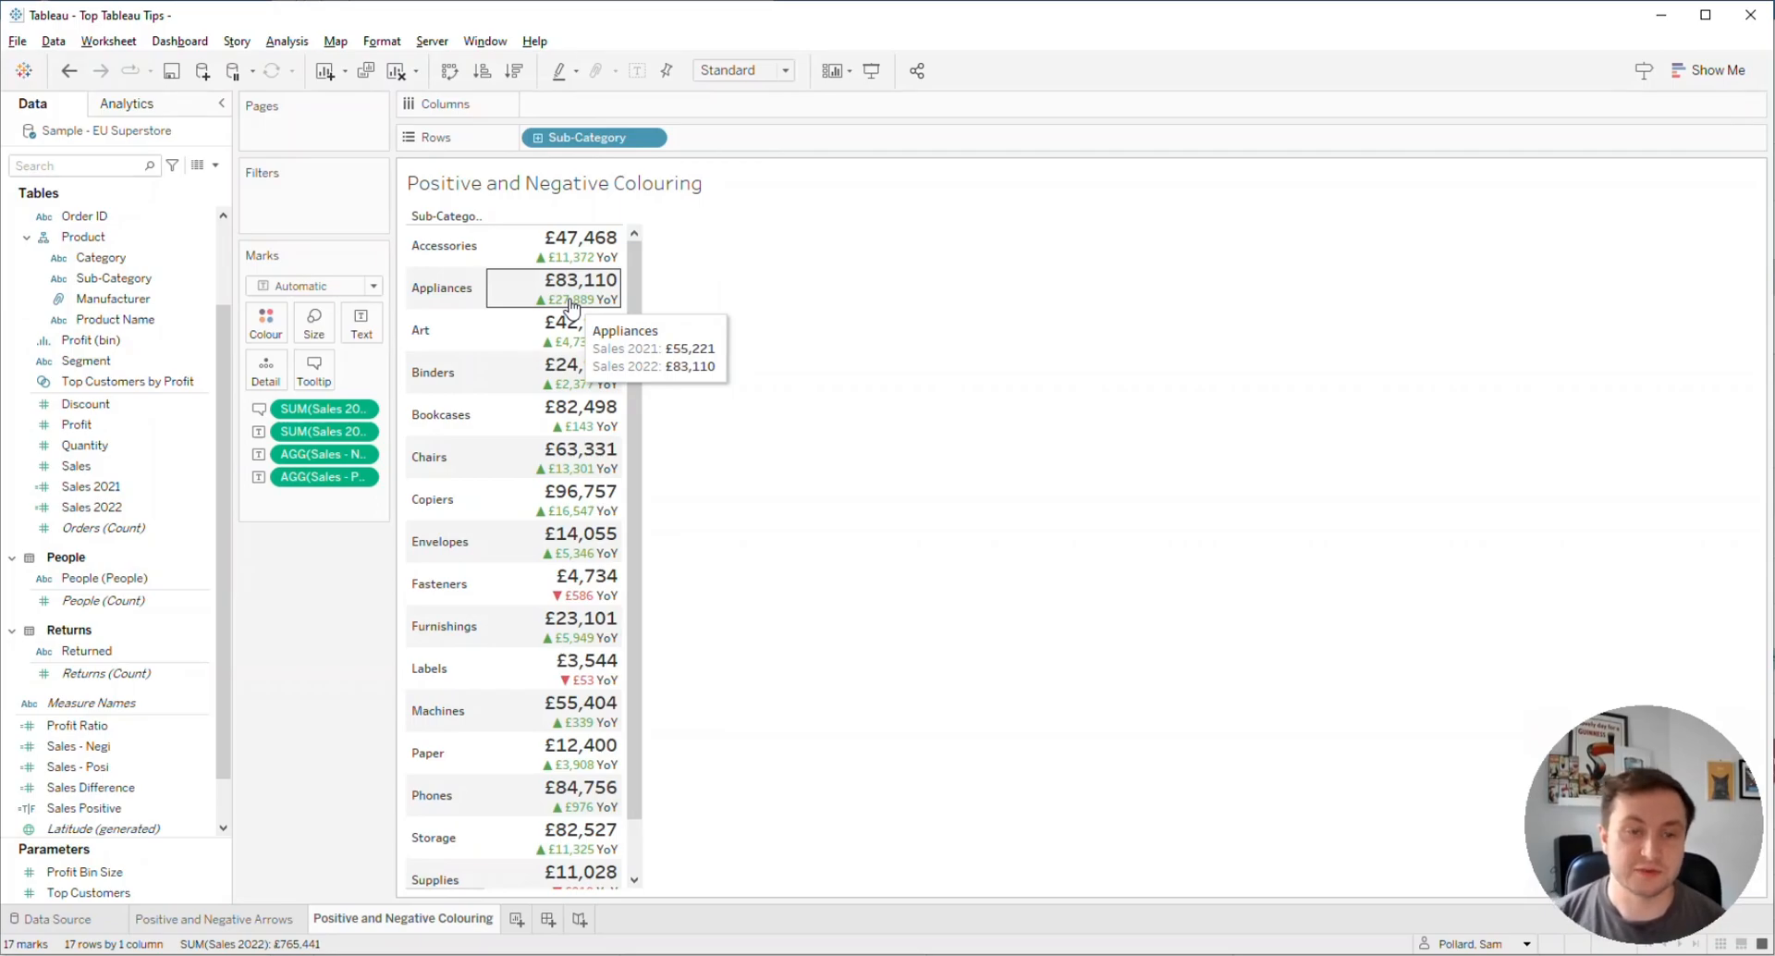
{"action": "mouse_move", "coordinate": [644, 312]}
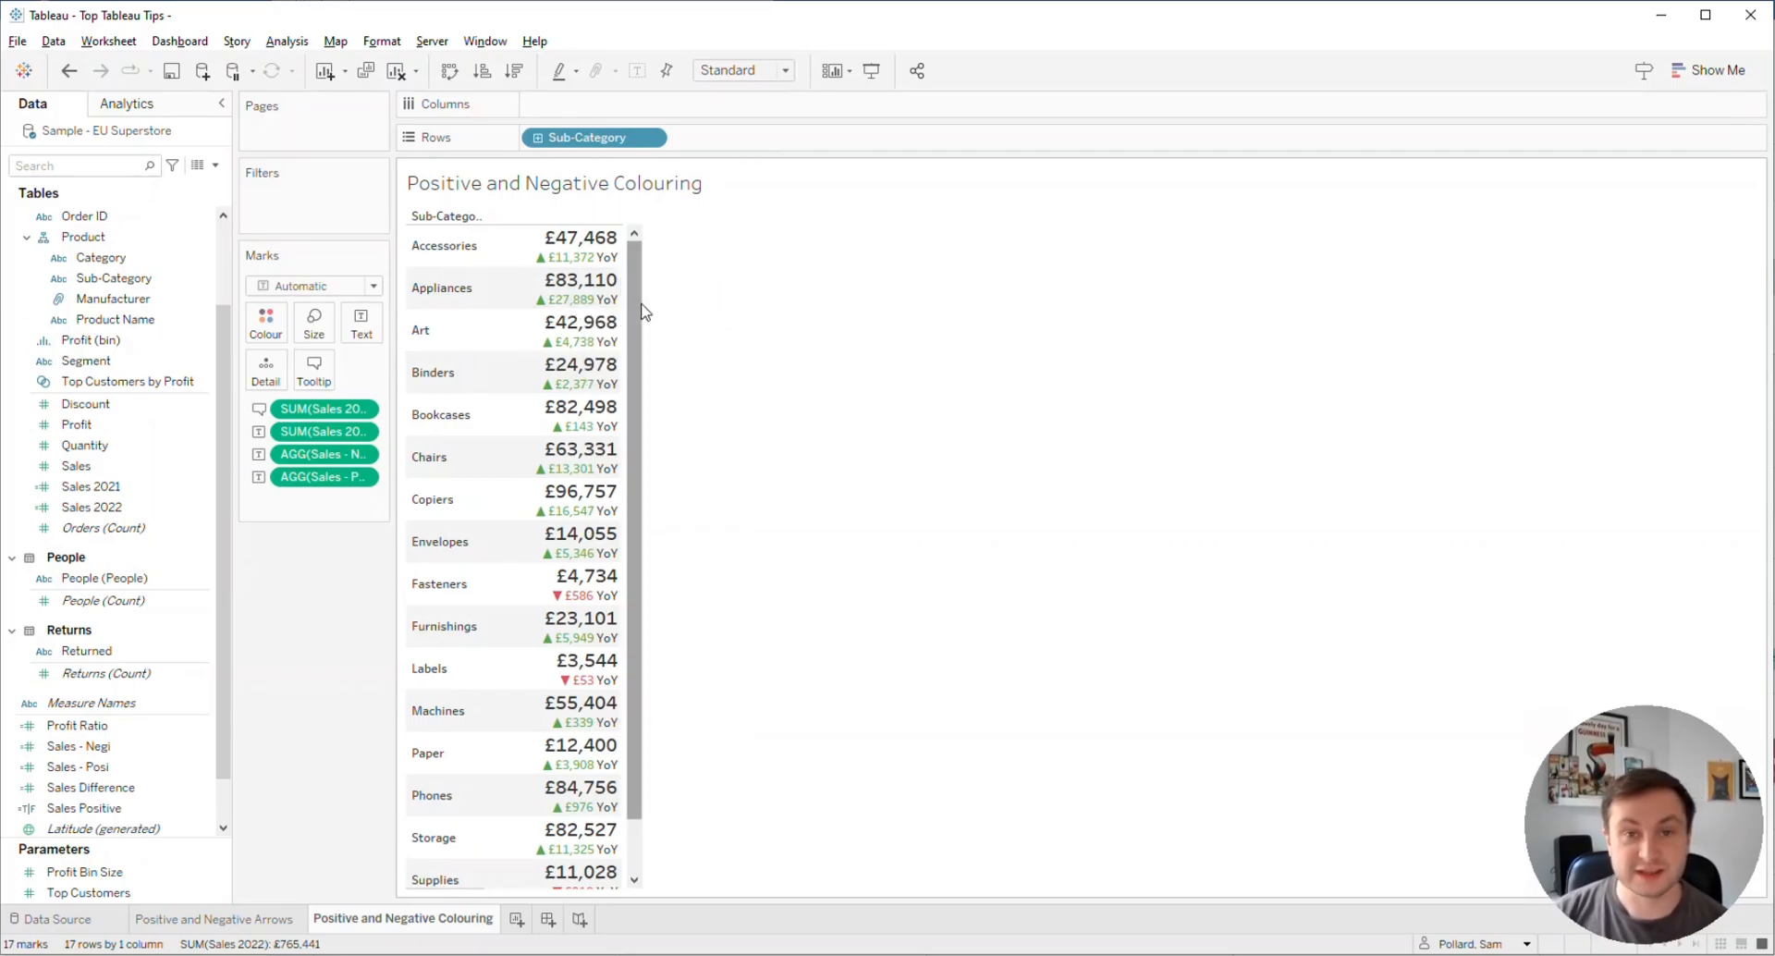